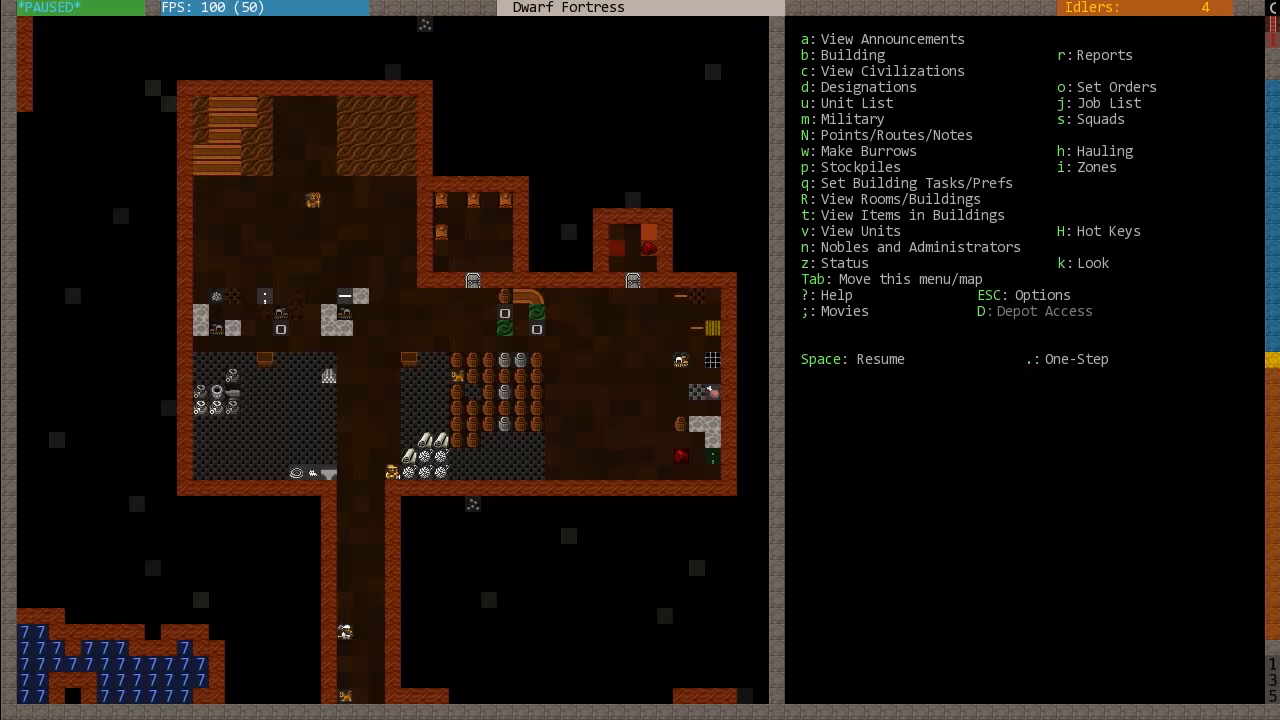
mouse_move(308, 179)
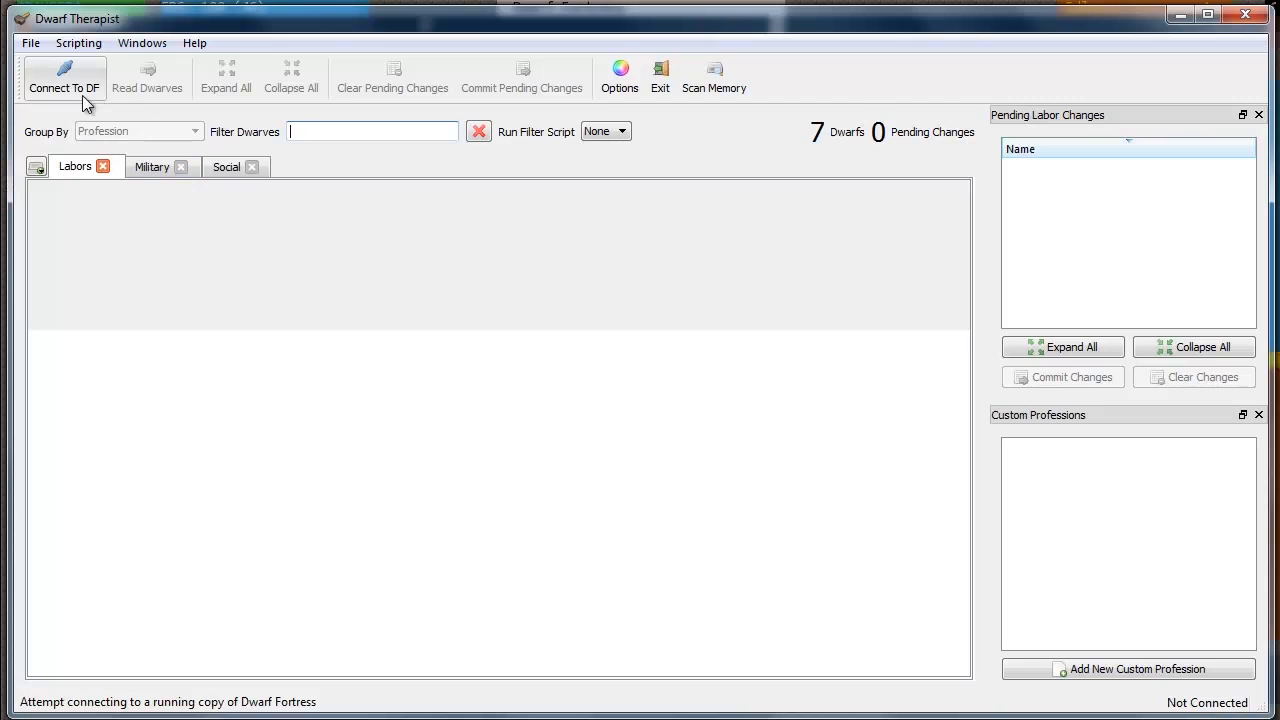
- Connect Dwarf Therapist to the running game to load the seven dwarves' labors and happiness
click(64, 78)
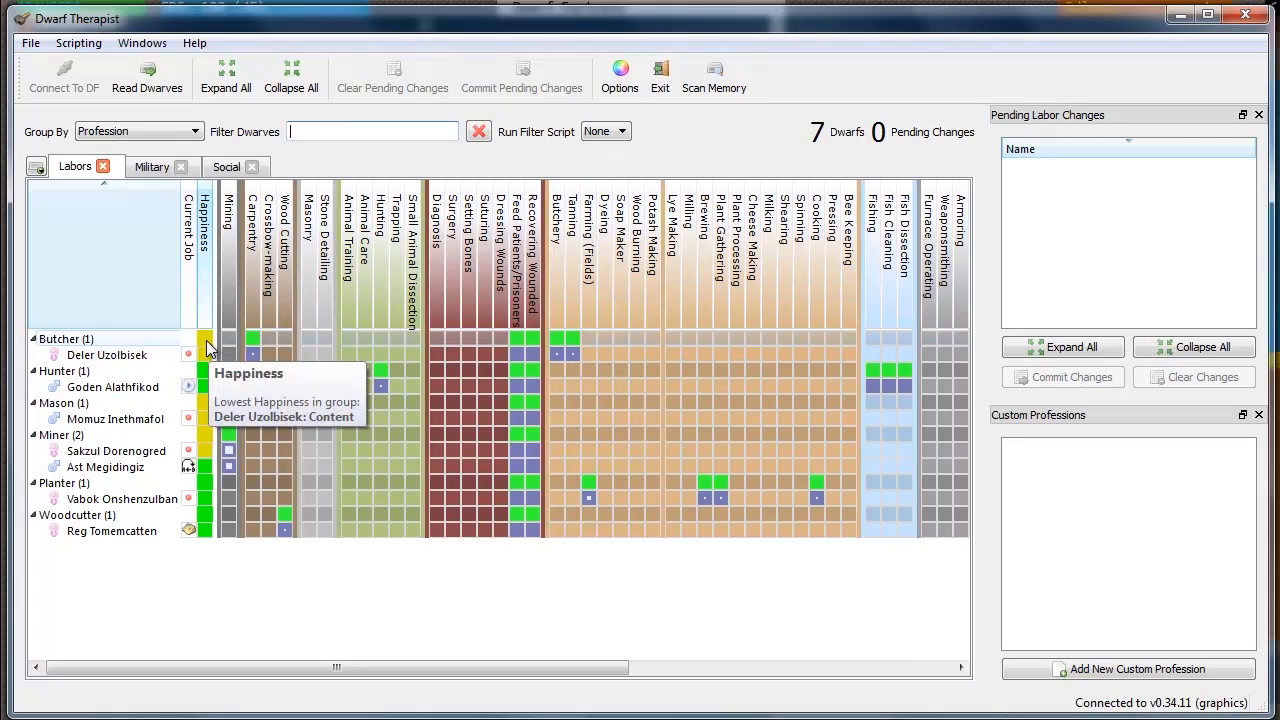
mouse_move(205, 387)
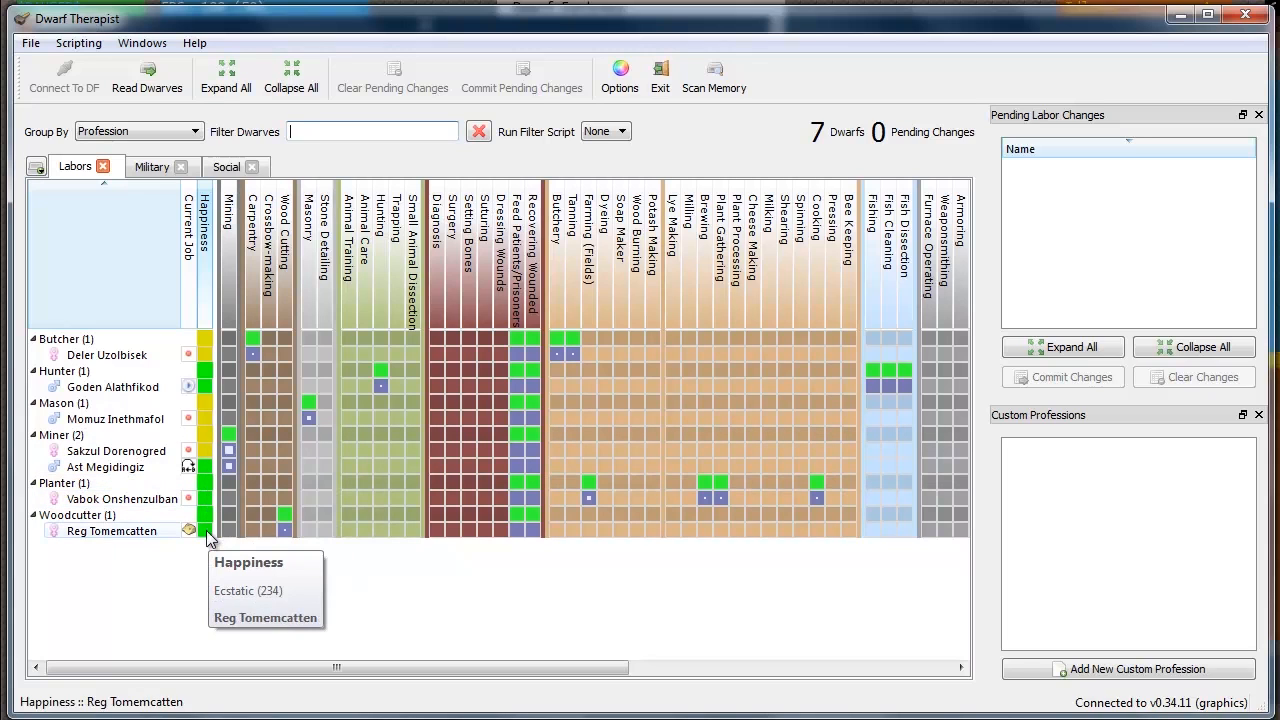
mouse_move(210, 510)
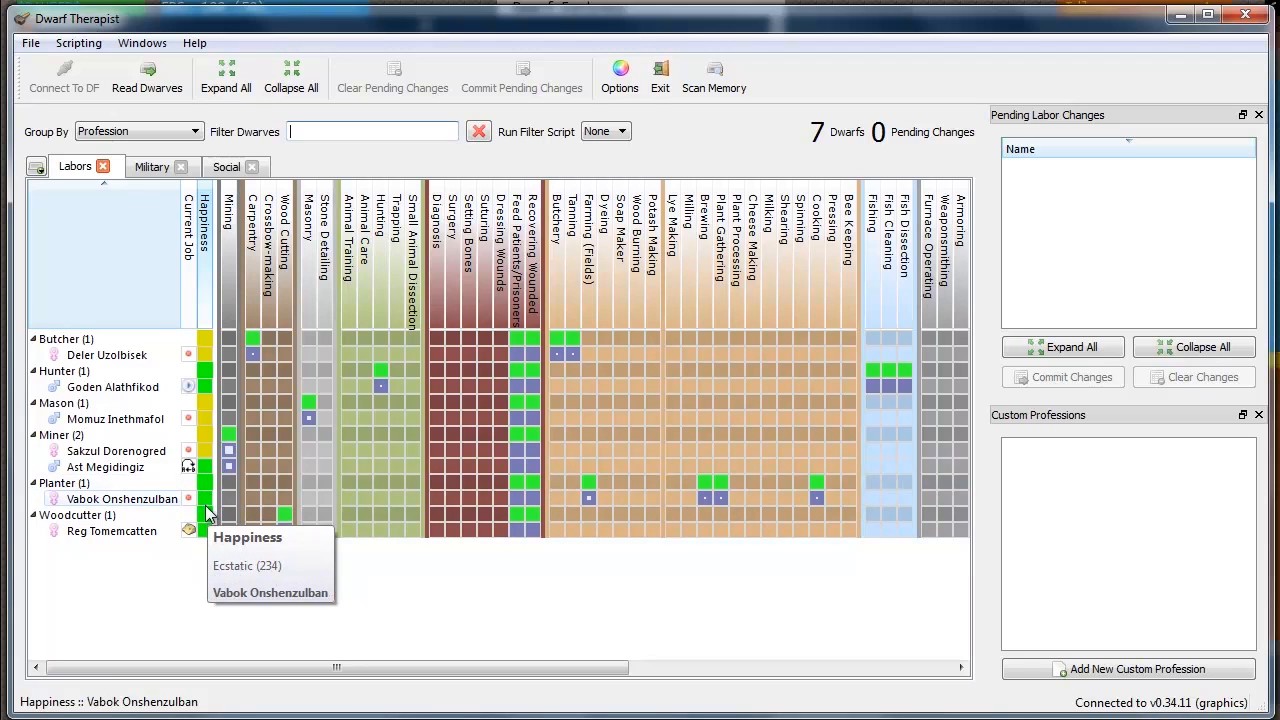
mouse_move(205, 503)
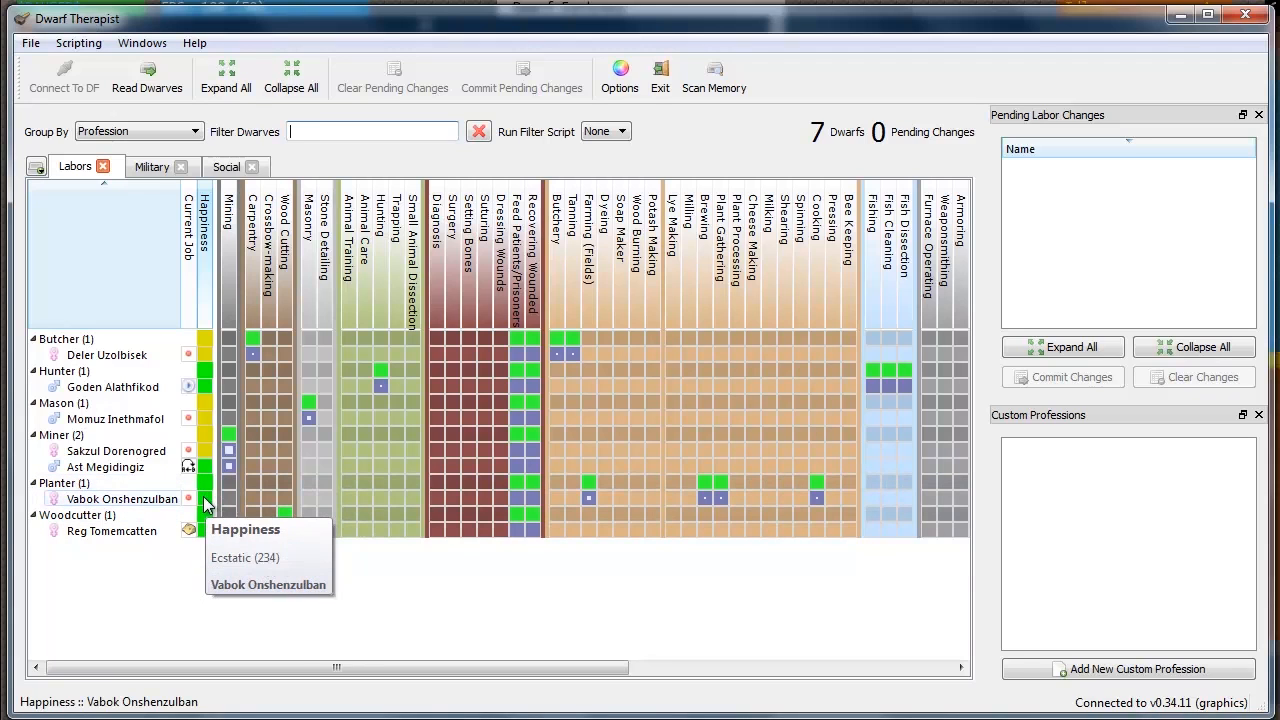
mouse_move(210, 456)
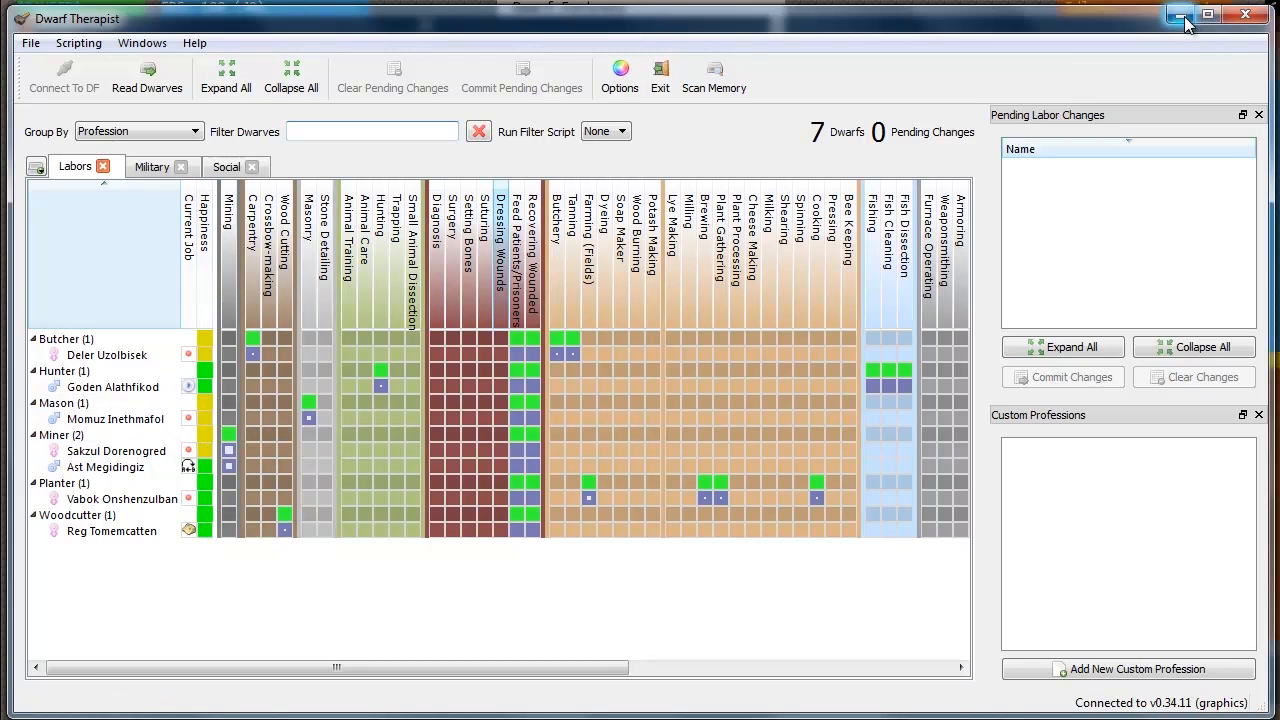
- Return to Dwarf Fortress and open the citizen list to expedition leader Sakzul Dorenogred
click(1180, 14)
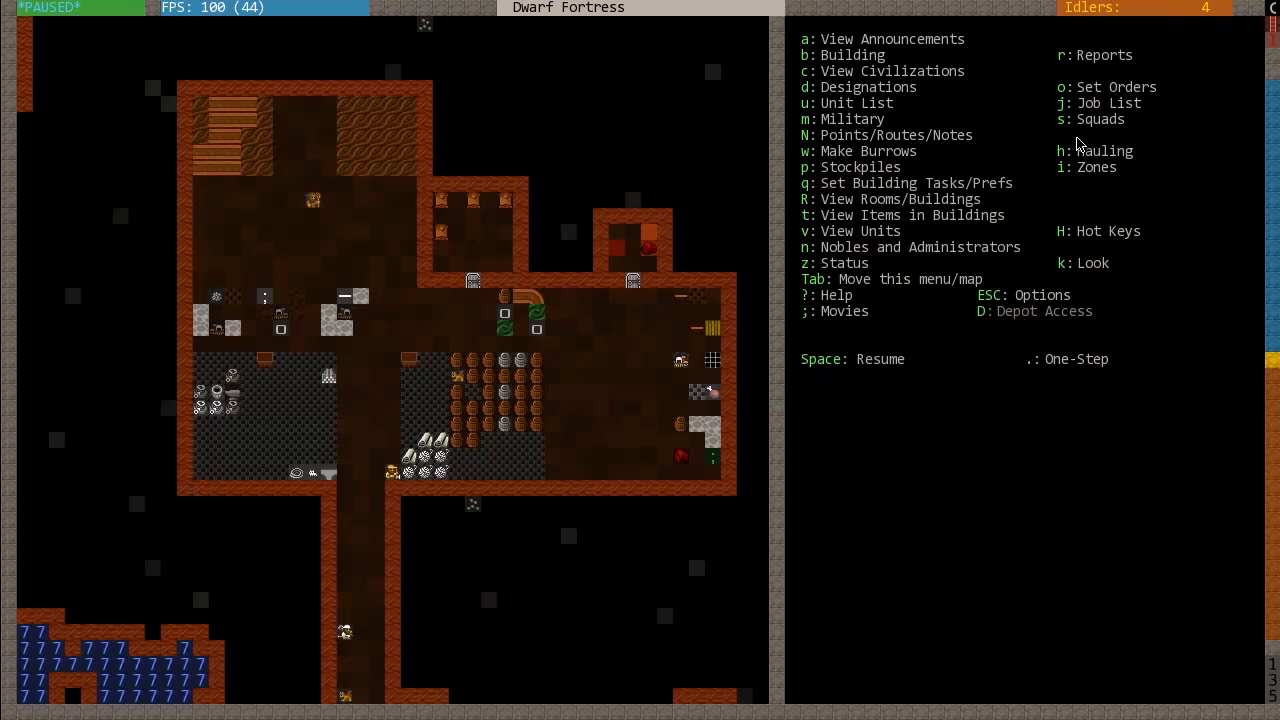
key(u)
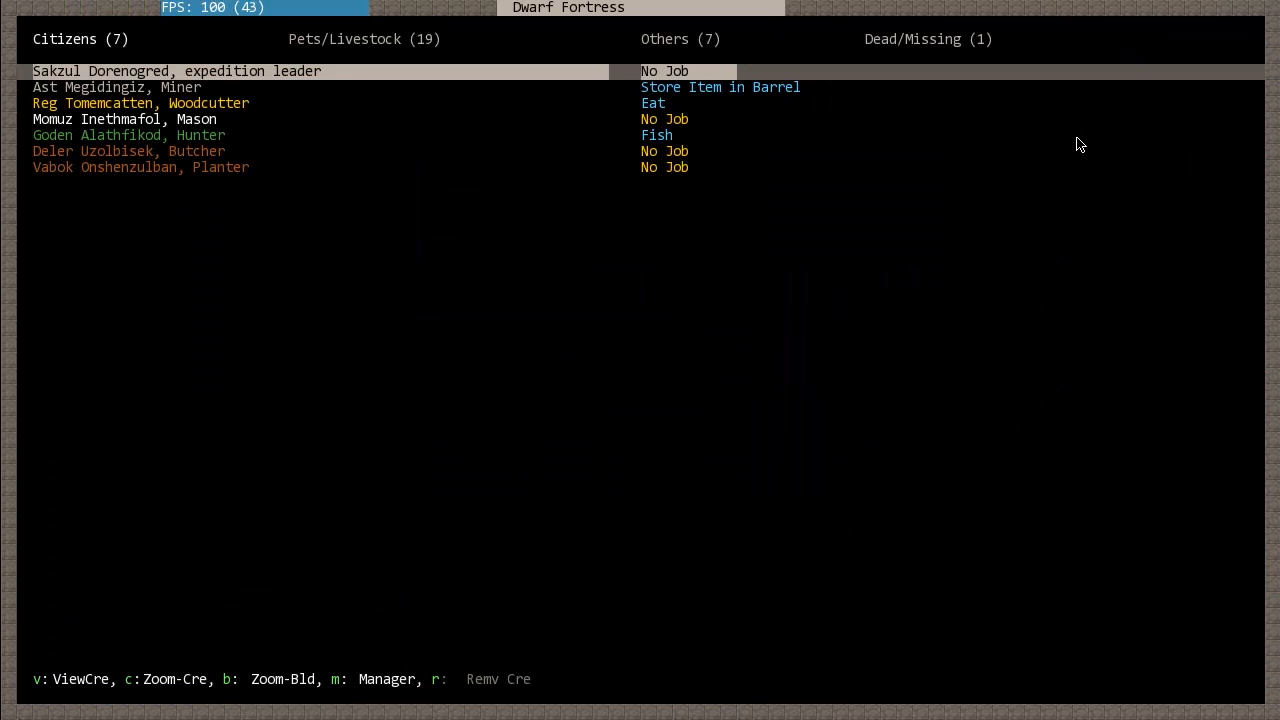
key(DOWN)
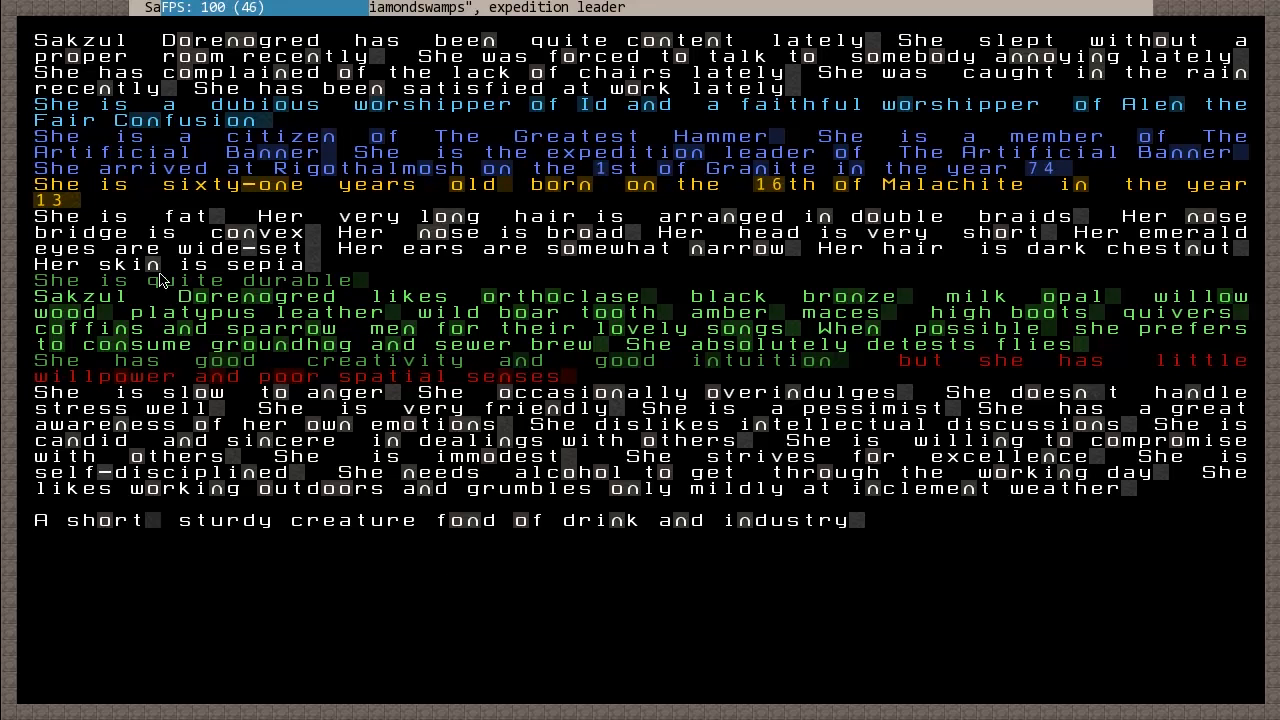
mouse_move(705, 48)
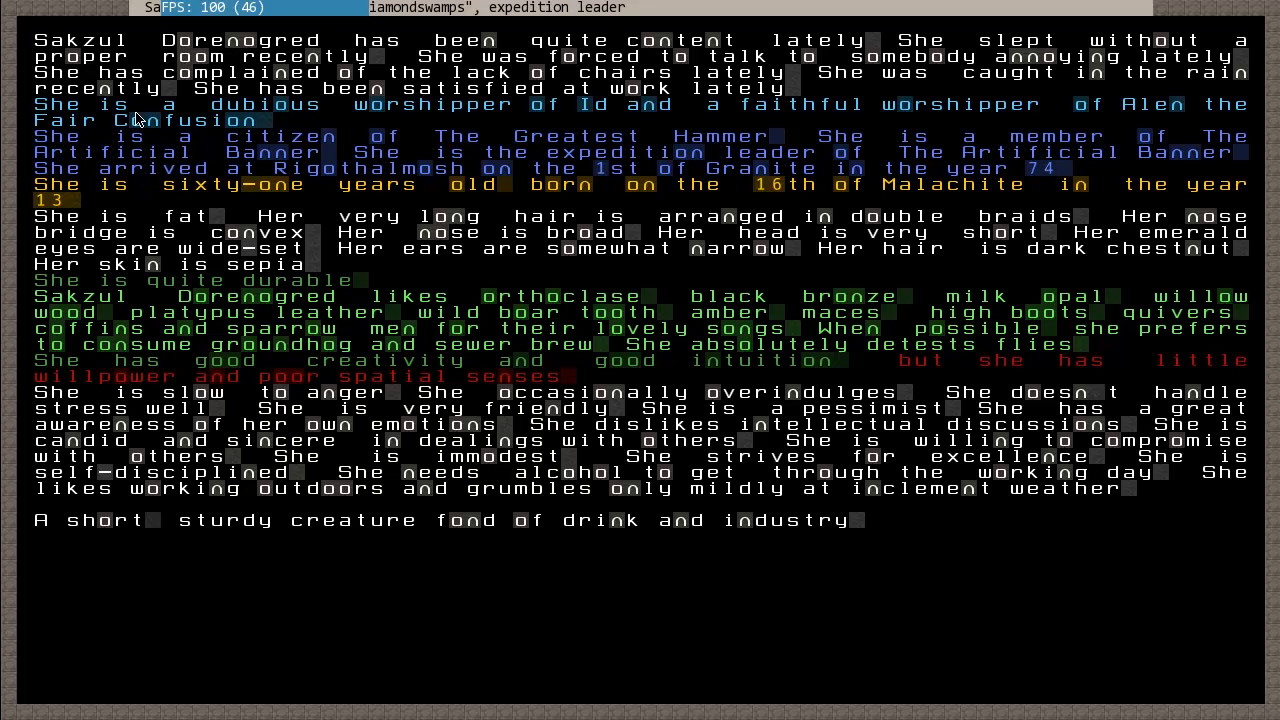
mouse_move(325, 95)
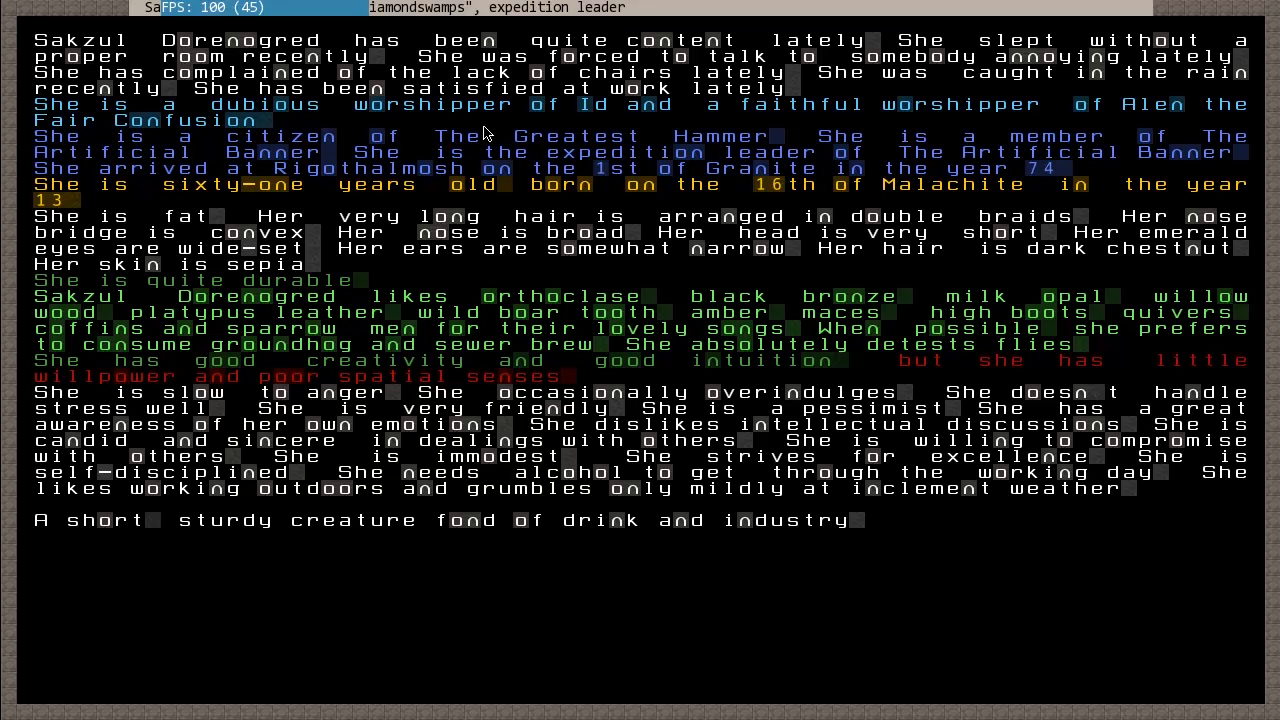
mouse_move(1153, 82)
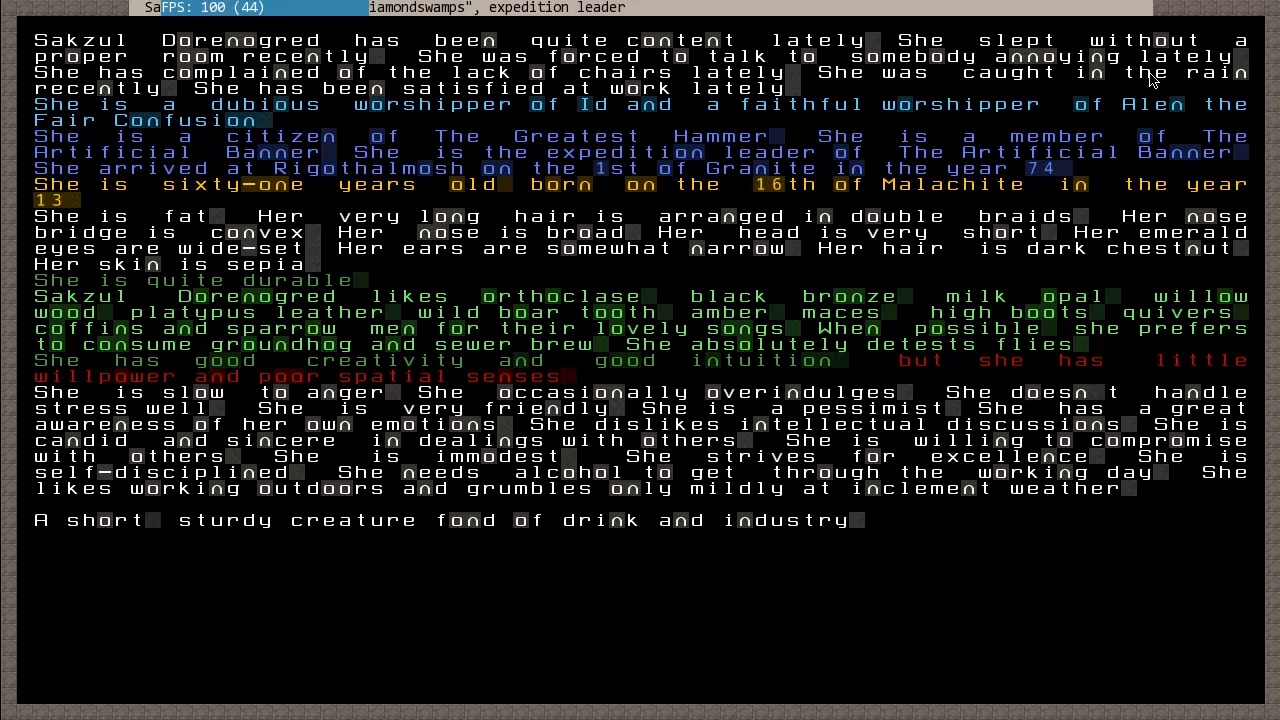
mouse_move(1192, 75)
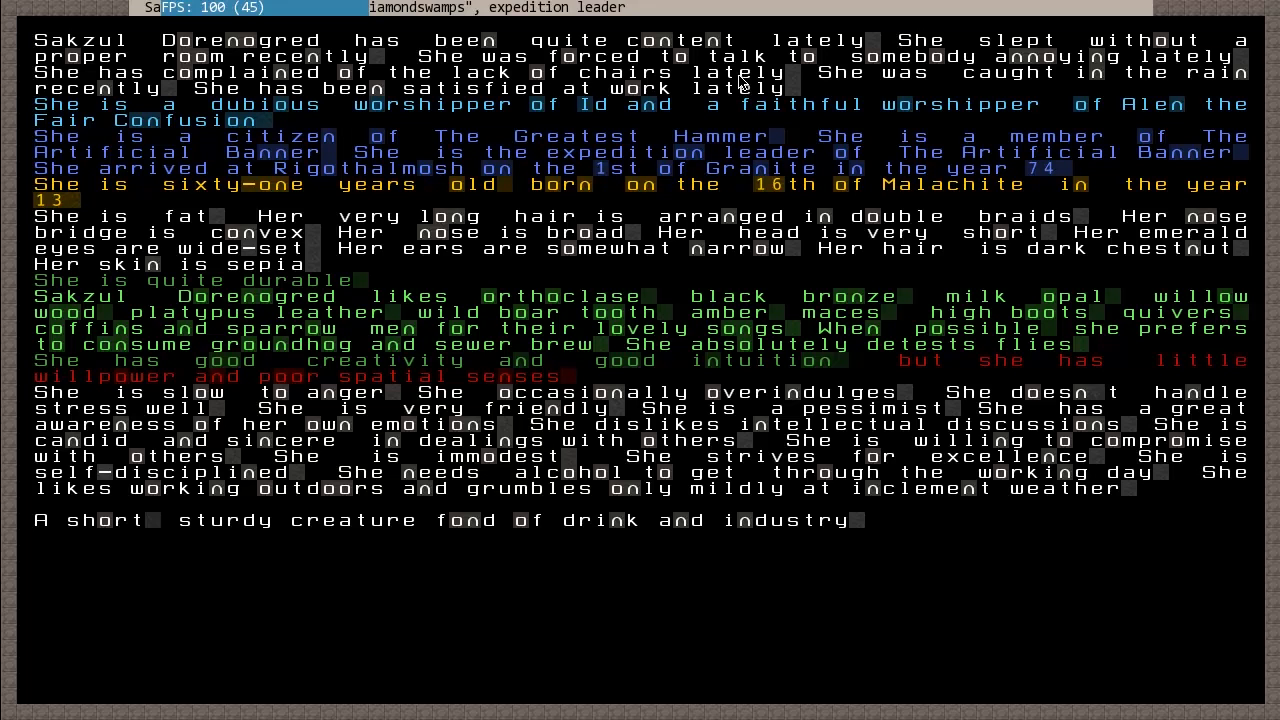
mouse_move(945, 122)
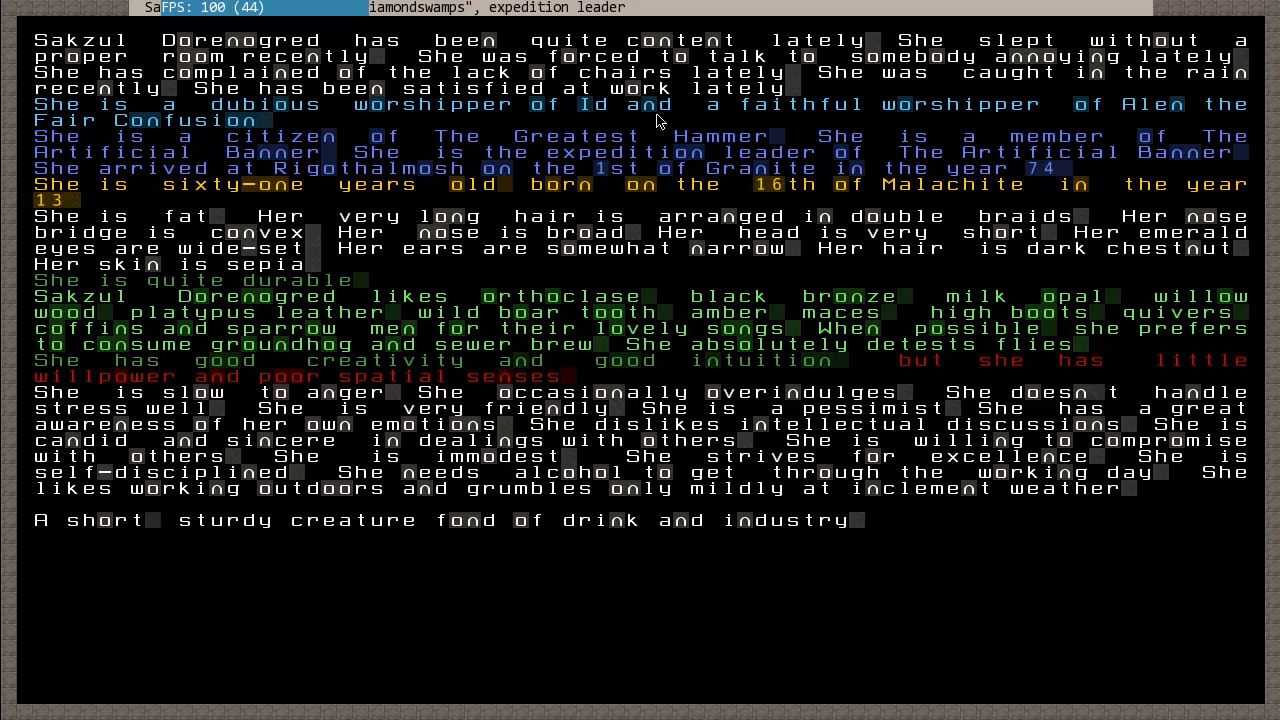
mouse_move(645, 118)
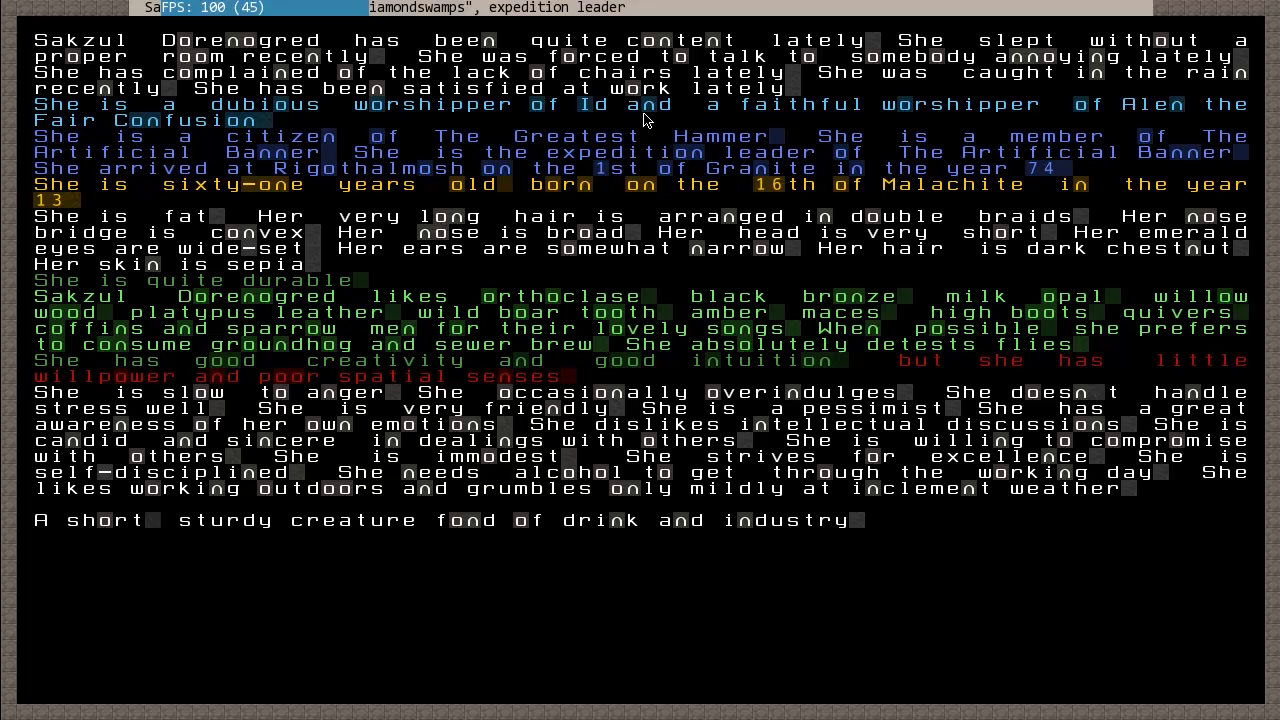
mouse_move(470, 120)
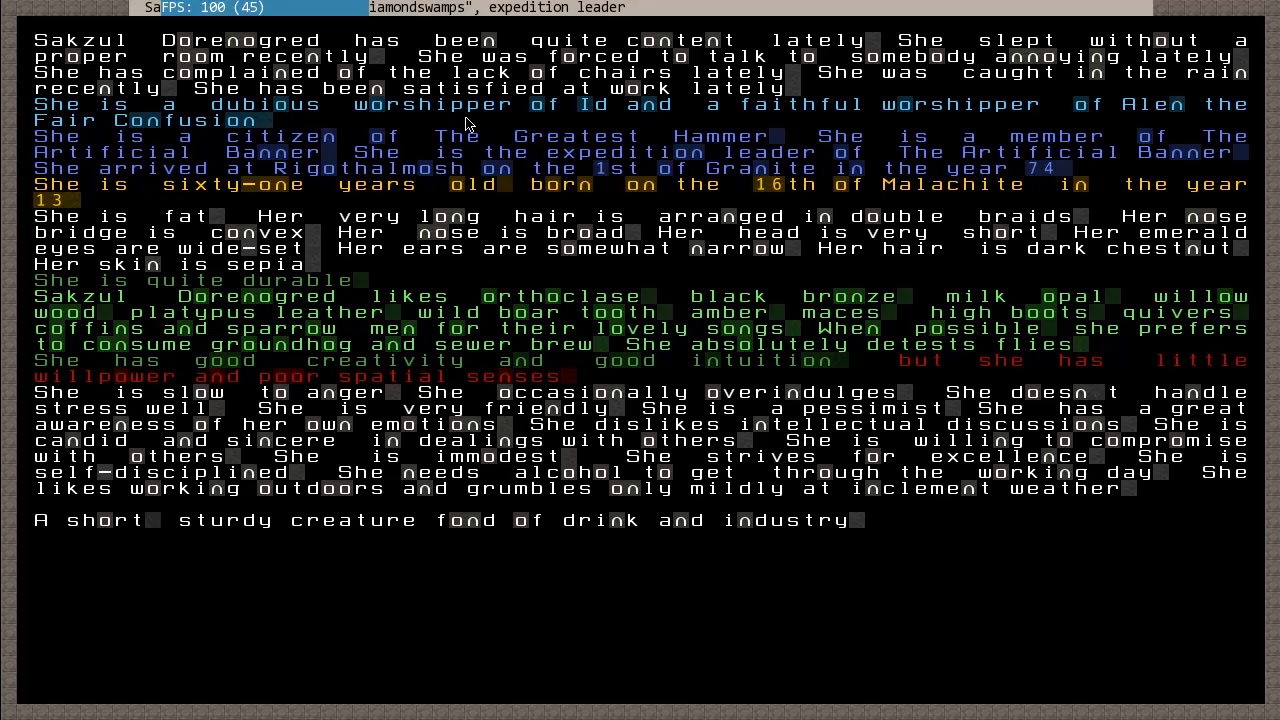
mouse_move(1127, 71)
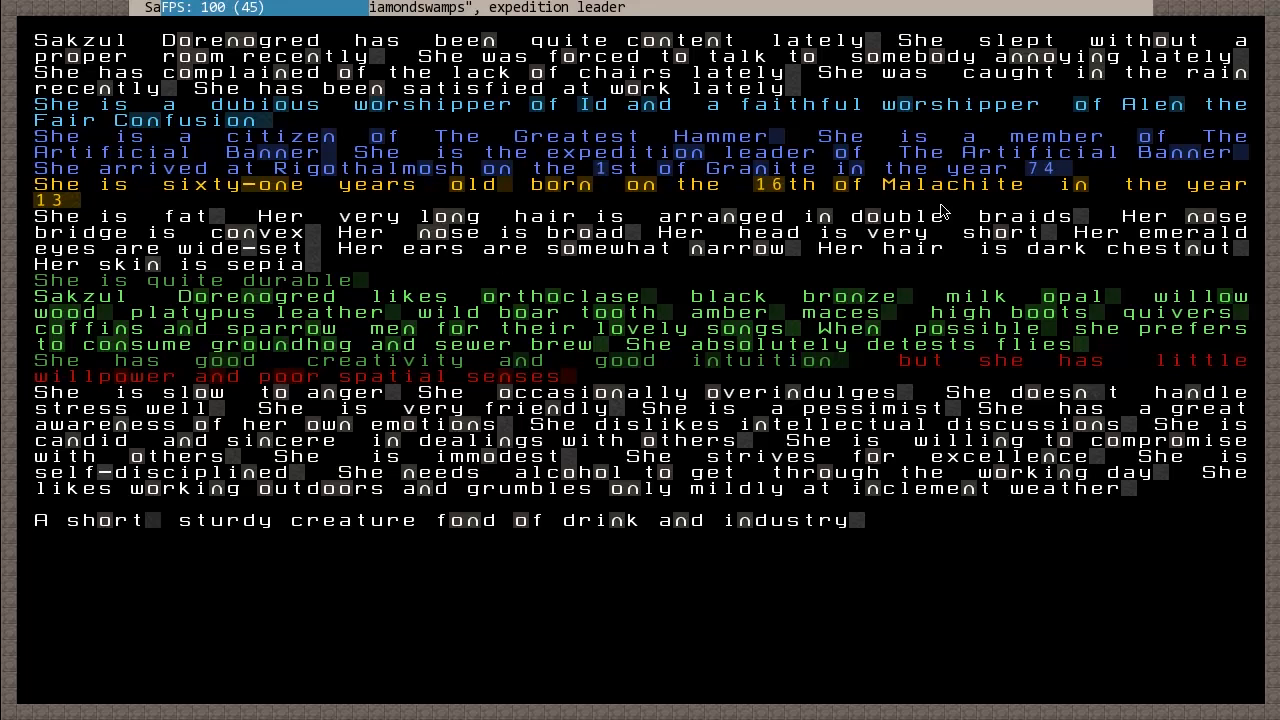
mouse_move(1134, 294)
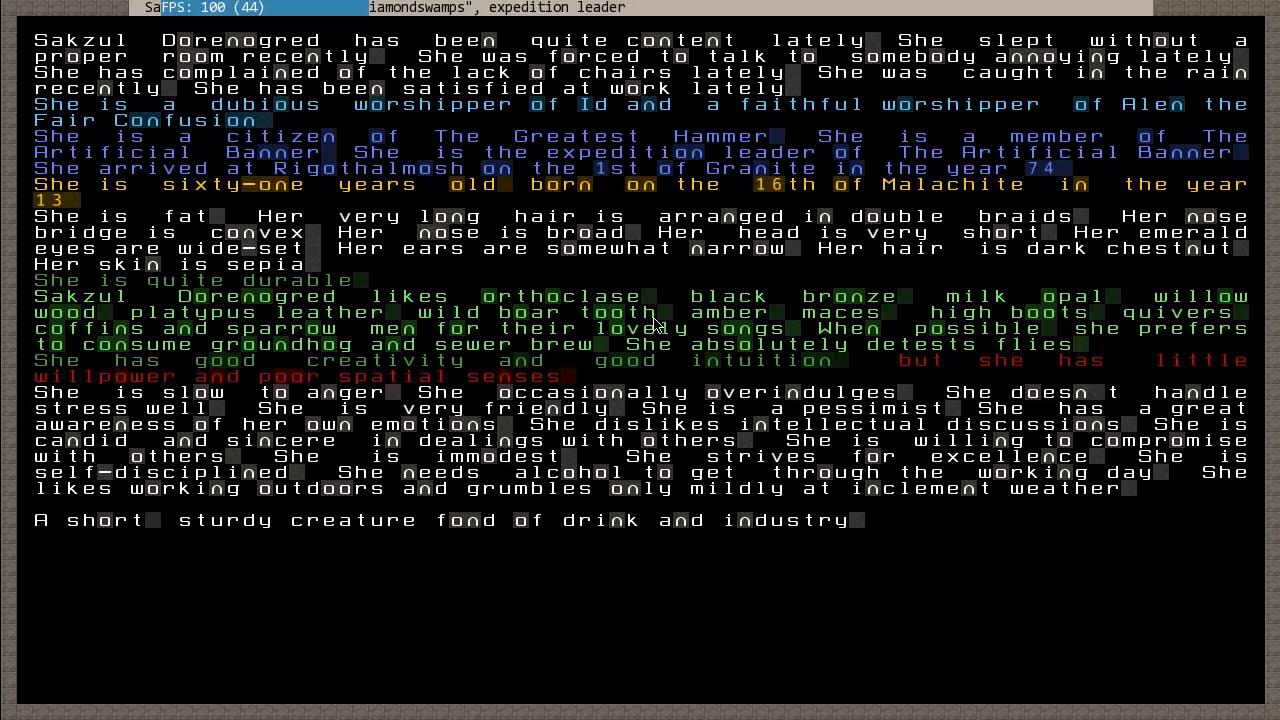
mouse_move(567, 380)
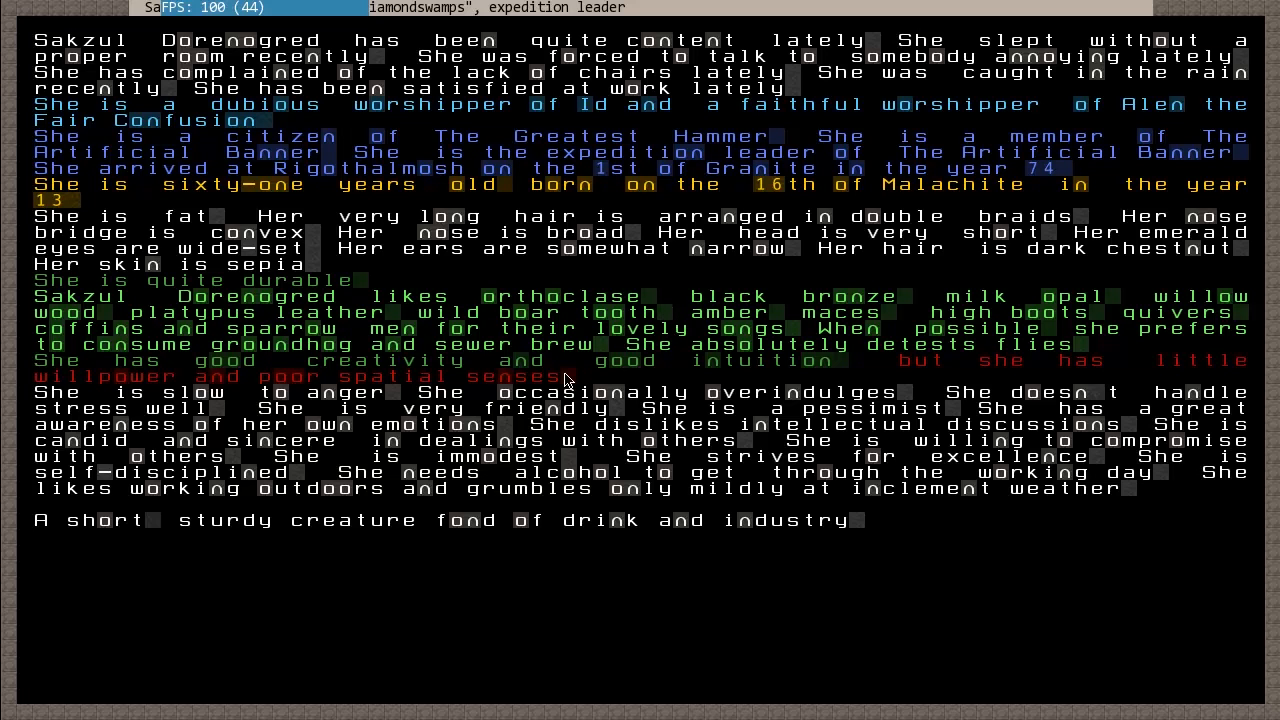
mouse_move(820, 308)
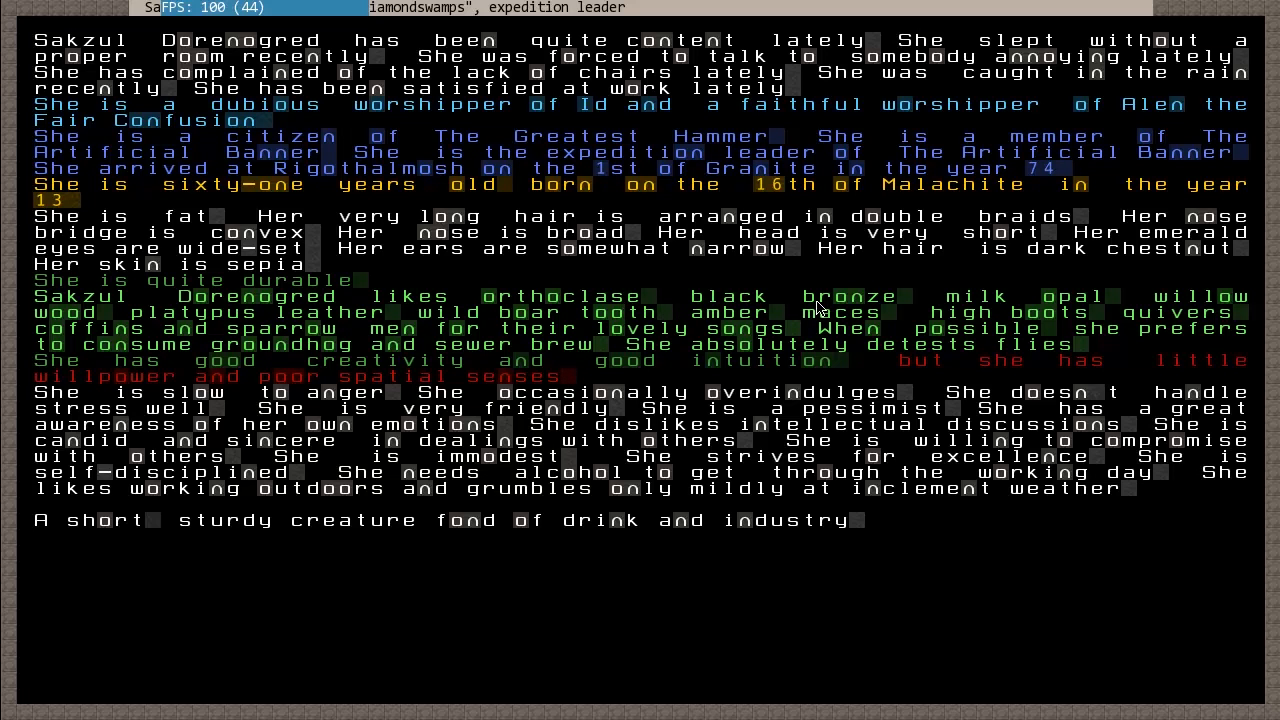
mouse_move(918, 335)
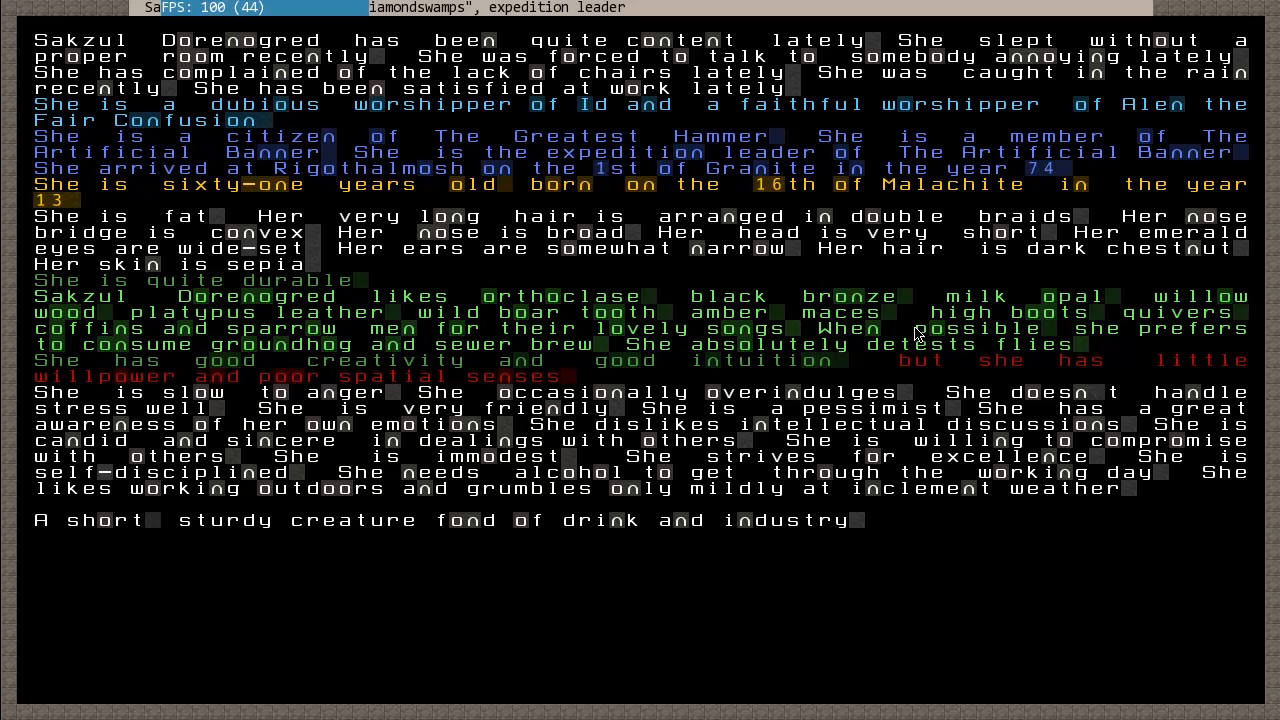
mouse_move(836, 332)
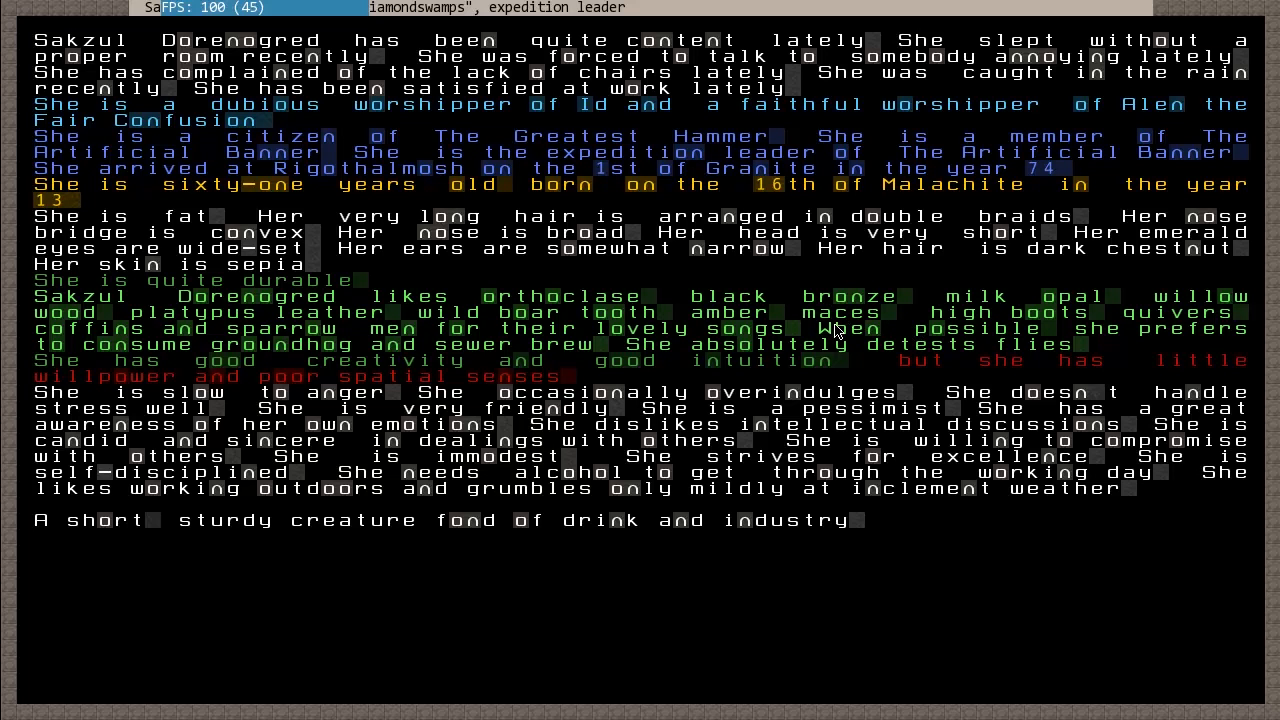
mouse_move(448, 357)
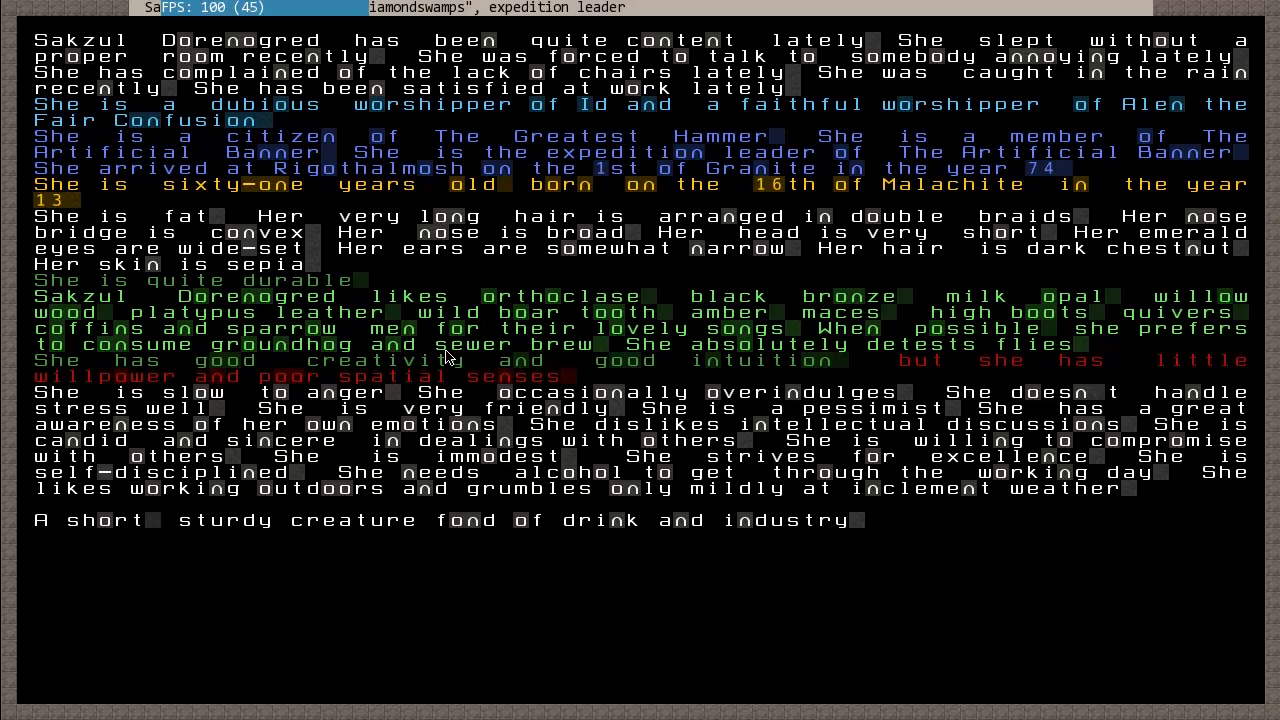
mouse_move(596, 318)
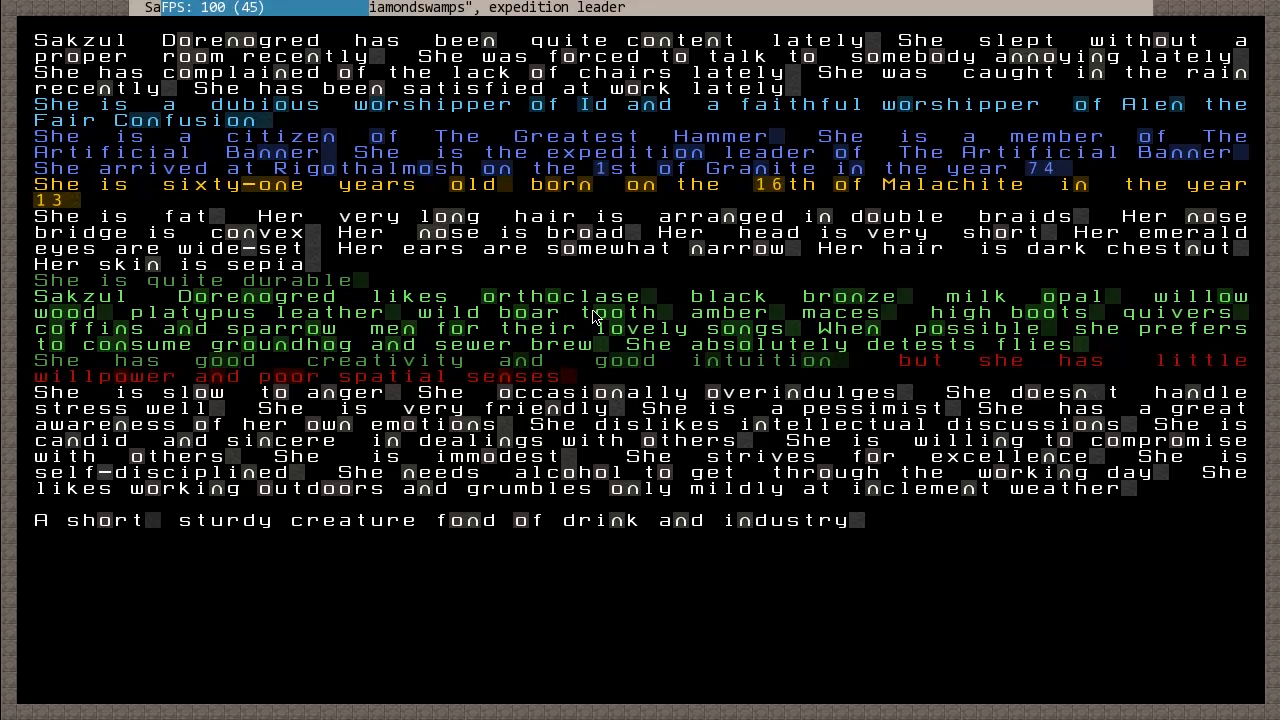
mouse_move(608, 316)
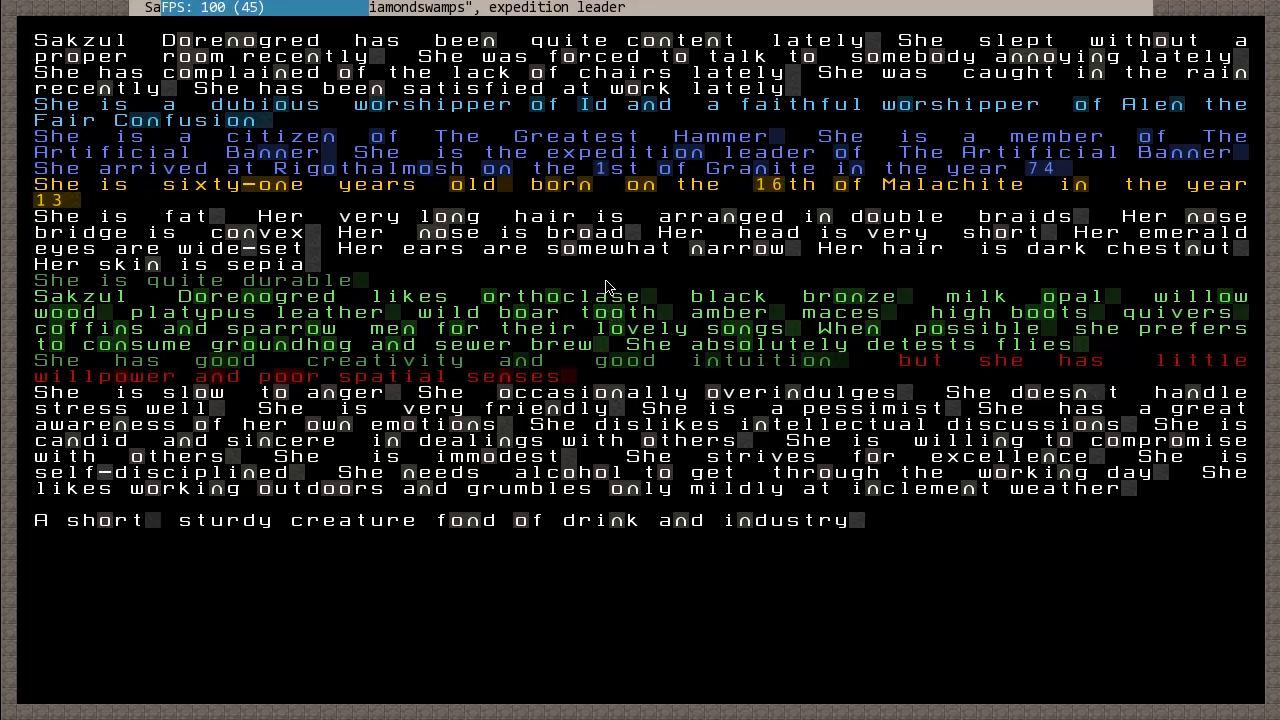
mouse_move(593, 307)
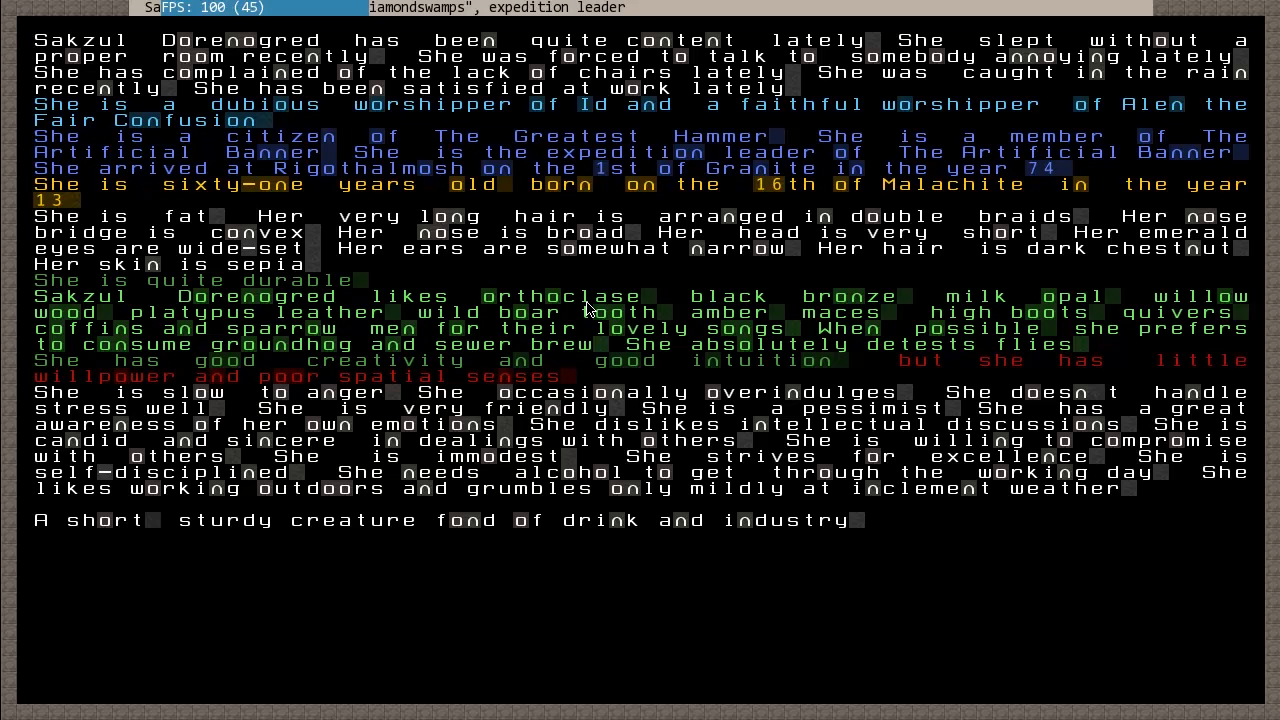
mouse_move(1100, 340)
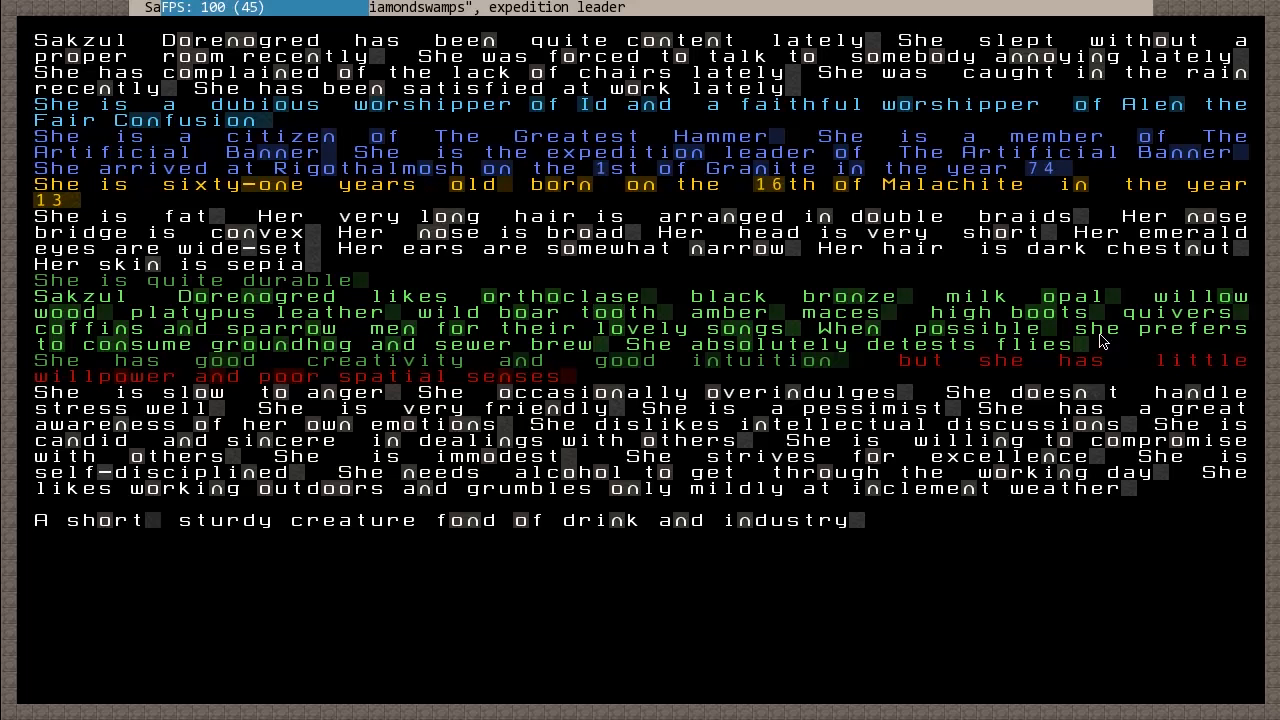
mouse_move(650, 343)
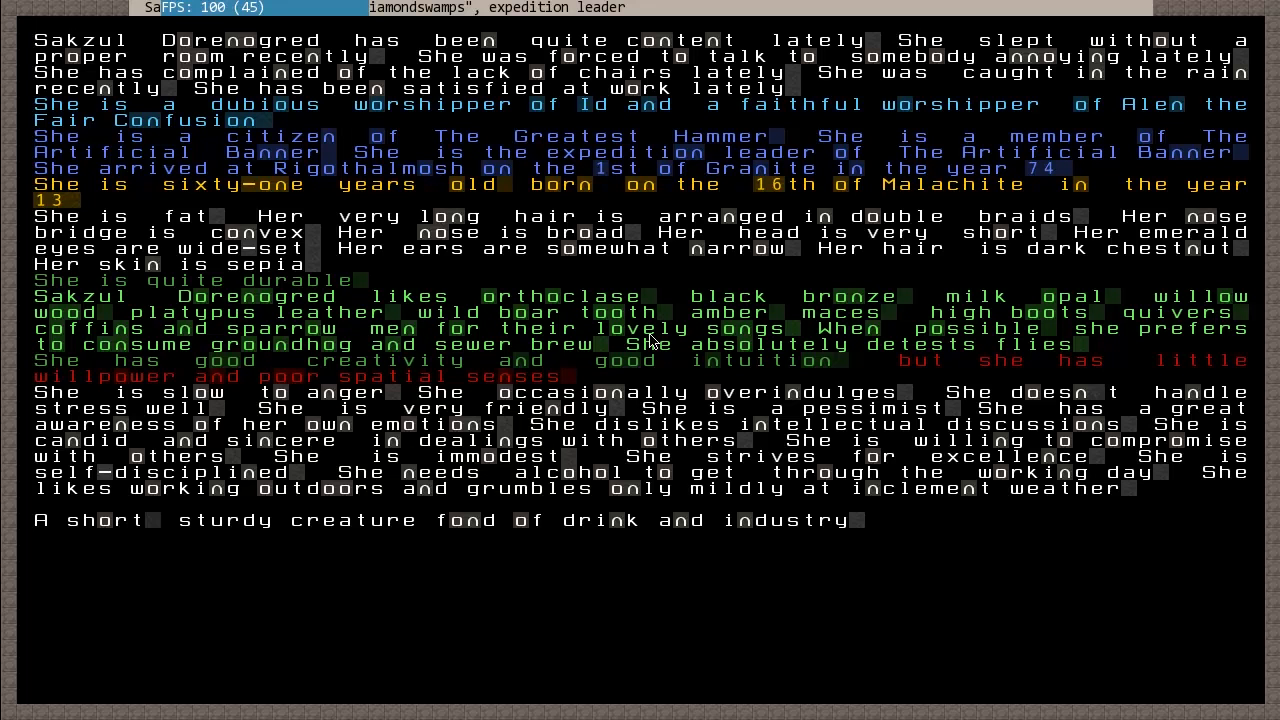
mouse_move(848, 617)
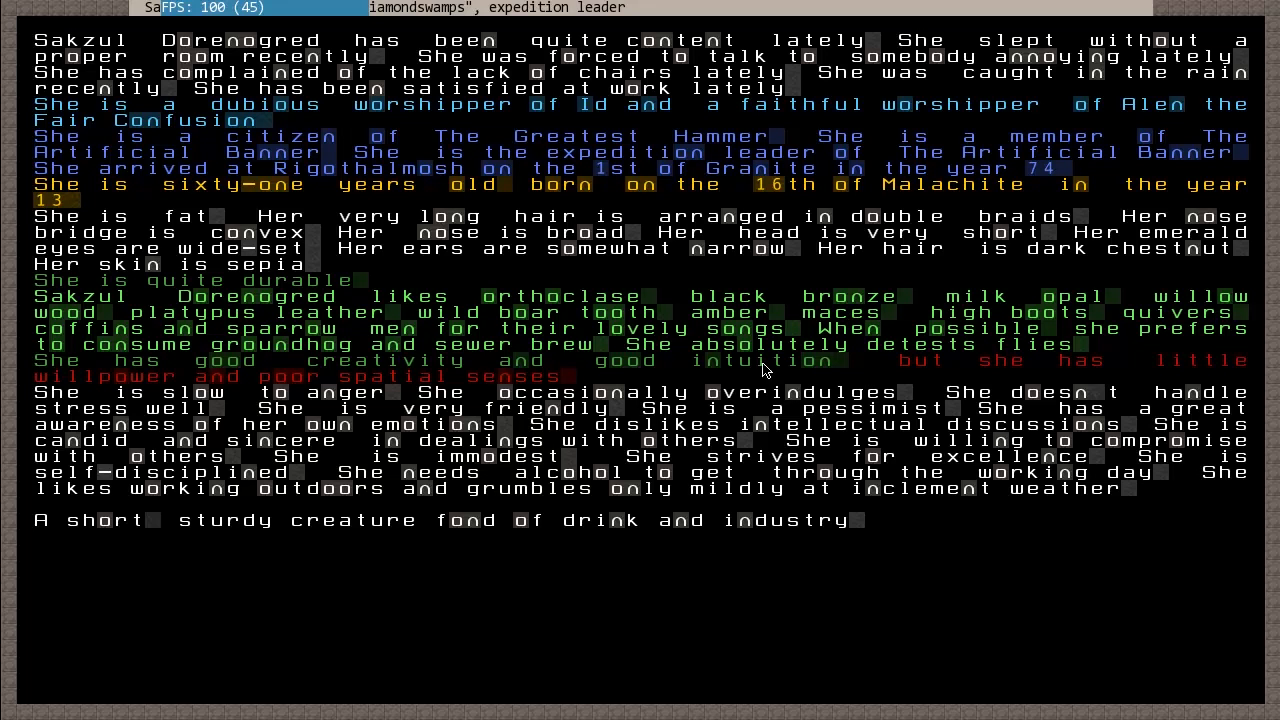
mouse_move(1013, 352)
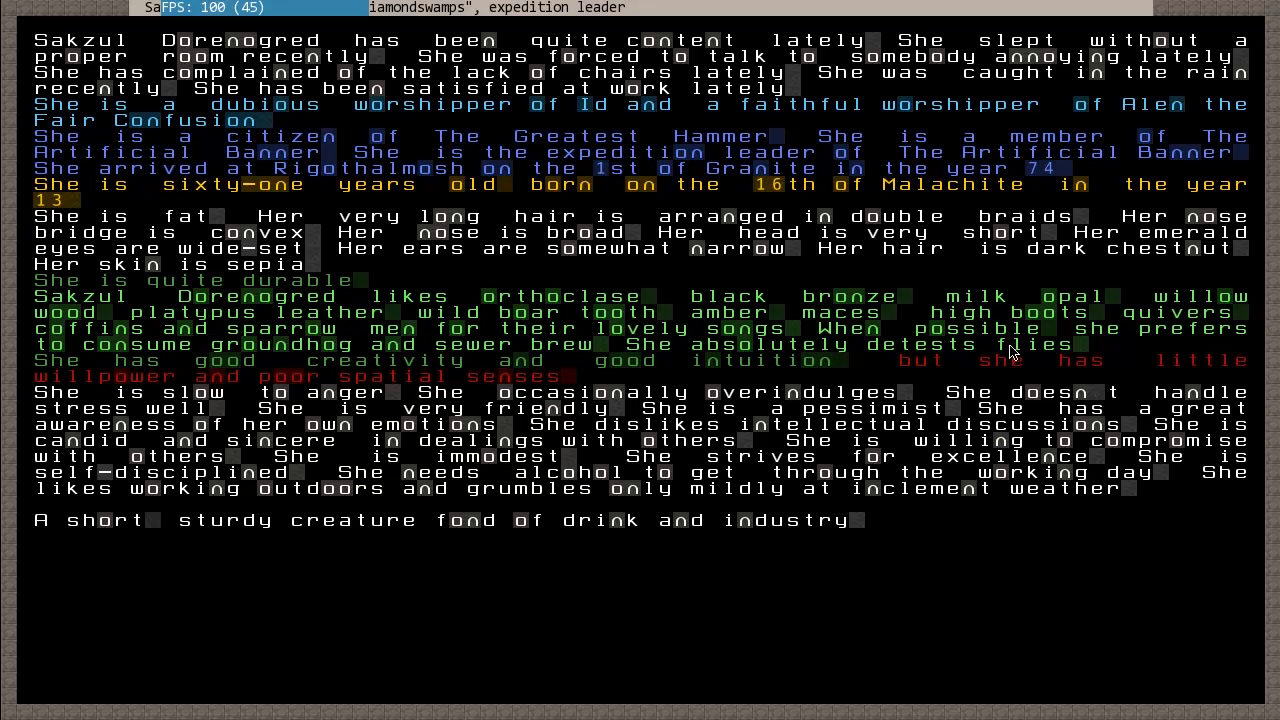
mouse_move(1038, 465)
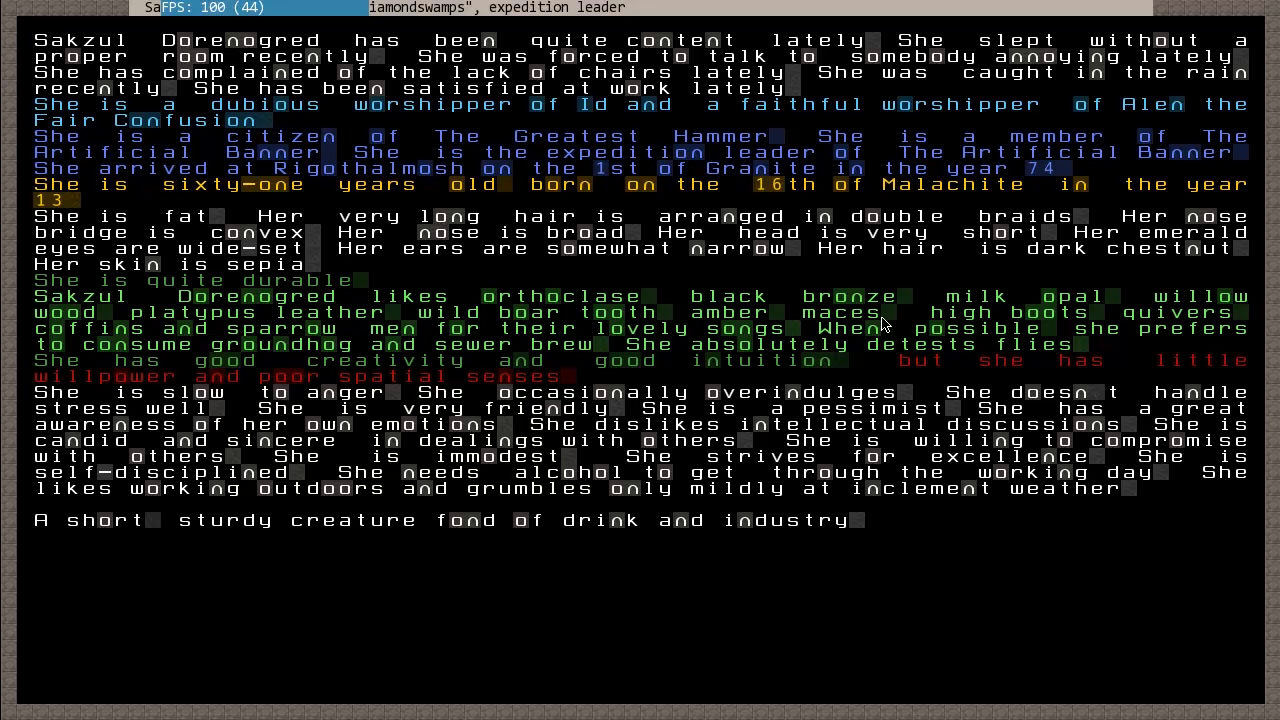
mouse_move(838, 305)
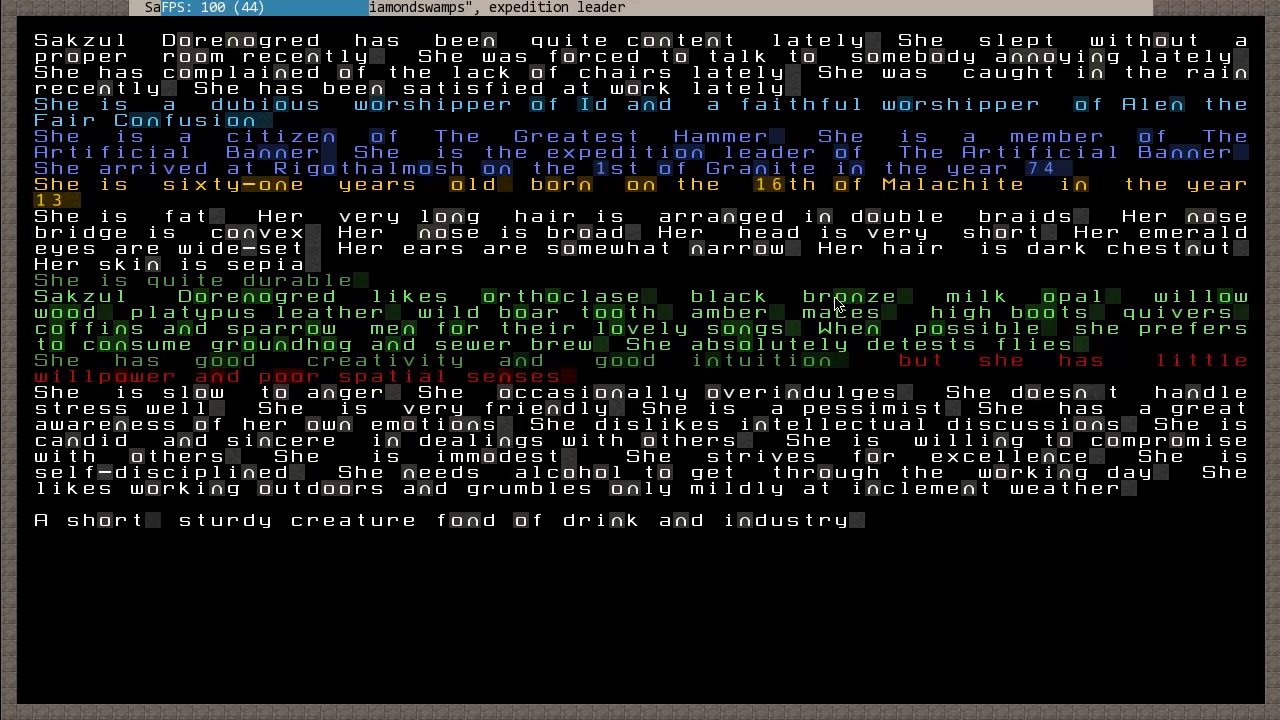
mouse_move(862, 308)
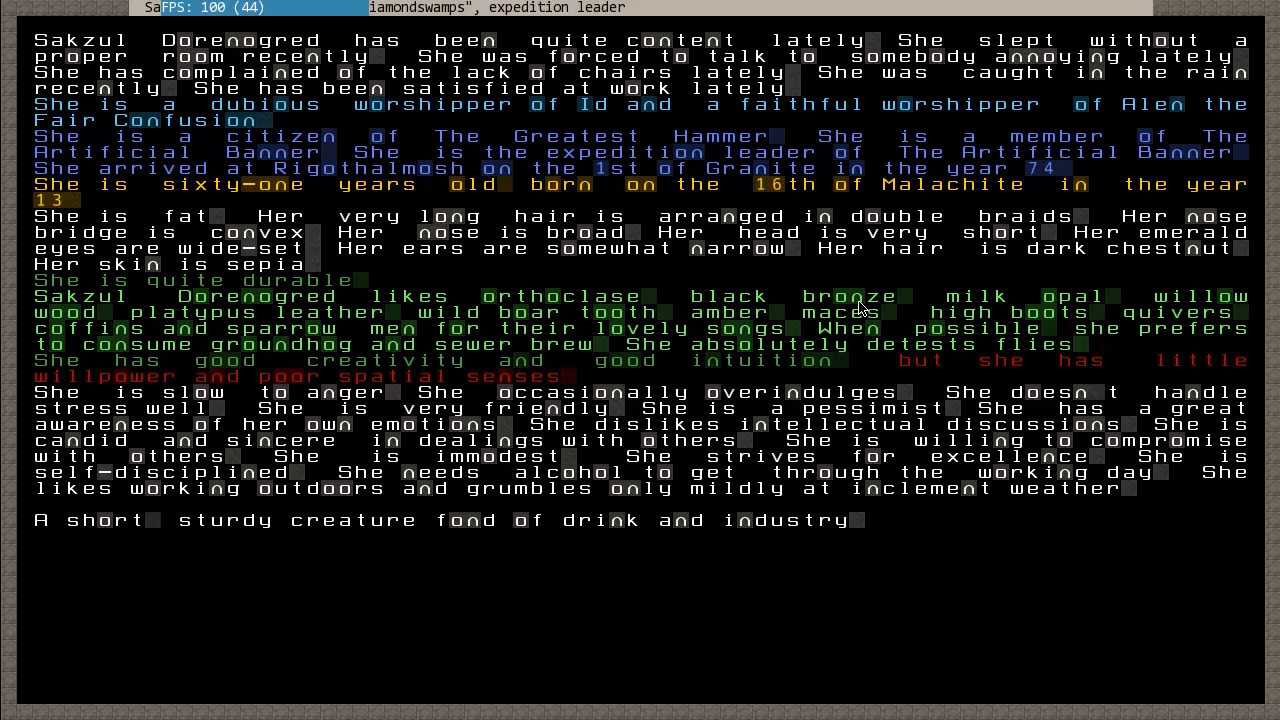
mouse_move(702, 463)
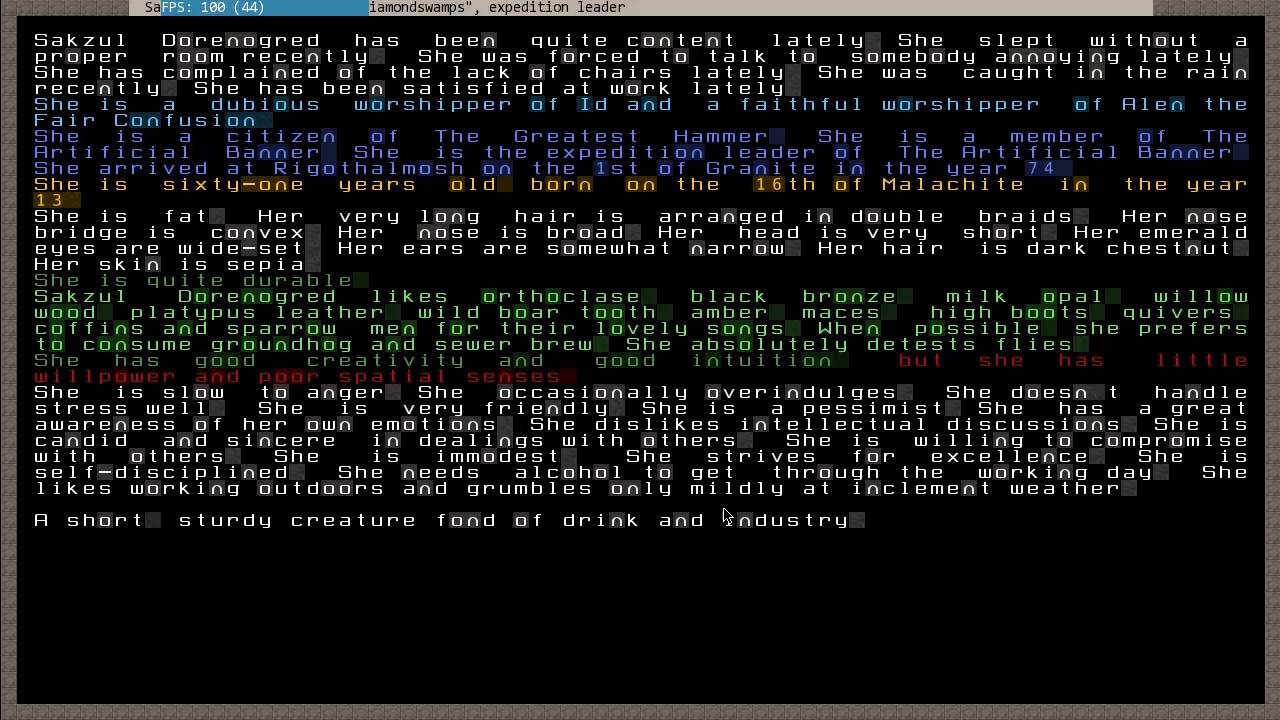
mouse_move(1205, 180)
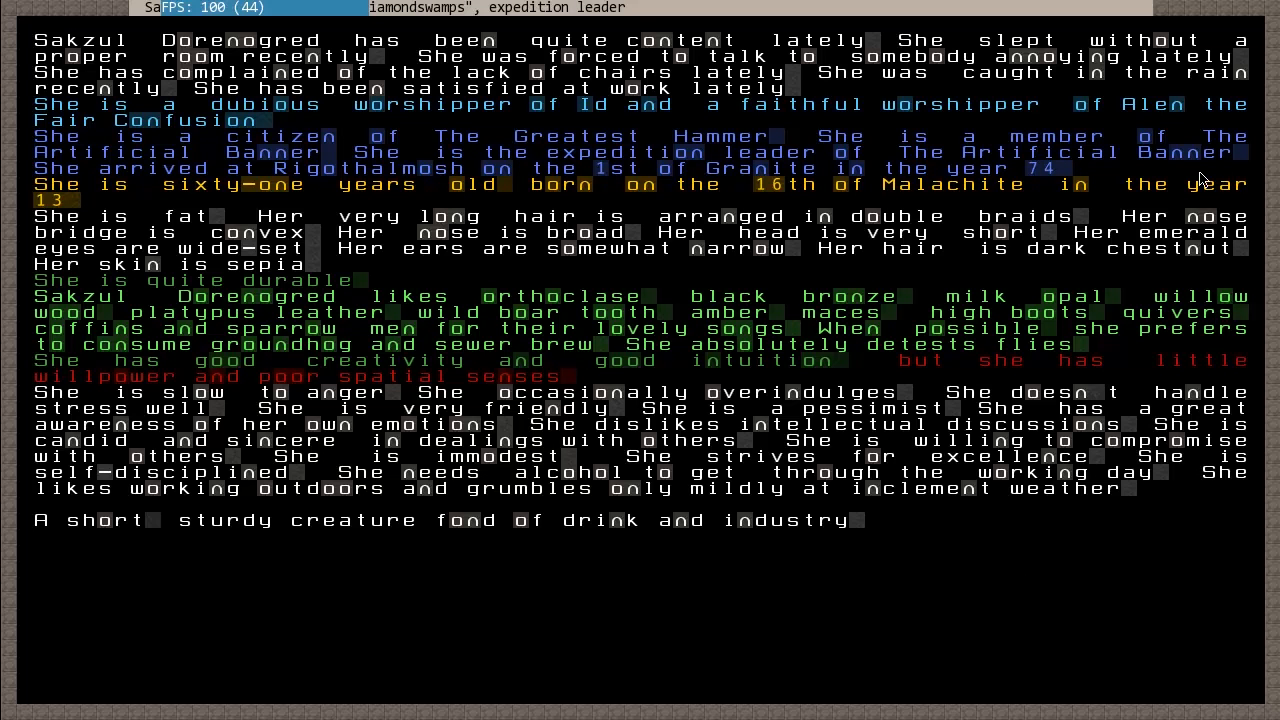
mouse_move(729, 120)
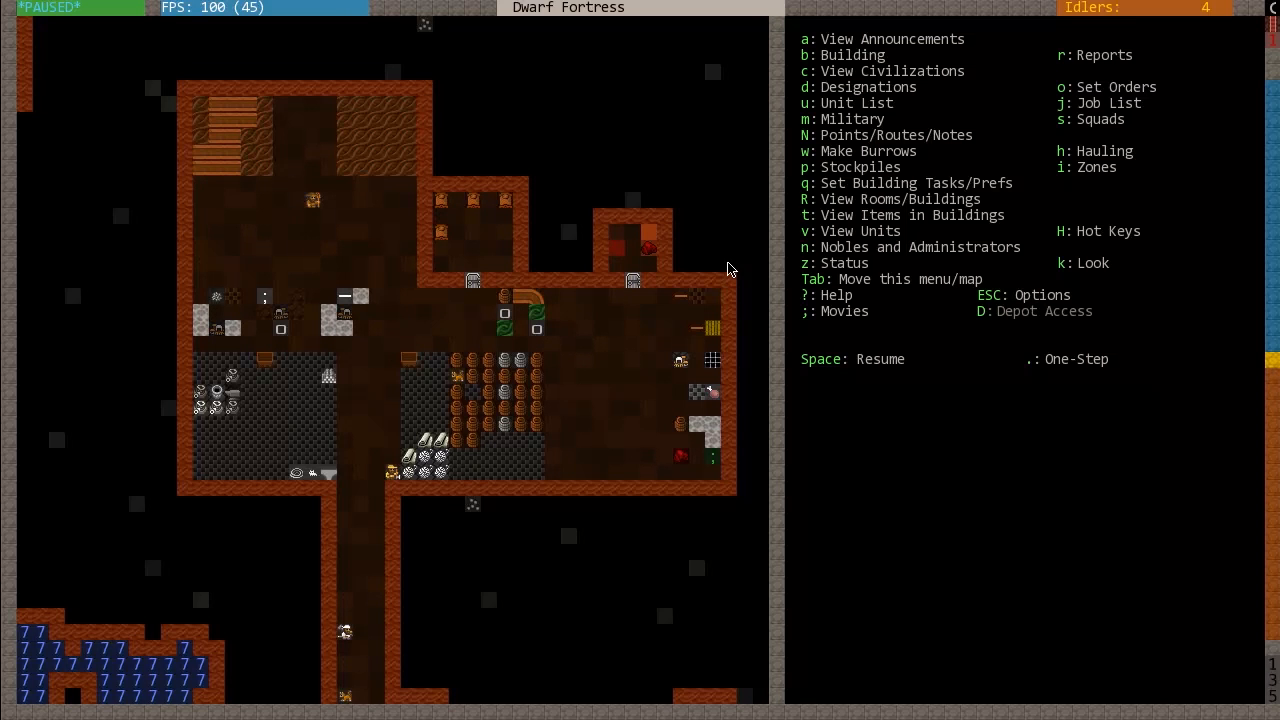
mouse_move(707, 270)
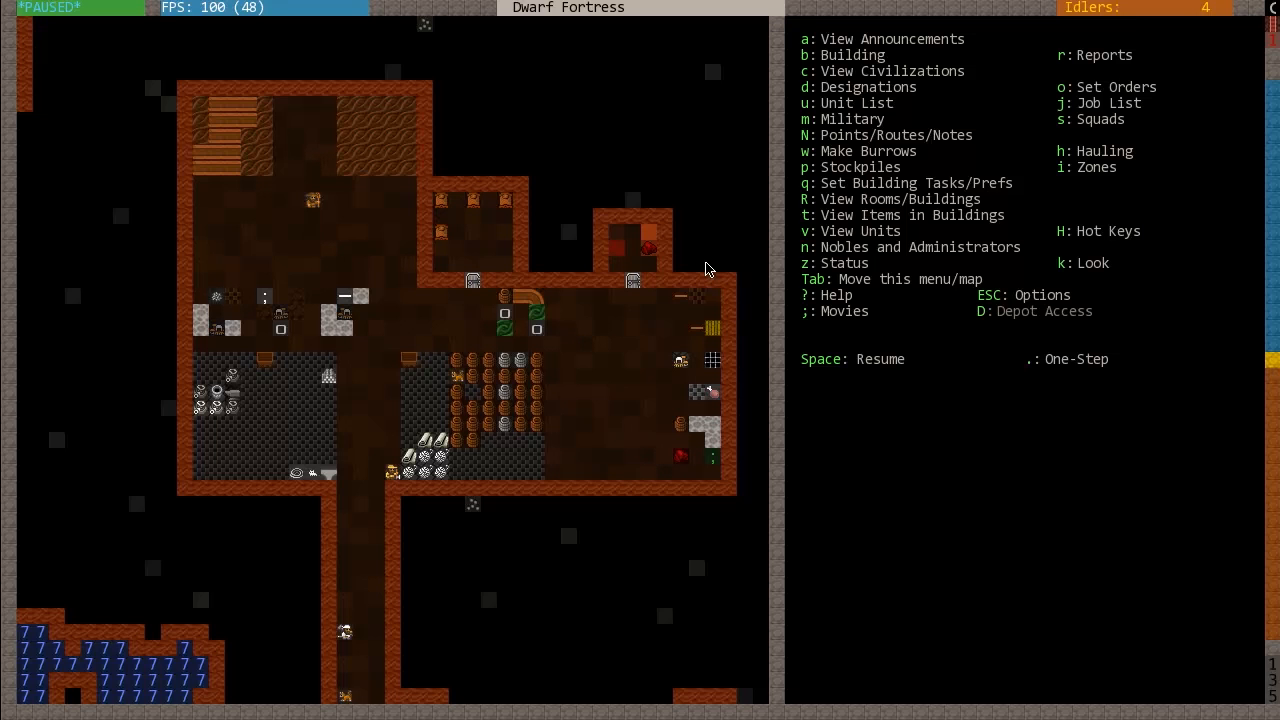
mouse_move(745, 13)
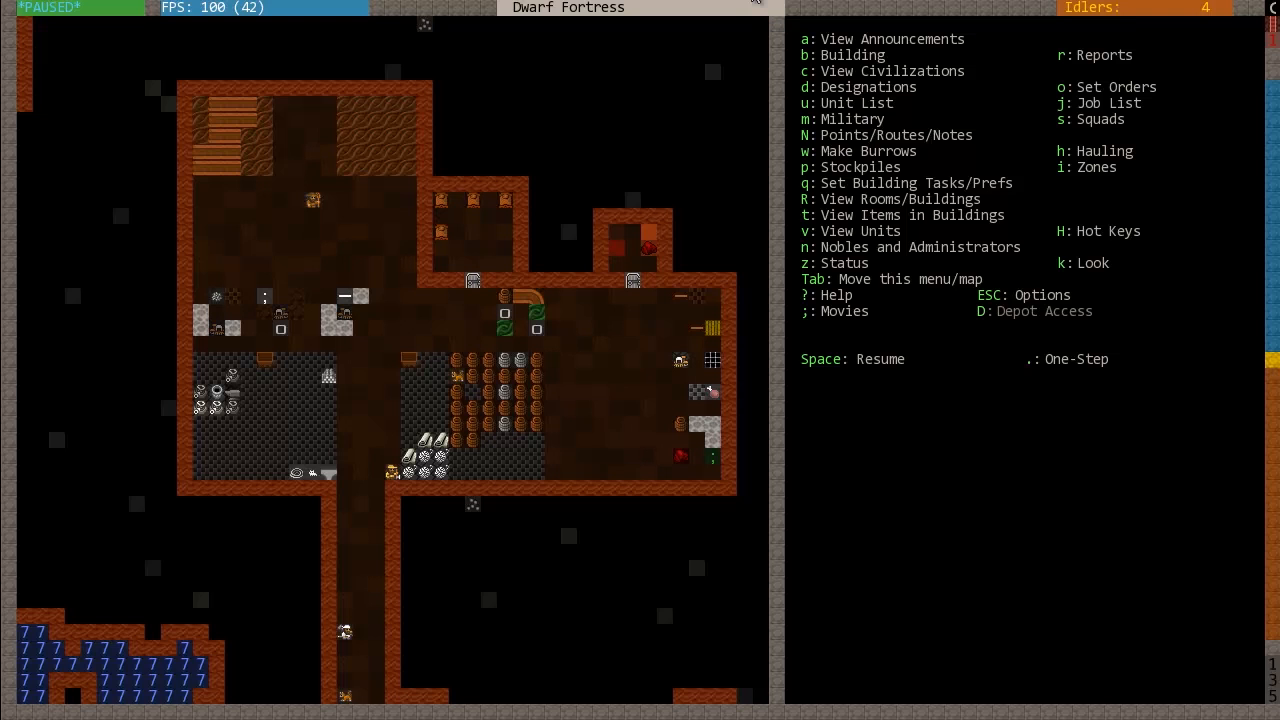
mouse_move(555, 268)
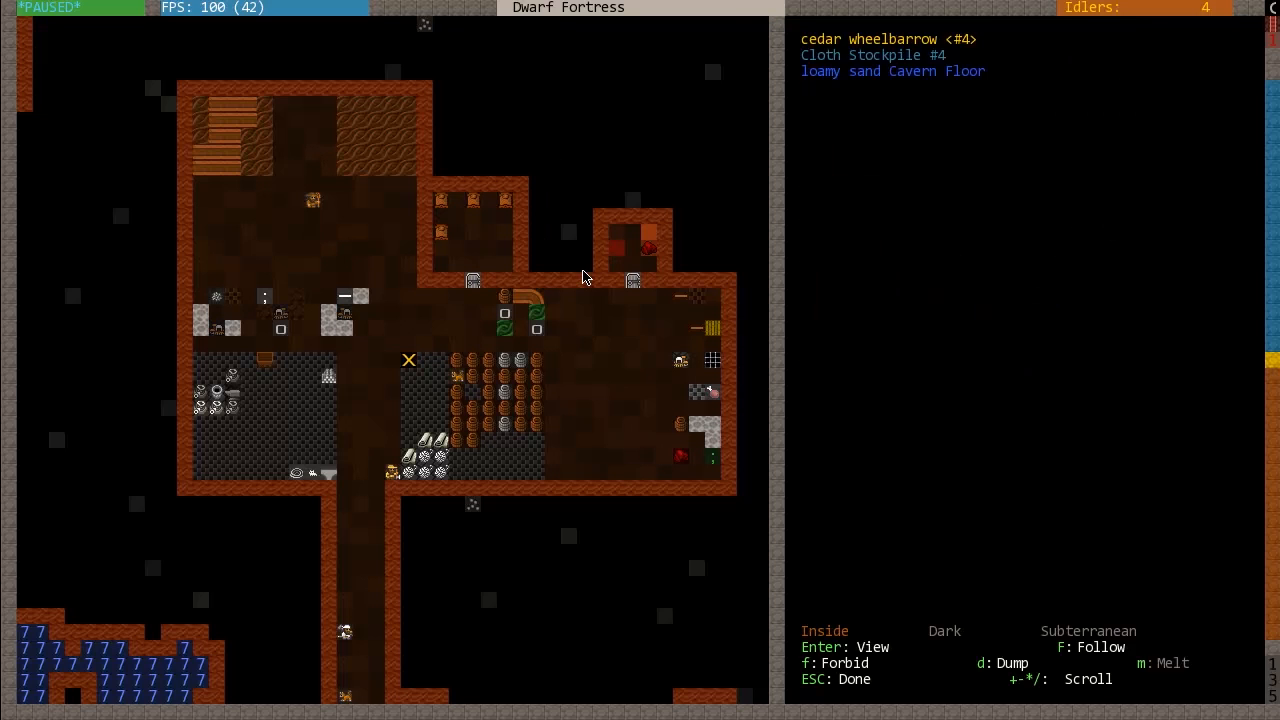
- Stop inspecting tiles and return to the fortress map overview
key(Escape)
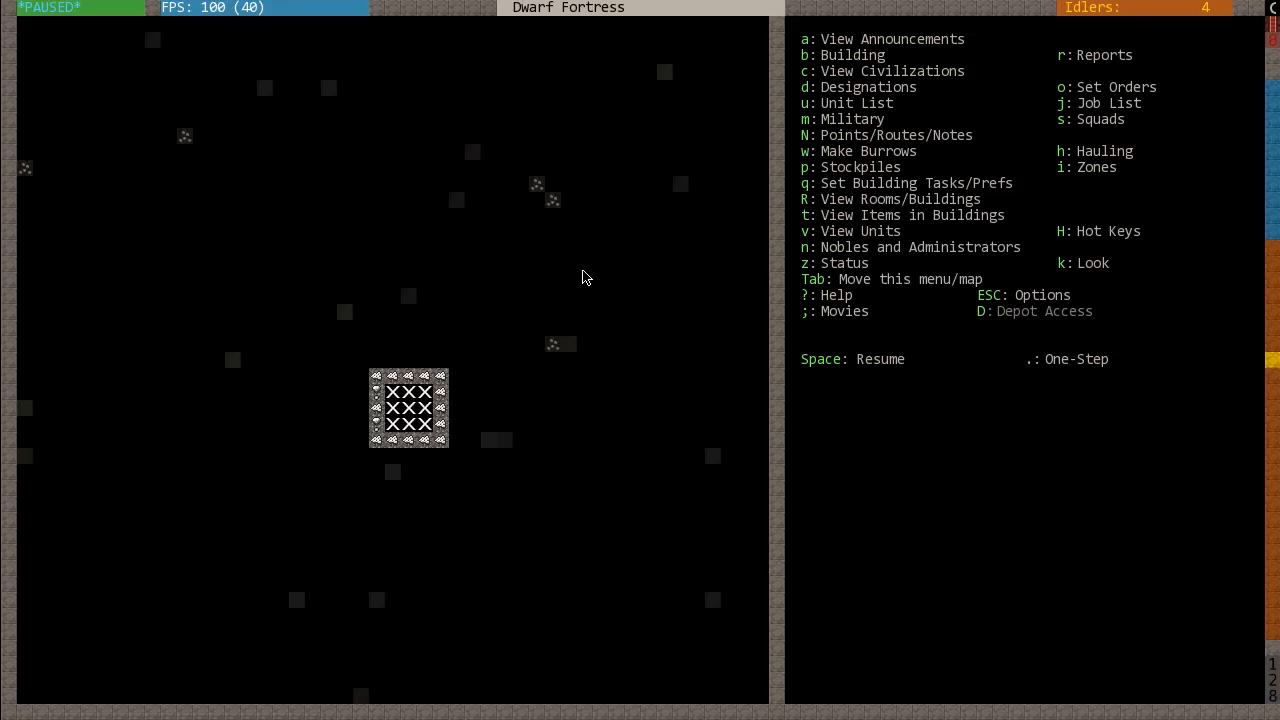
- Designate a 3×3 up/down stairway block beside the boulder-strewn stone room
key(d)
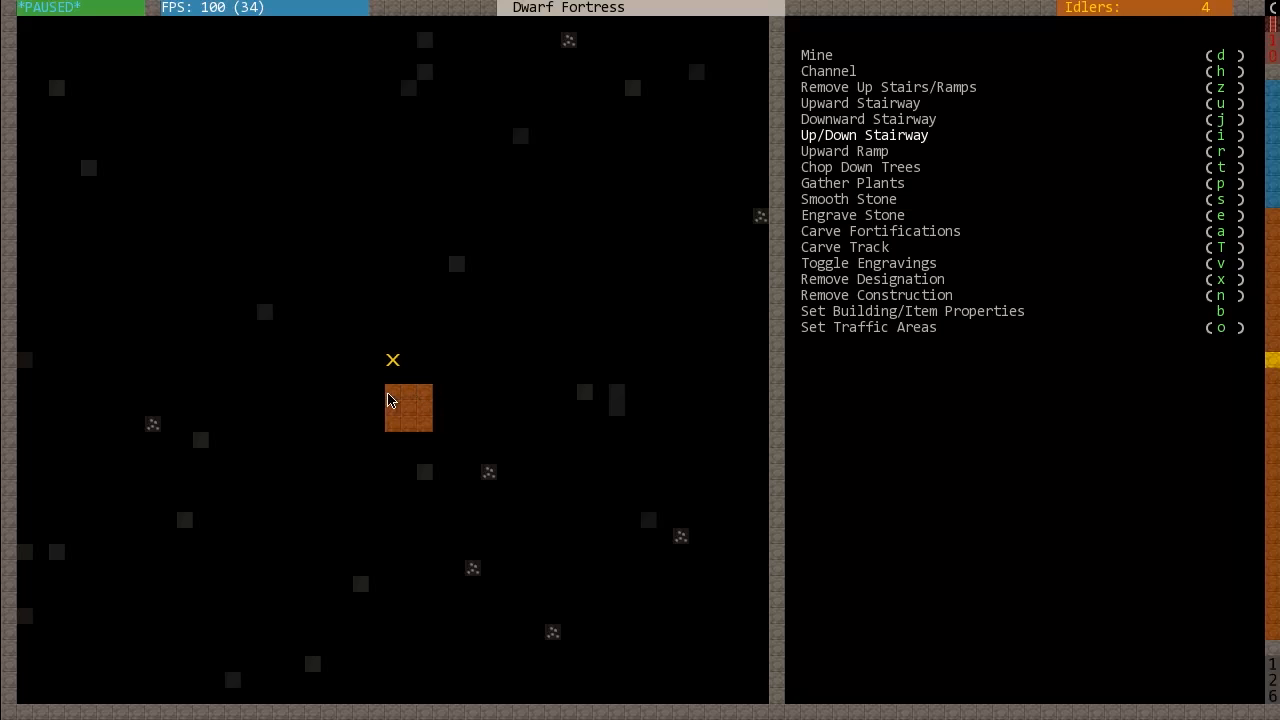
click(409, 408)
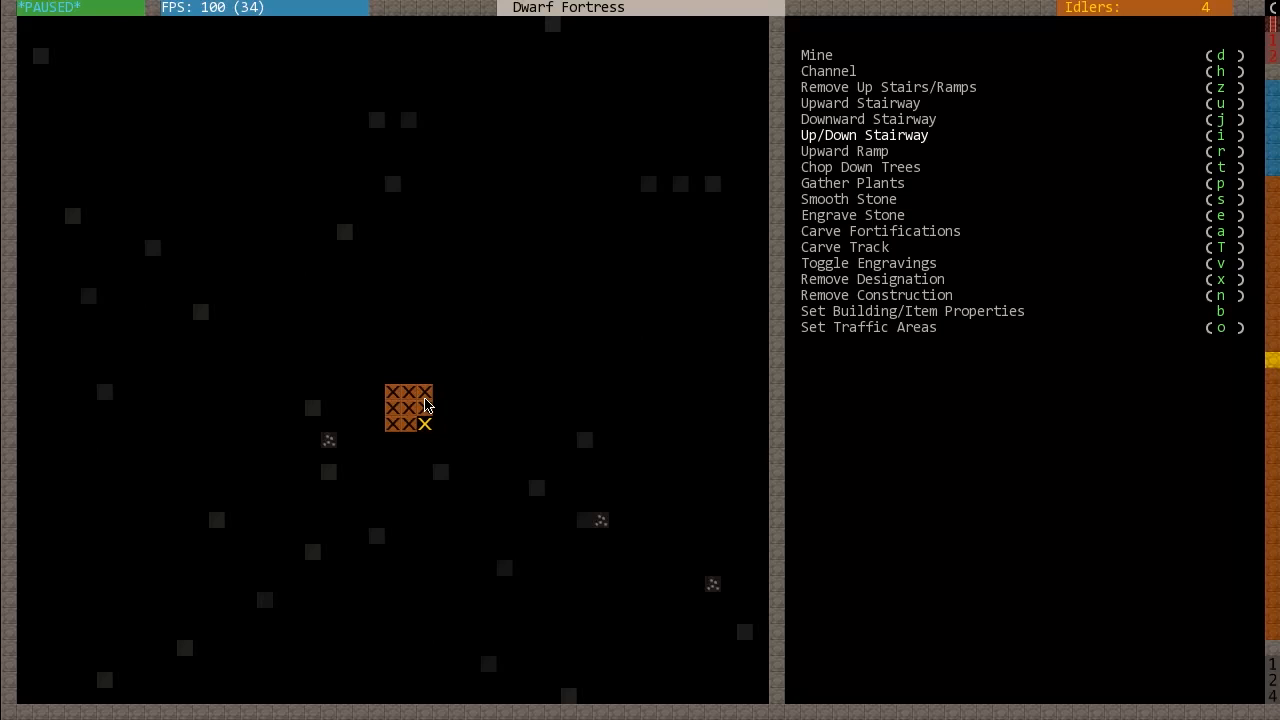
key(Escape)
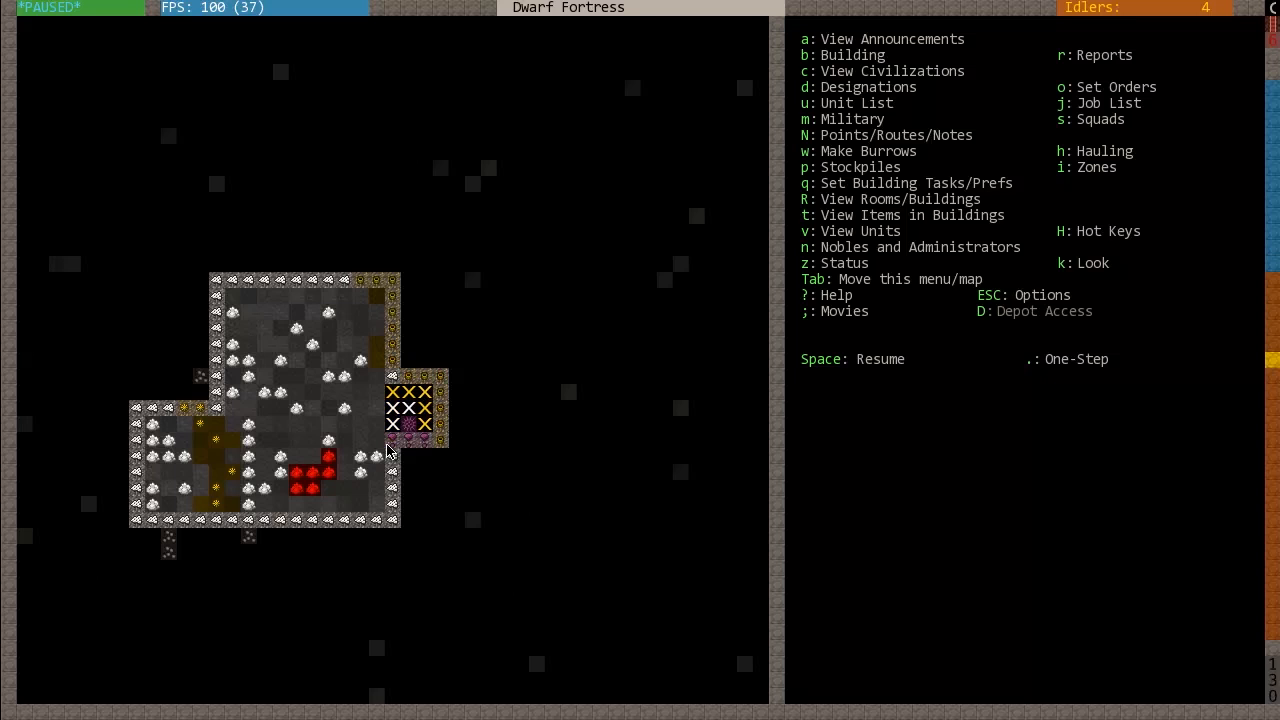
- Inspect a storage-level floor tile, revealing limonite cavern floor
key(k)
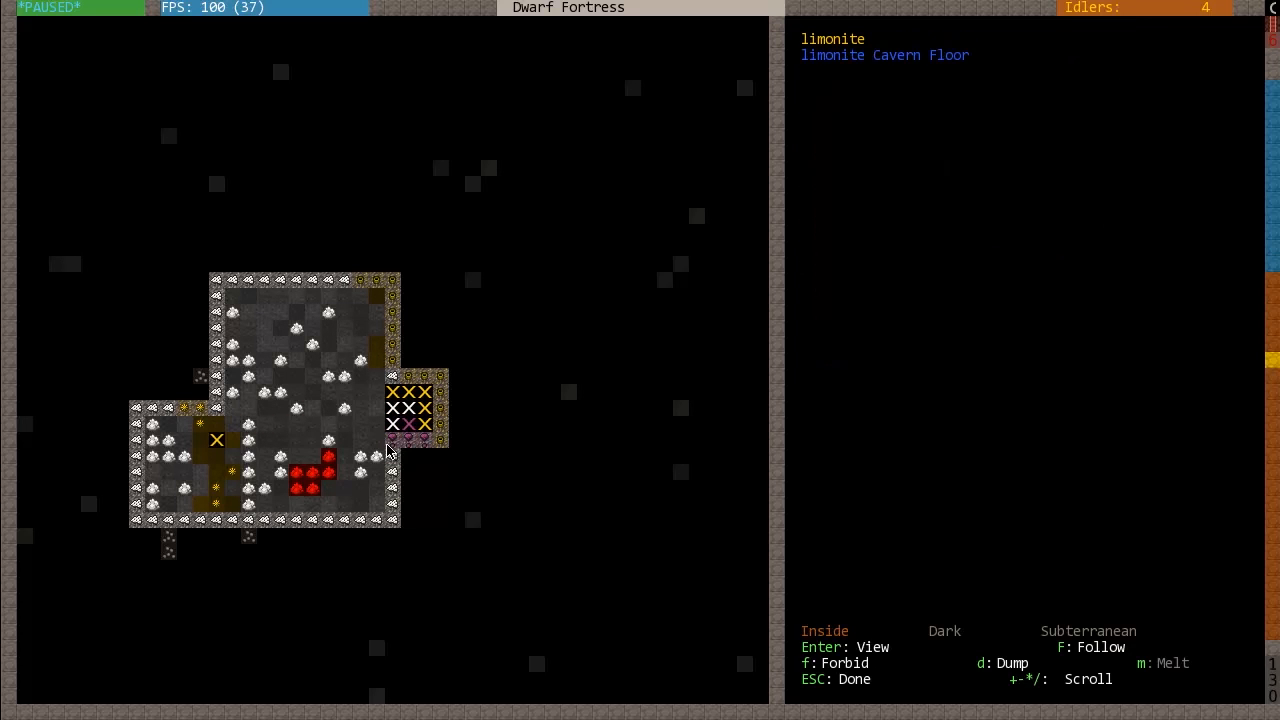
key(Escape)
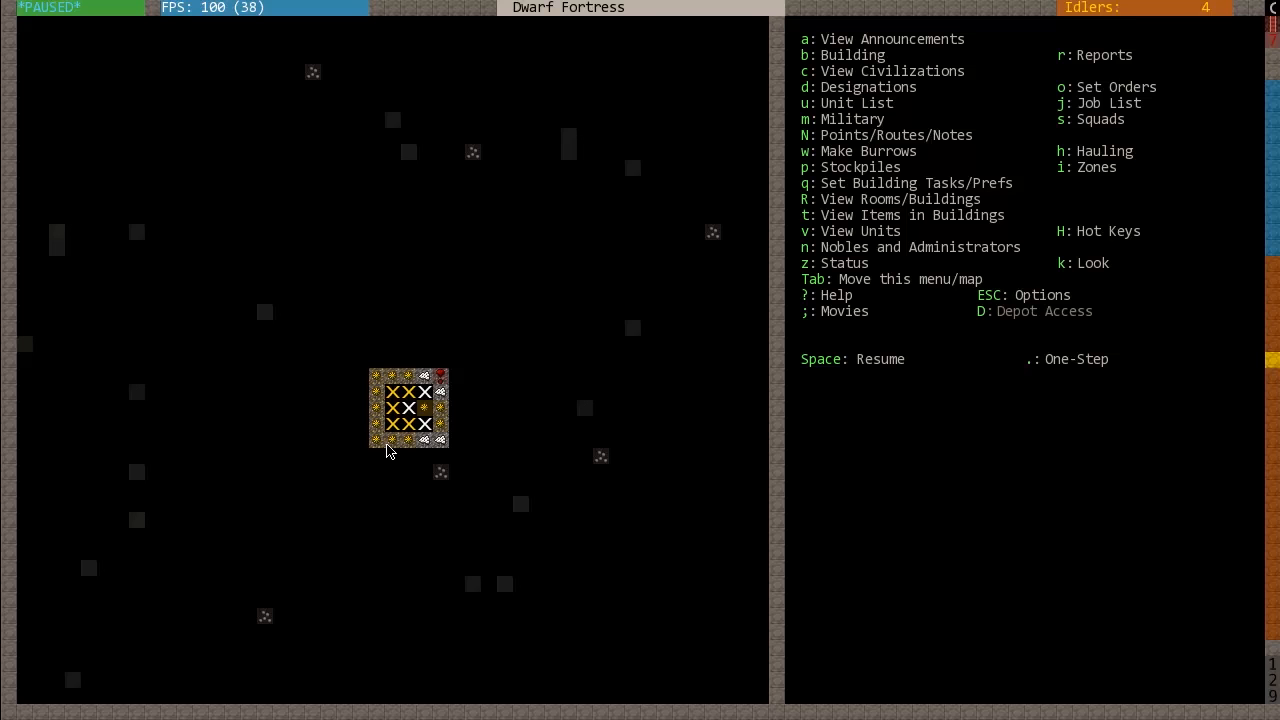
- Designate a long eastward corridor from the stairwell with six side rooms on each side
key(d)
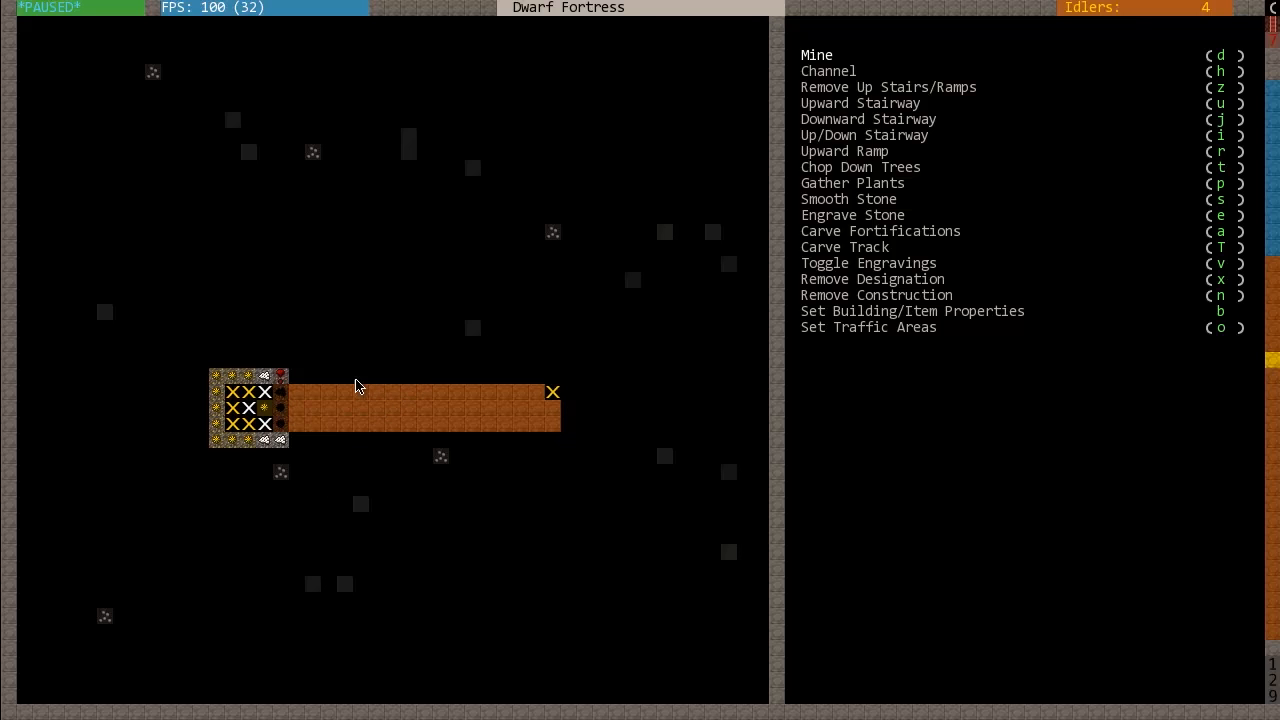
mouse_move(400, 448)
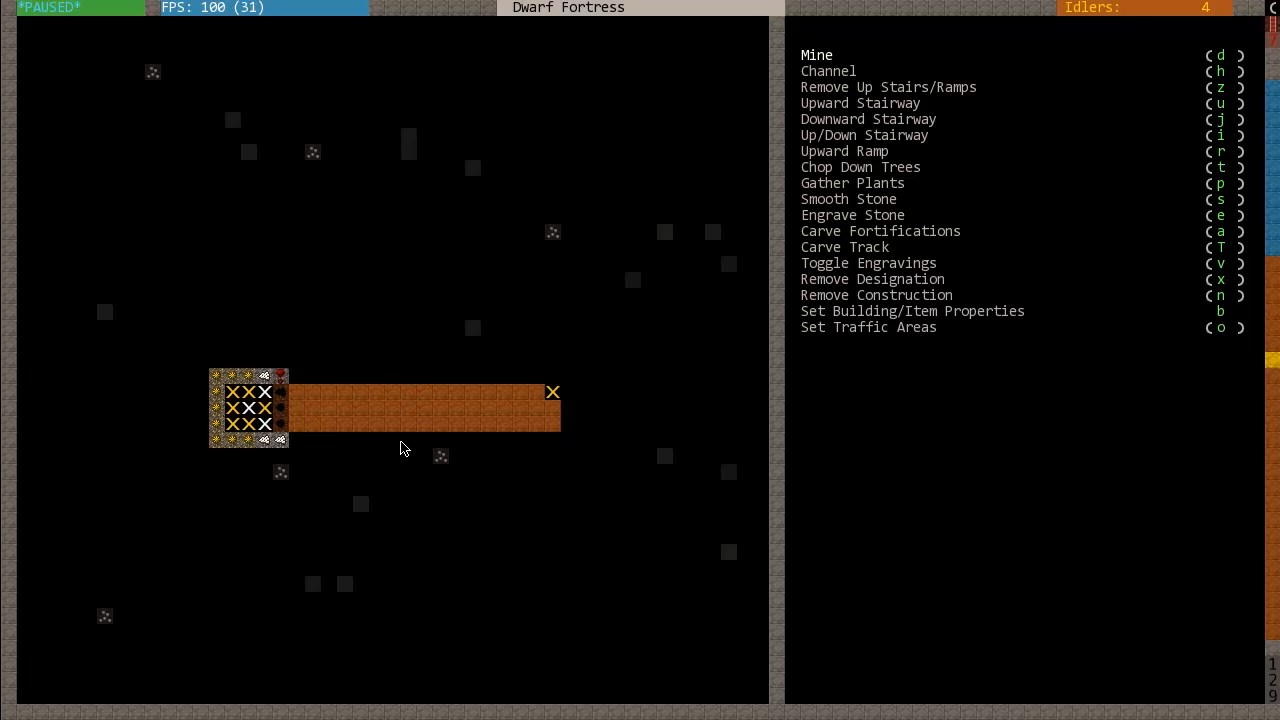
mouse_move(340, 382)
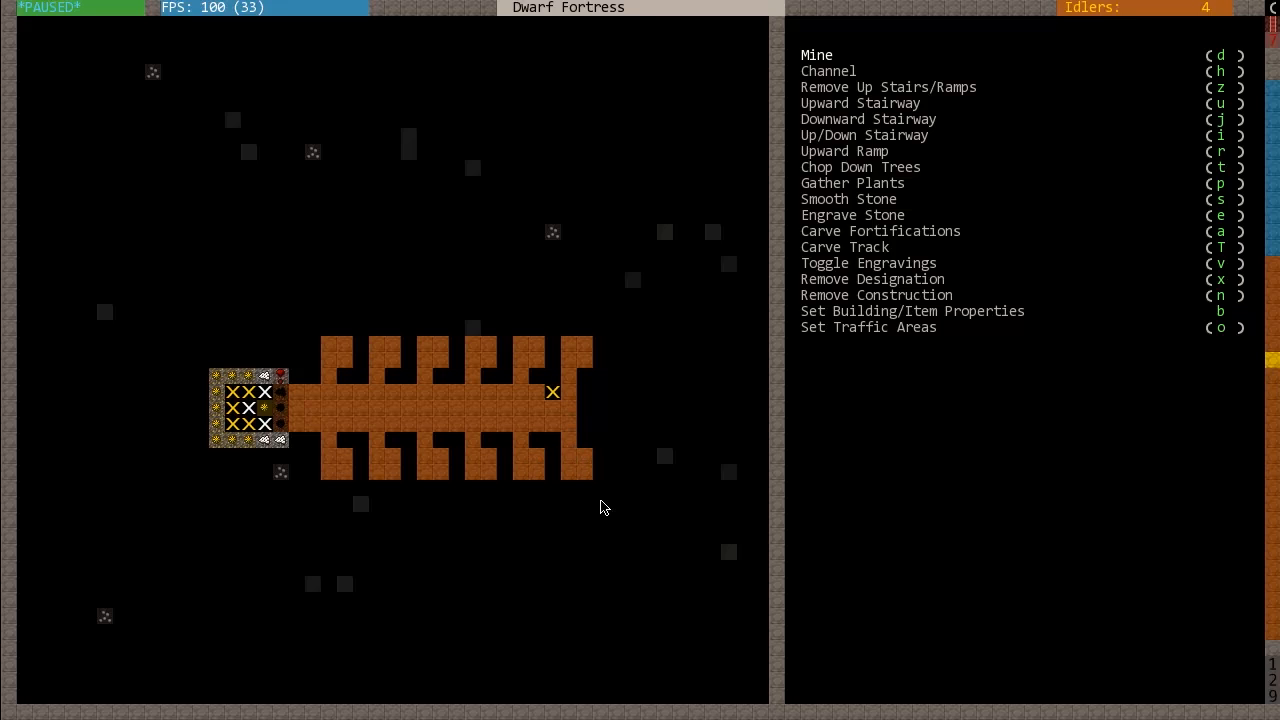
mouse_move(590, 510)
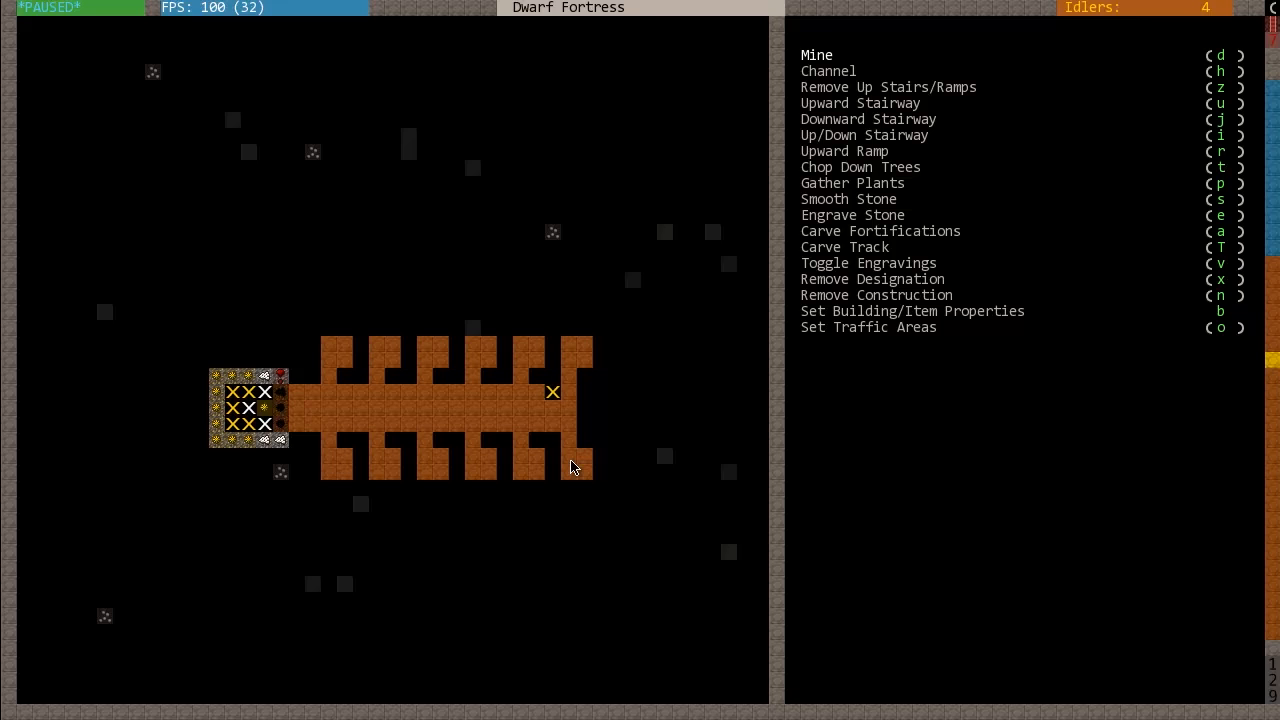
key(Escape)
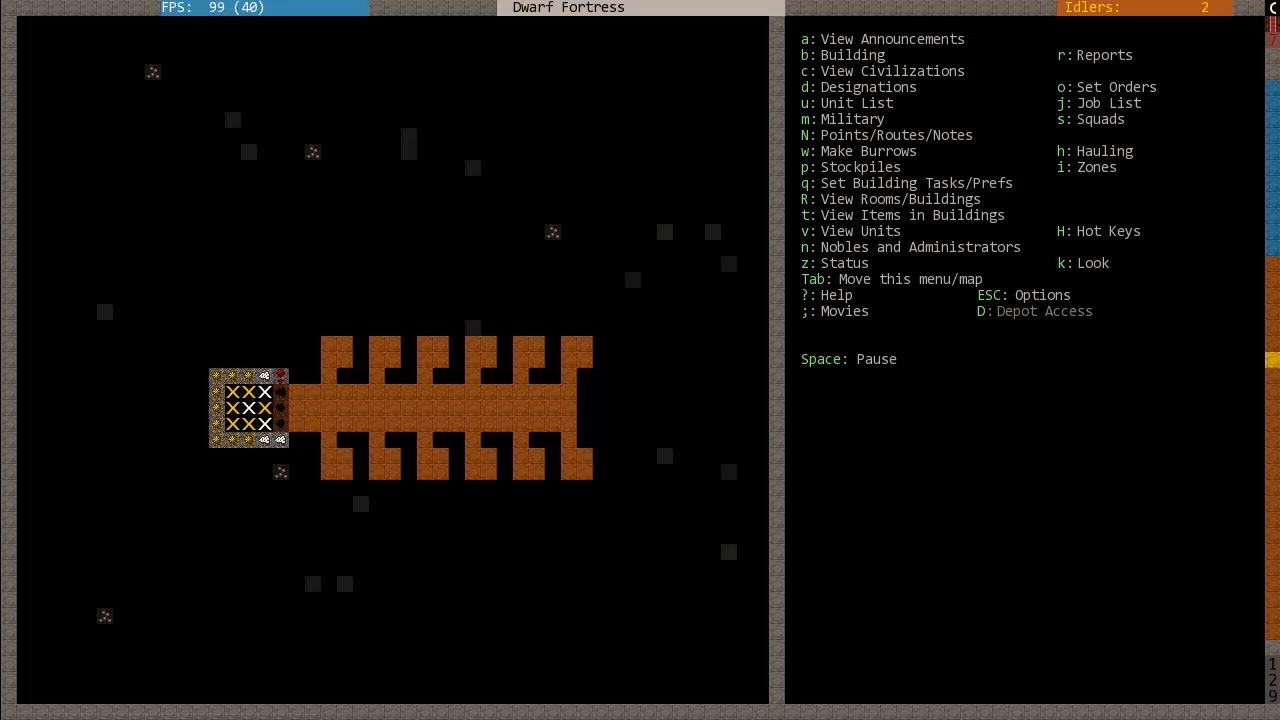
key(space)
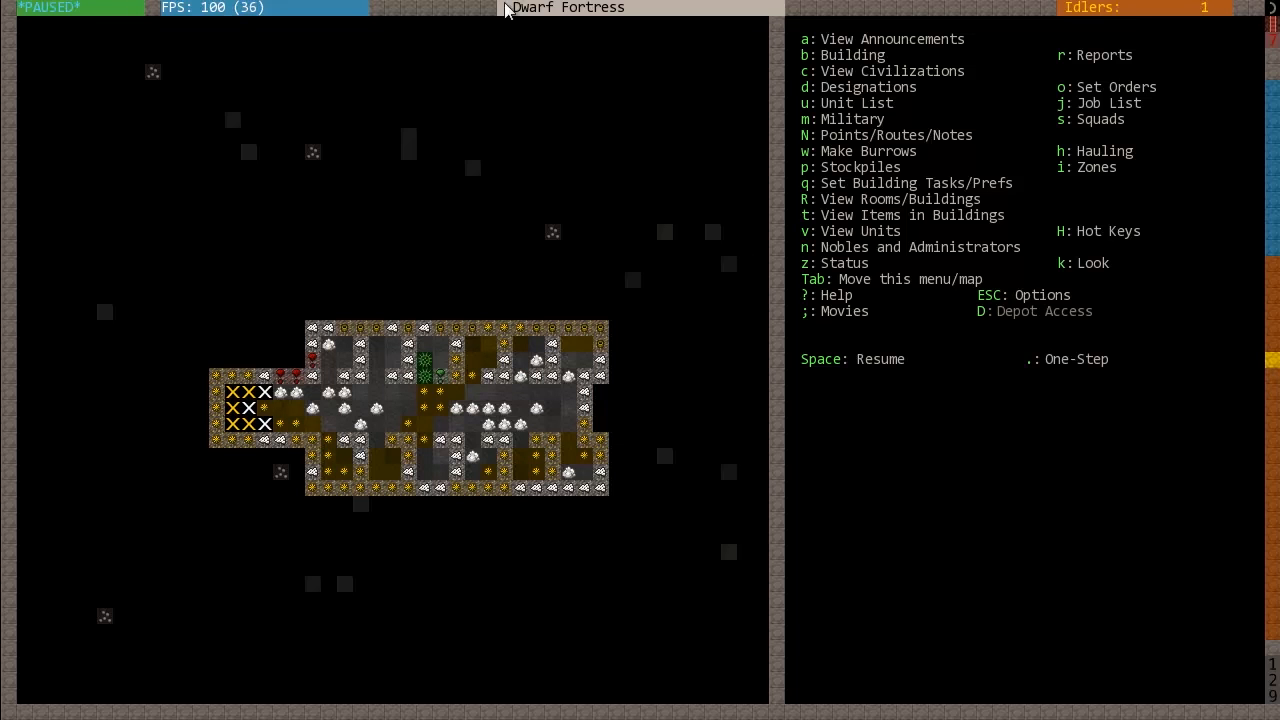
mouse_move(532, 537)
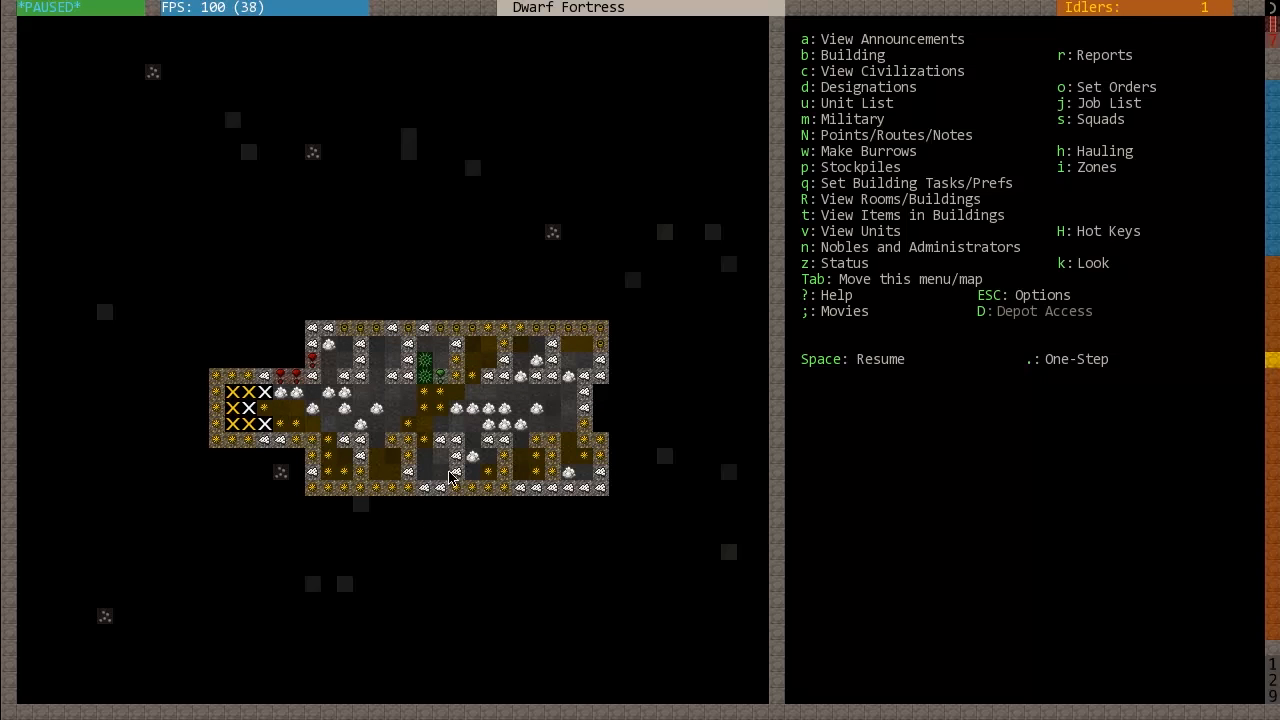
mouse_move(701, 477)
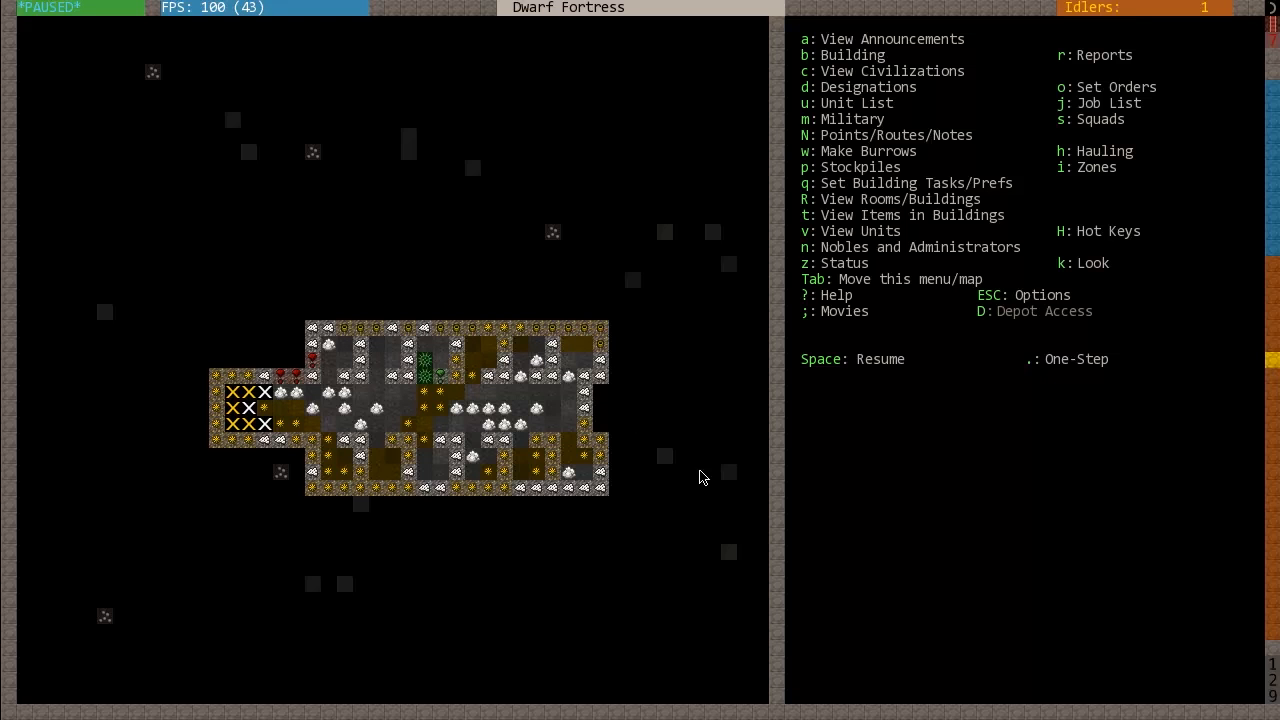
mouse_move(490, 680)
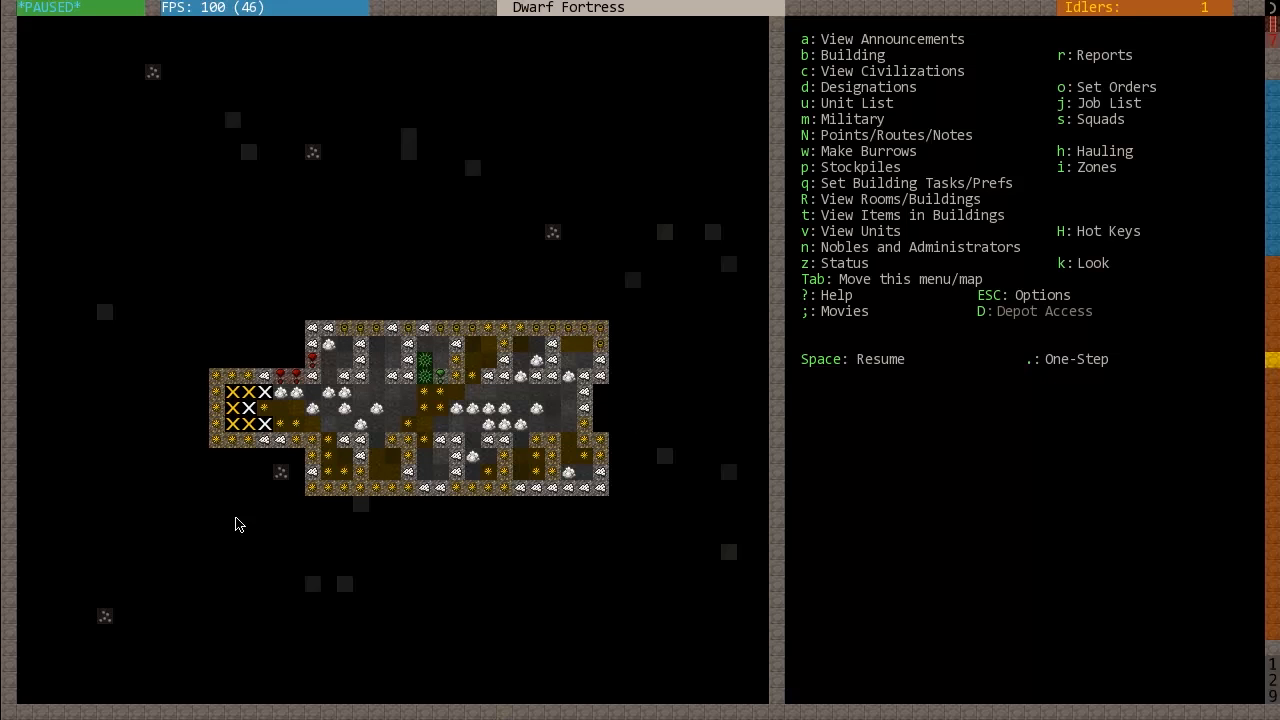
mouse_move(530, 537)
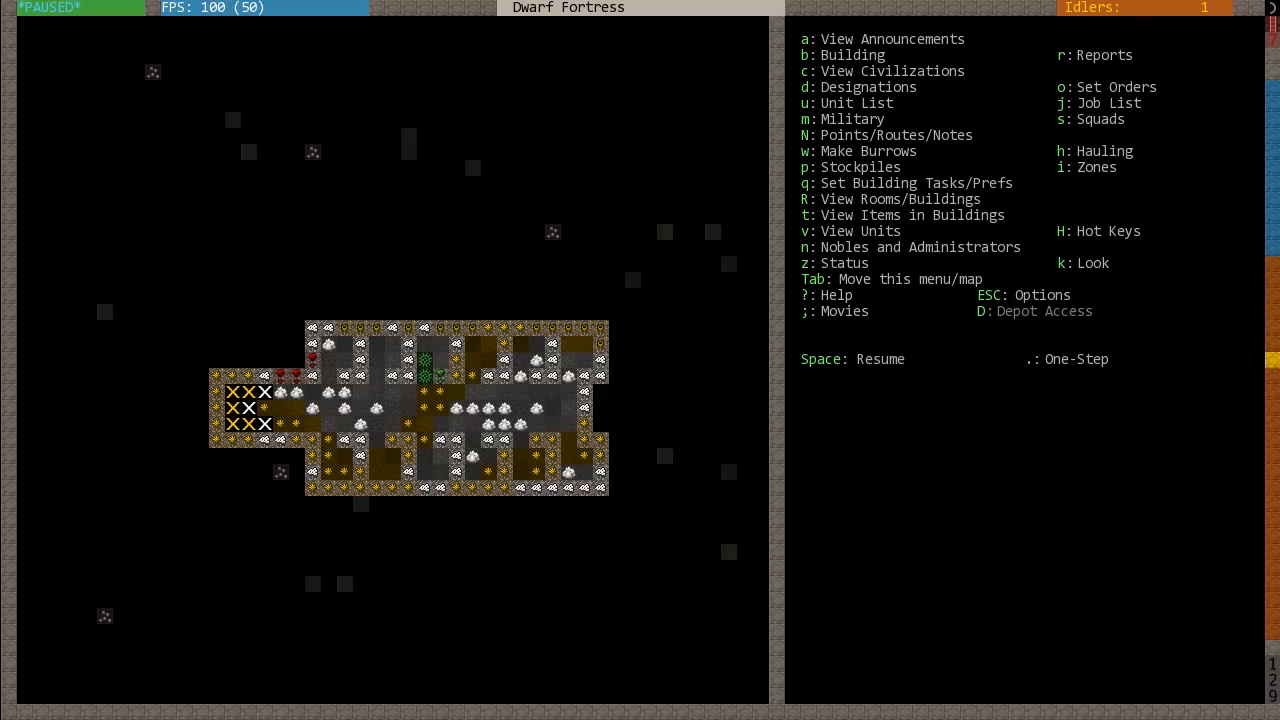
mouse_move(670, 178)
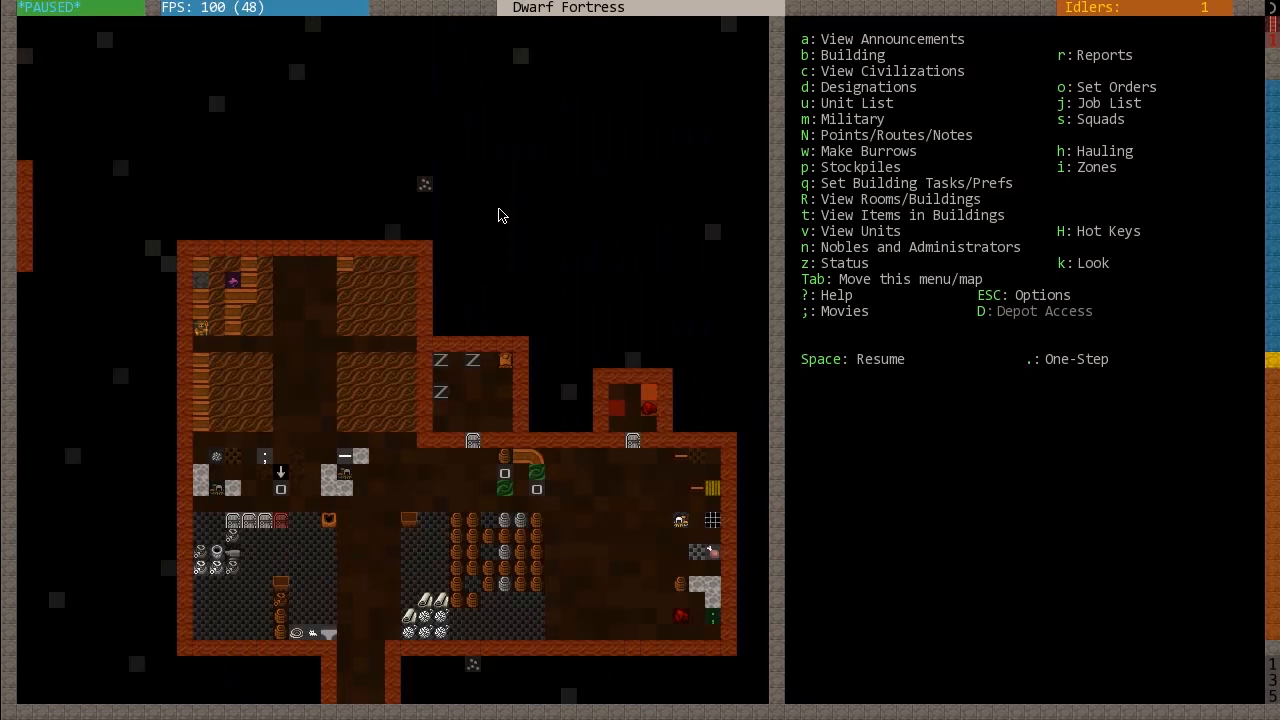
mouse_move(390, 350)
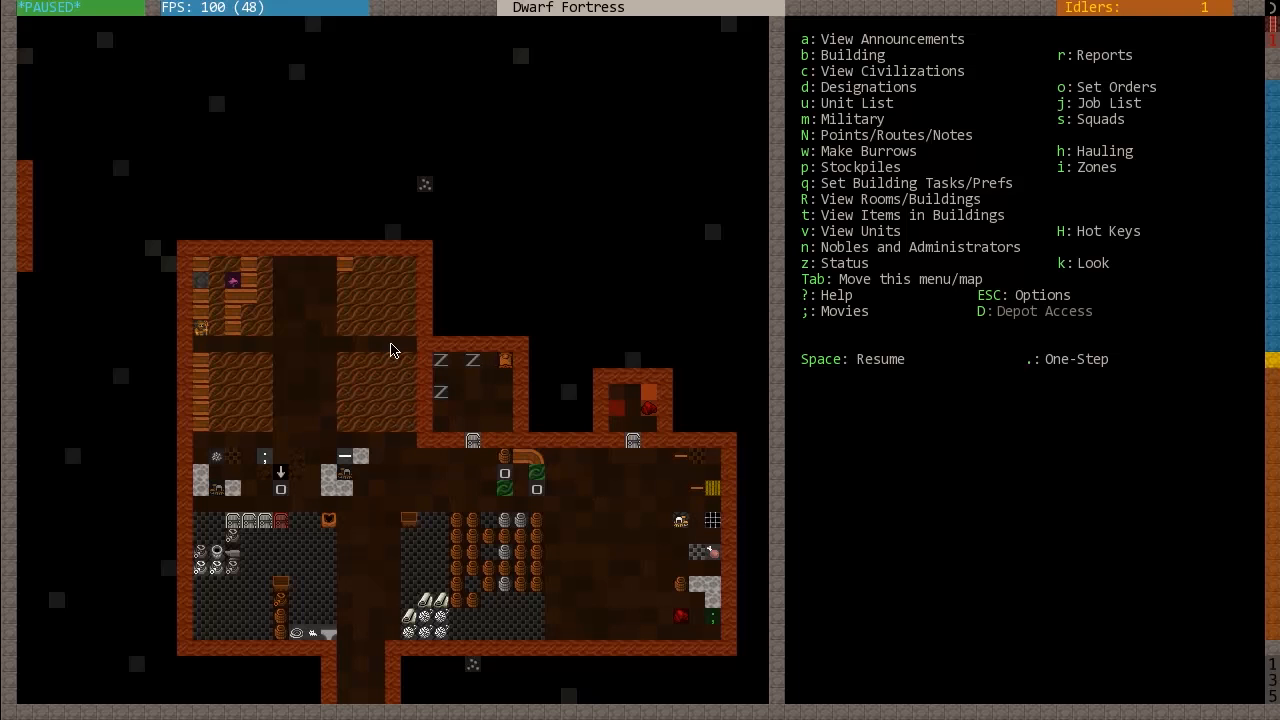
mouse_move(360, 428)
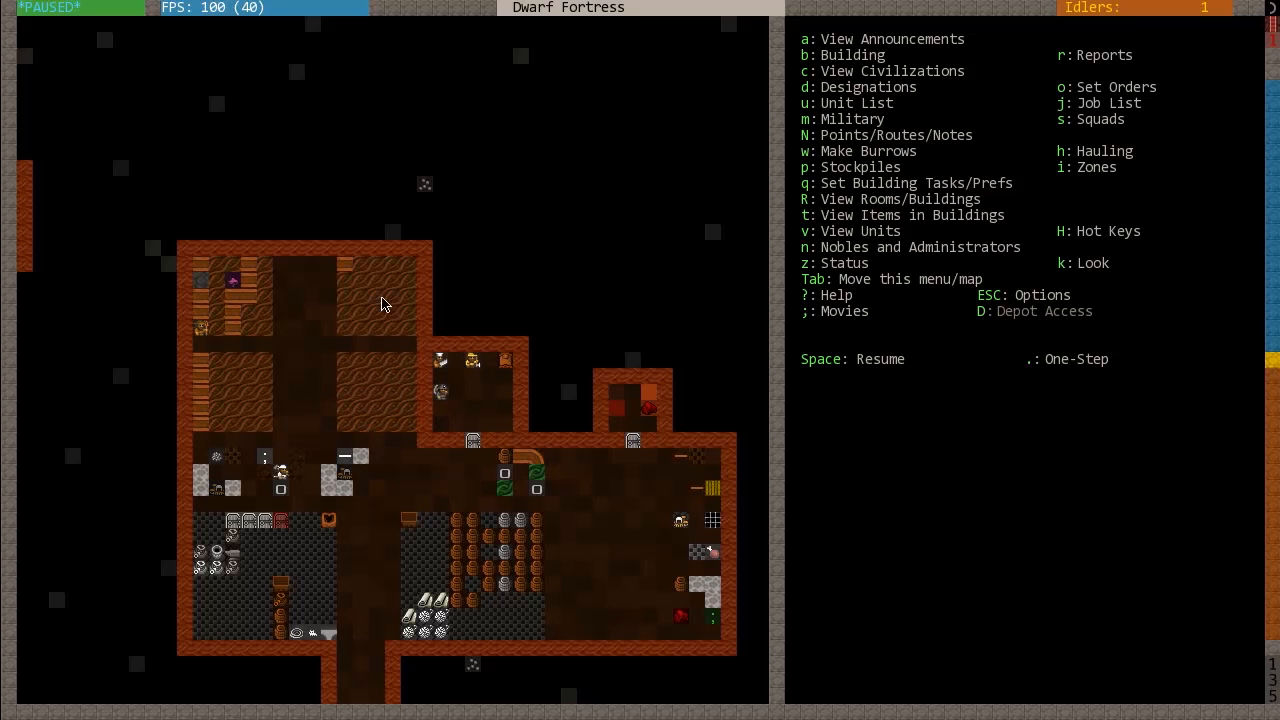
mouse_move(420, 450)
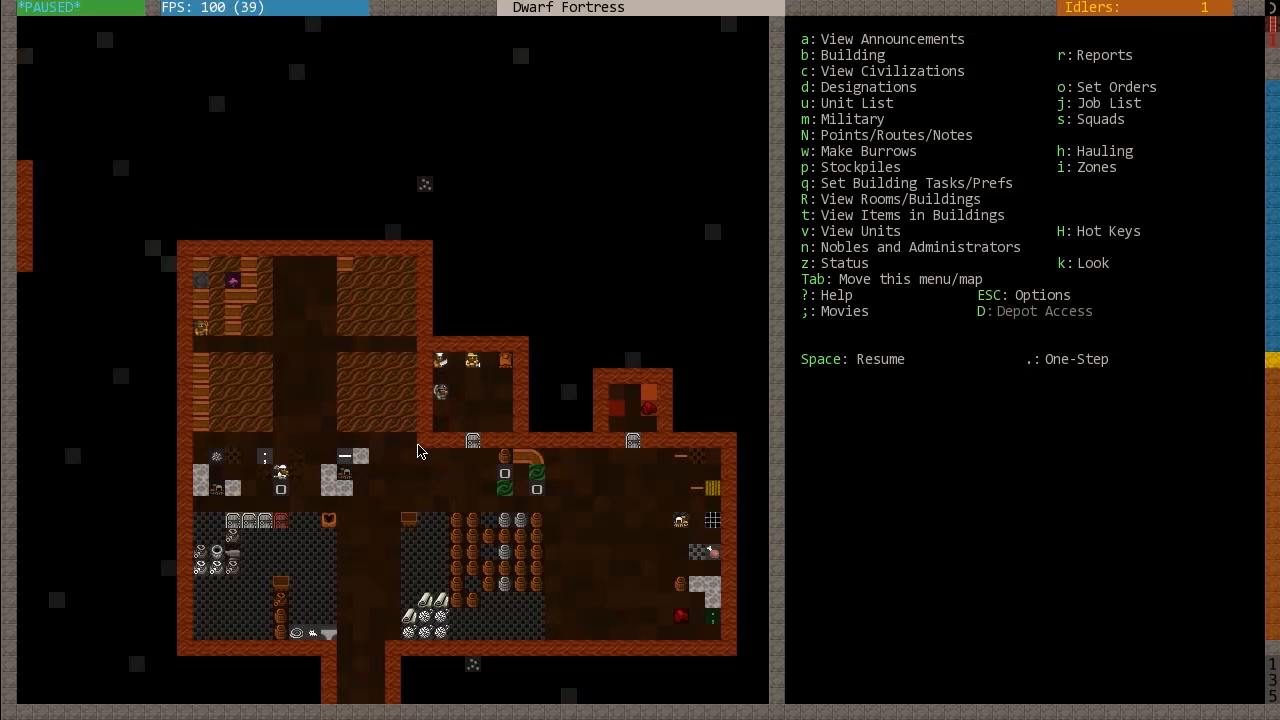
mouse_move(201, 352)
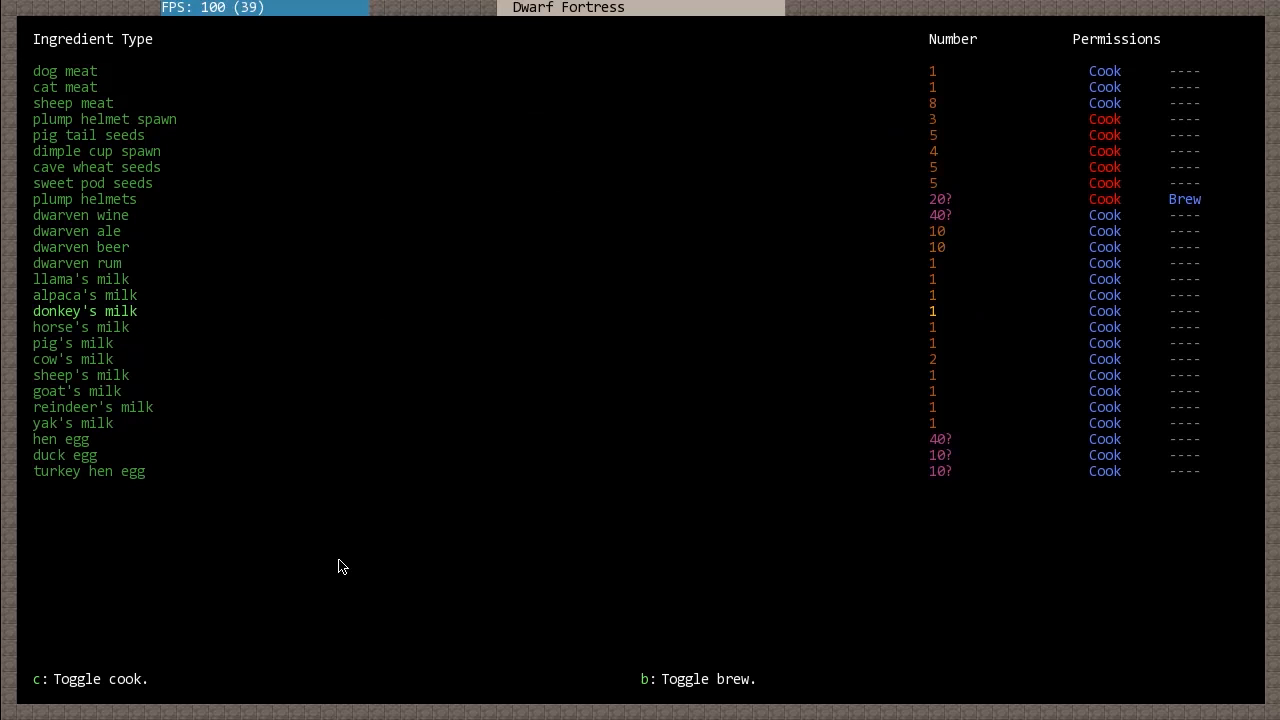
- Scroll down through the kitchen's cook/brew ingredient permissions list
key(down)
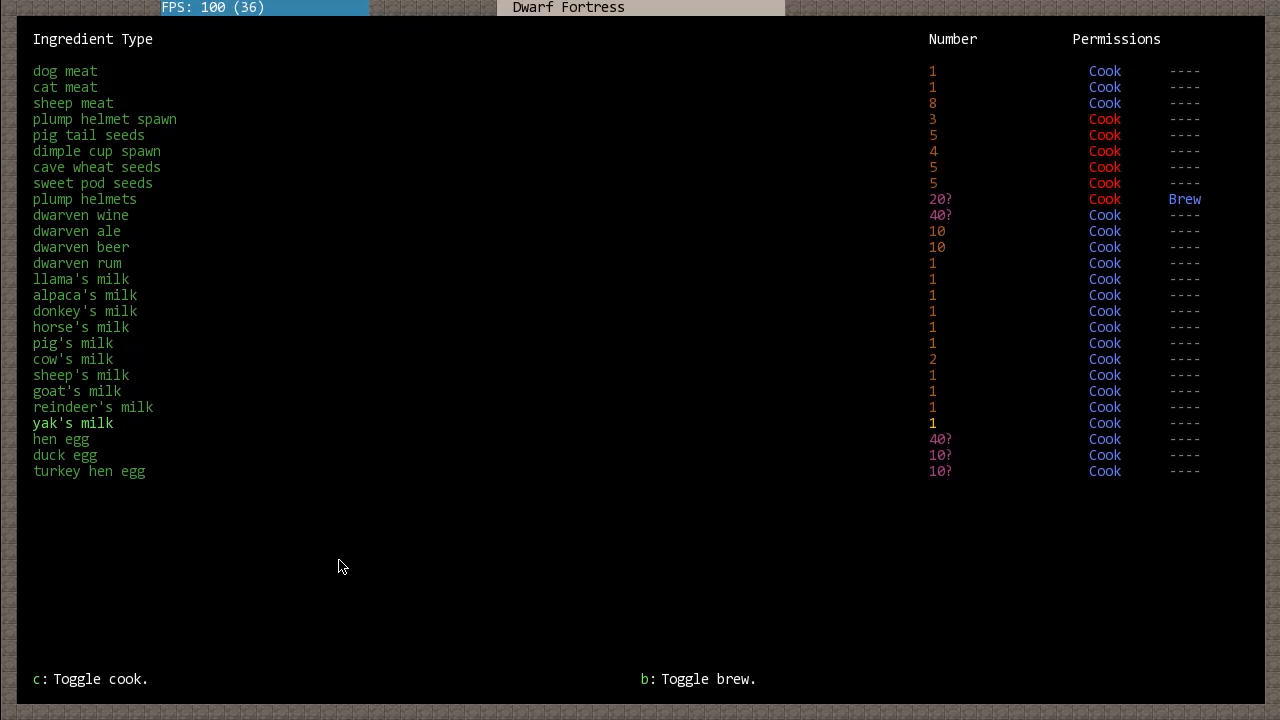
key(down)
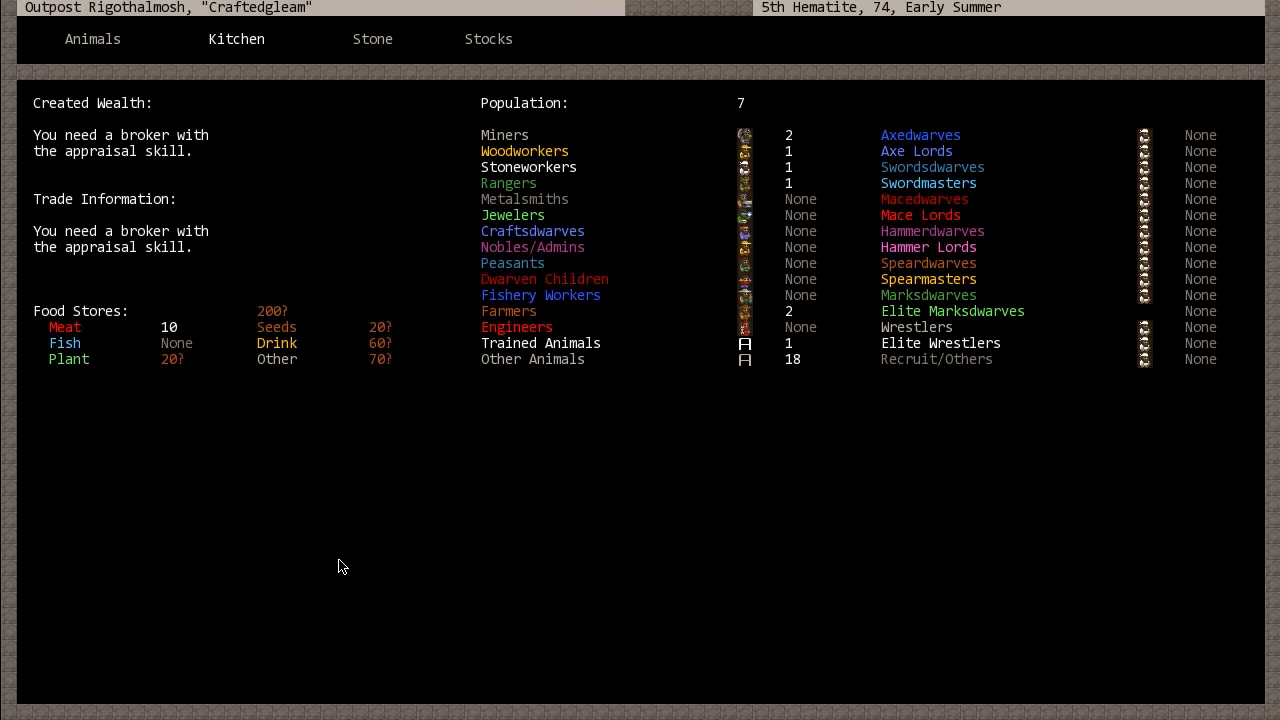
- Close the fortress status overview
key(Escape)
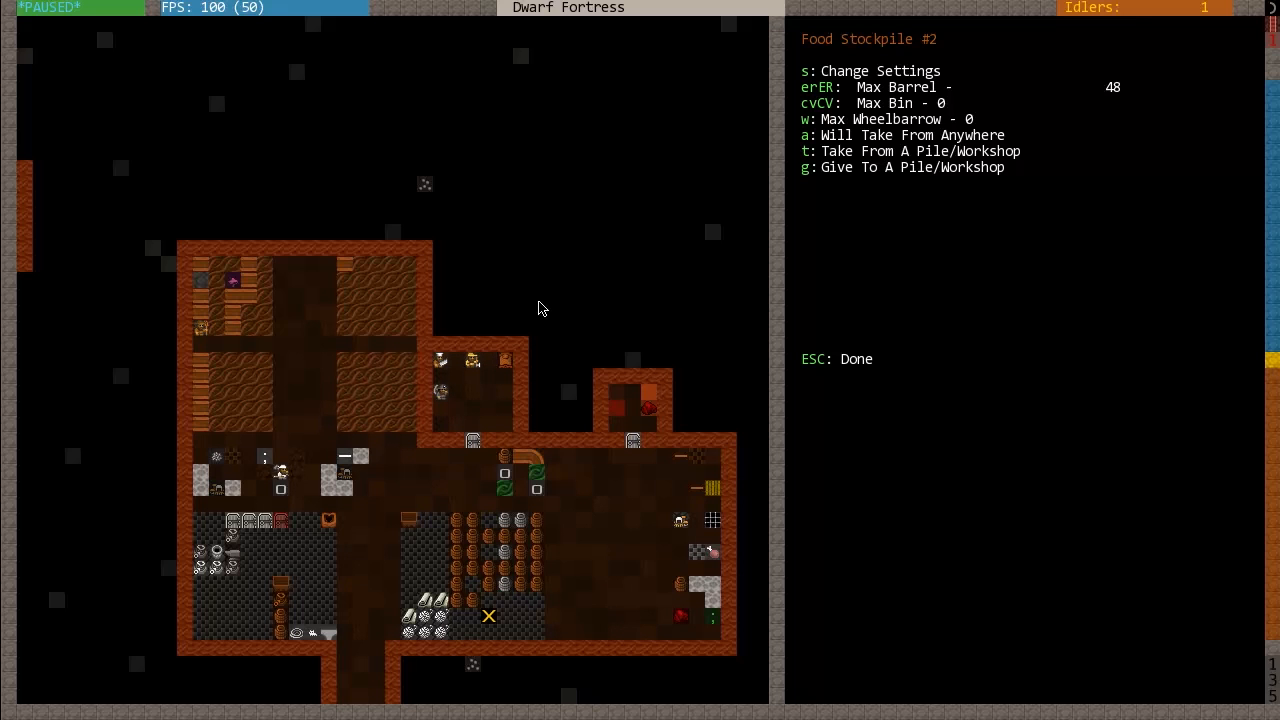
key(Escape)
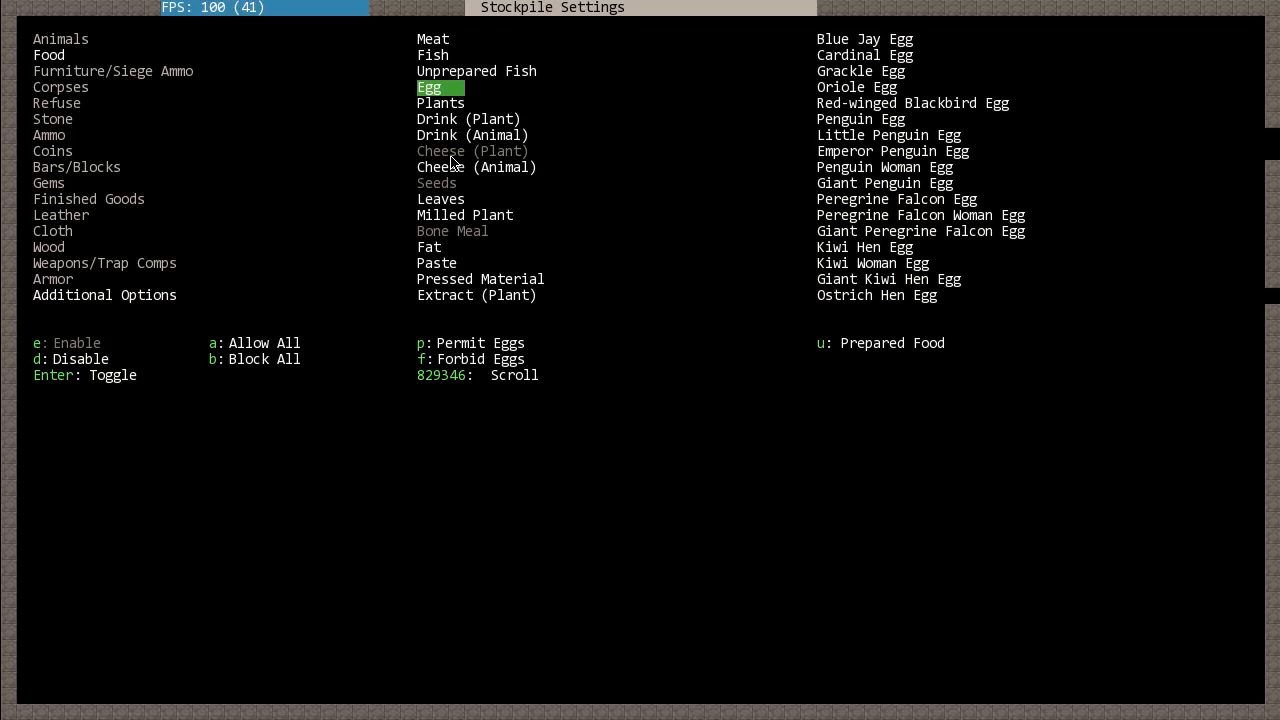
mouse_move(443, 103)
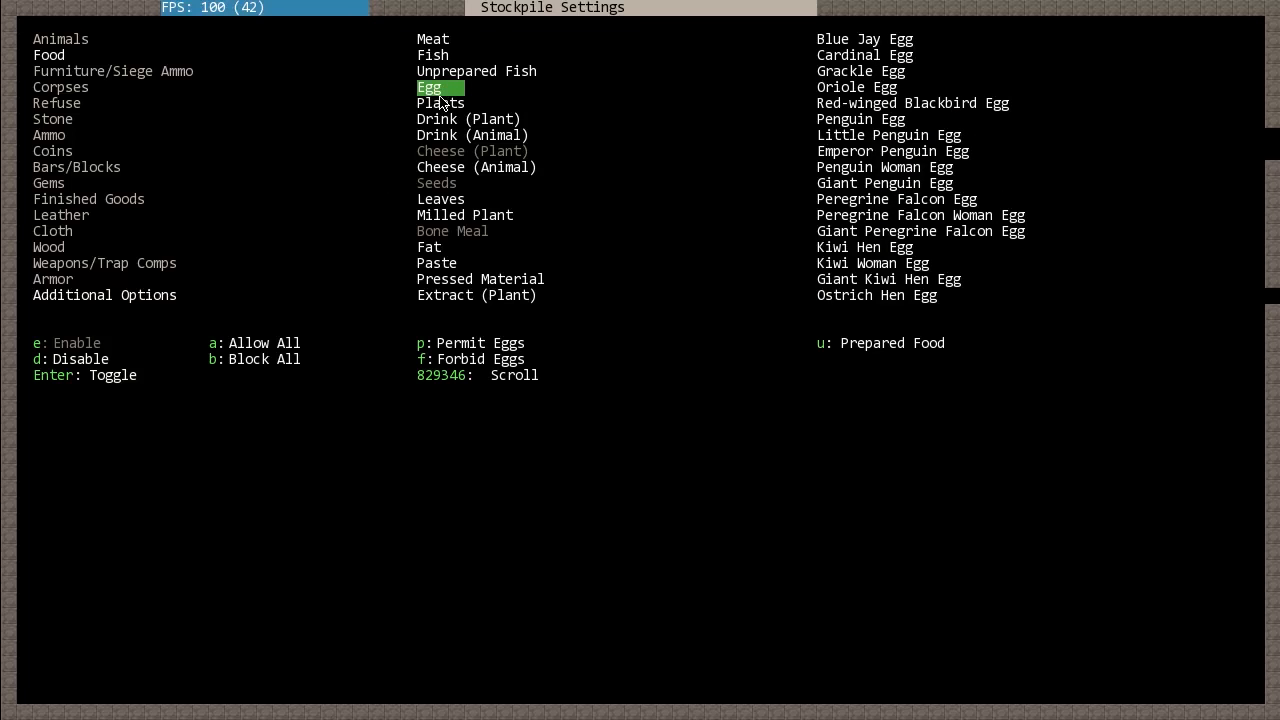
mouse_move(467, 371)
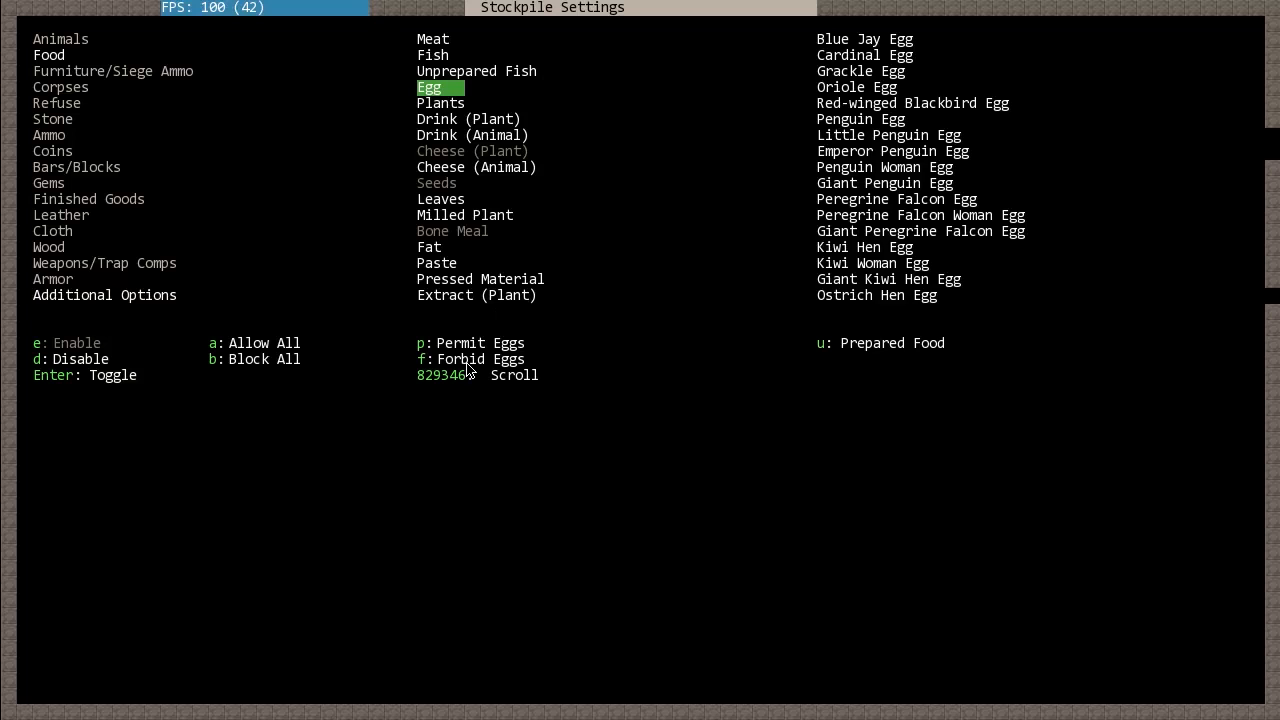
key(Escape)
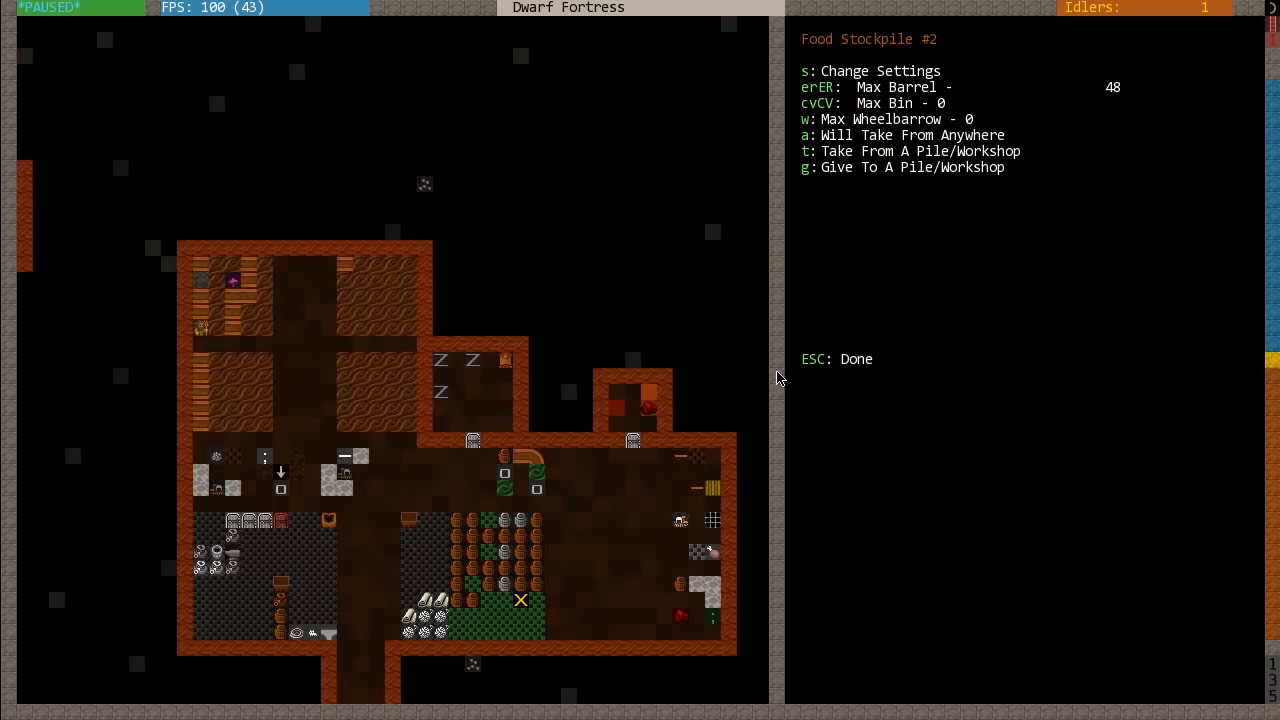
- Dismiss the current game screen before switching to Dwarf Therapist's labor grid
key(Escape)
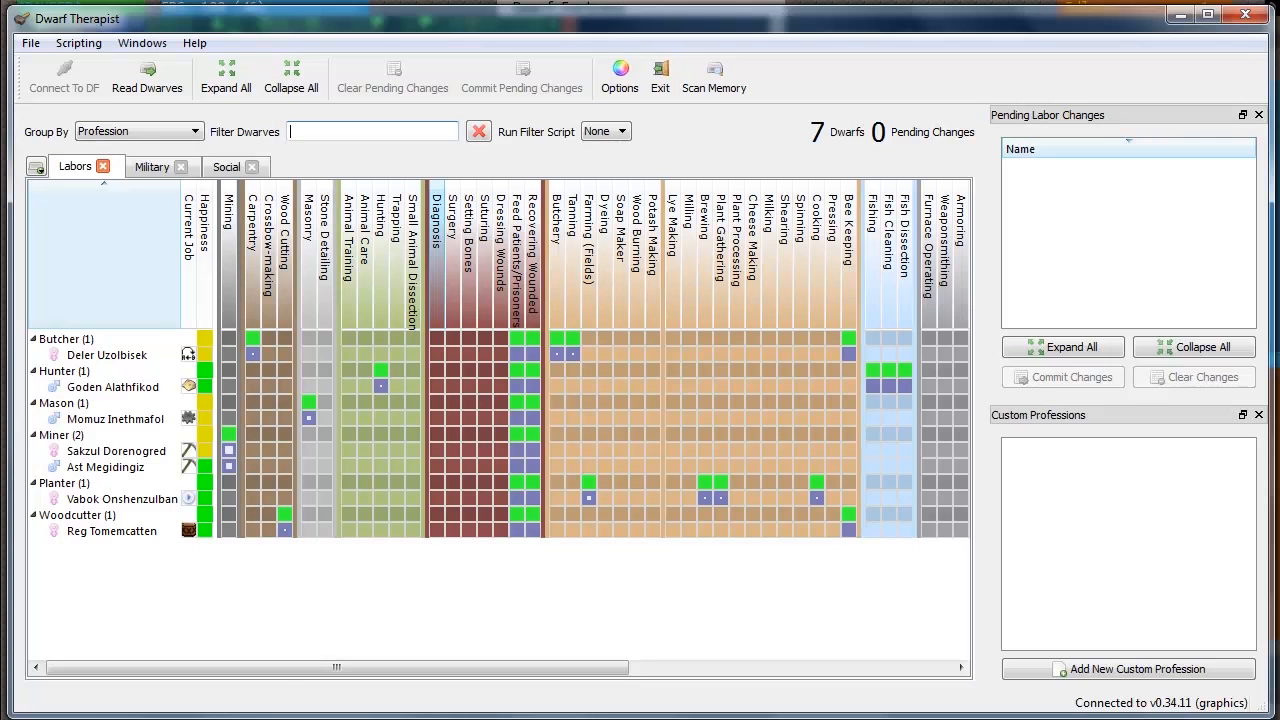
mouse_move(406, 293)
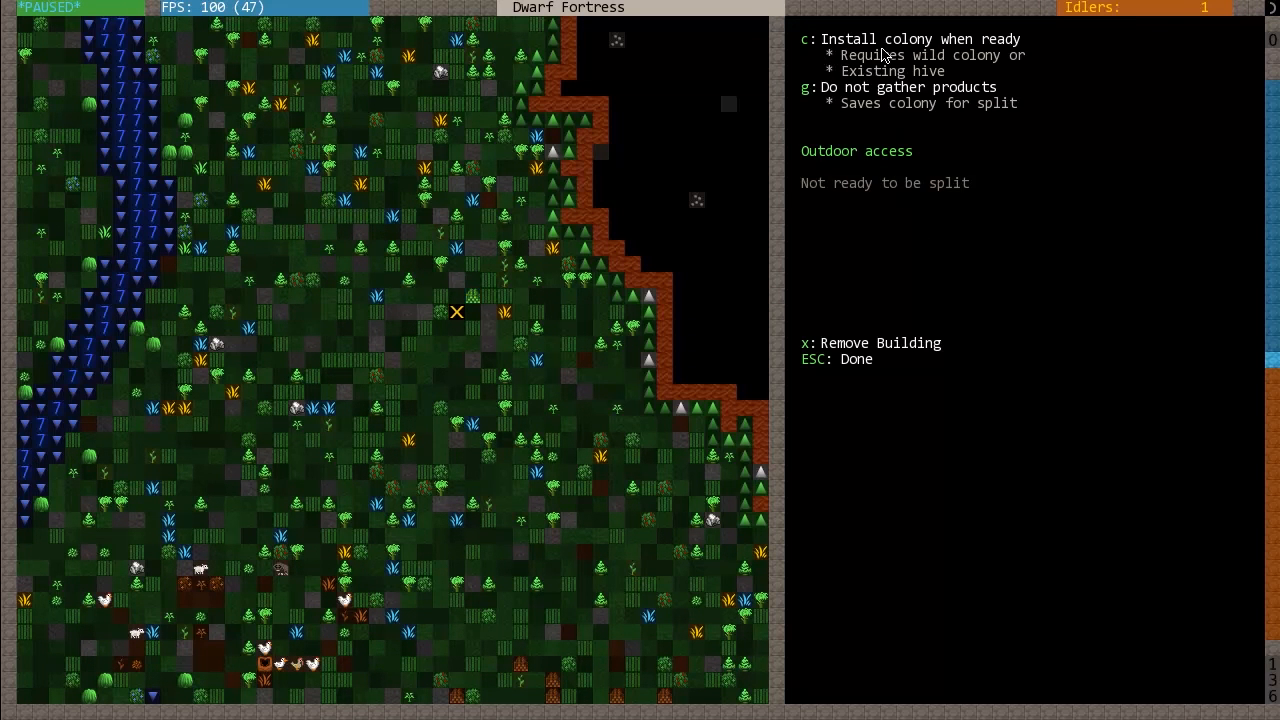
mouse_move(855, 65)
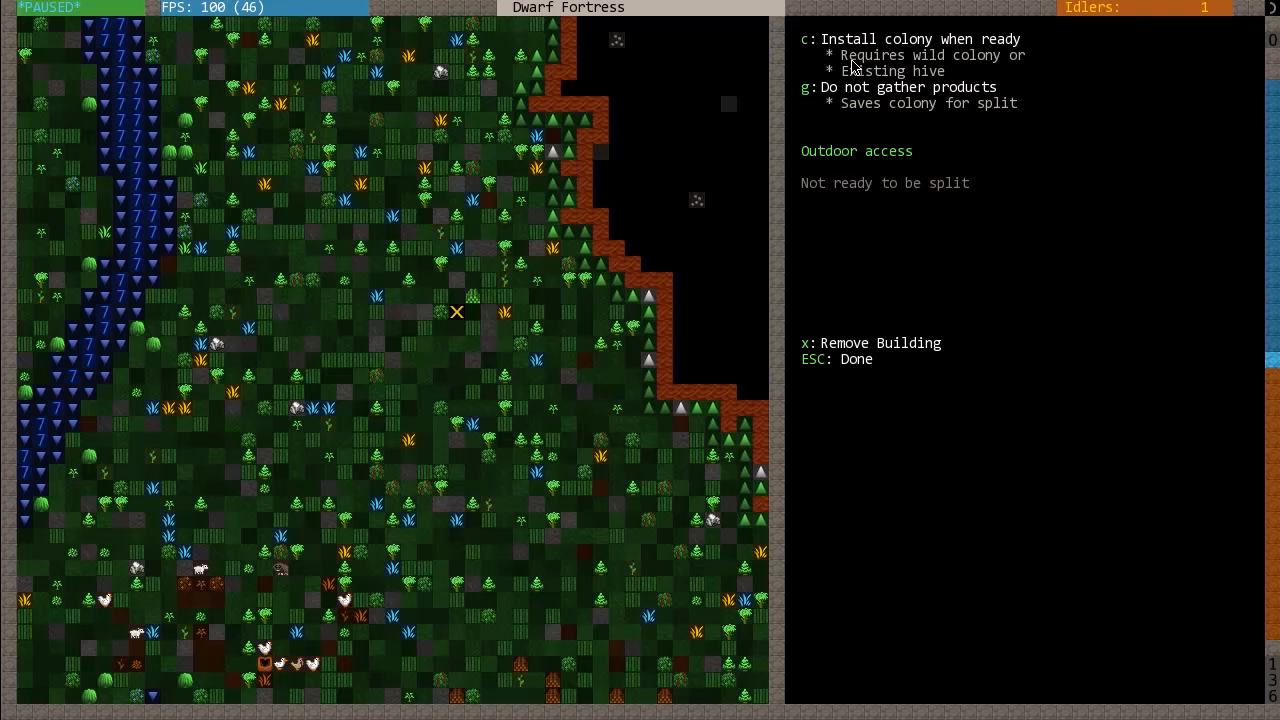
- Toggle the beehive's gather-products setting off and close its settings
key(g)
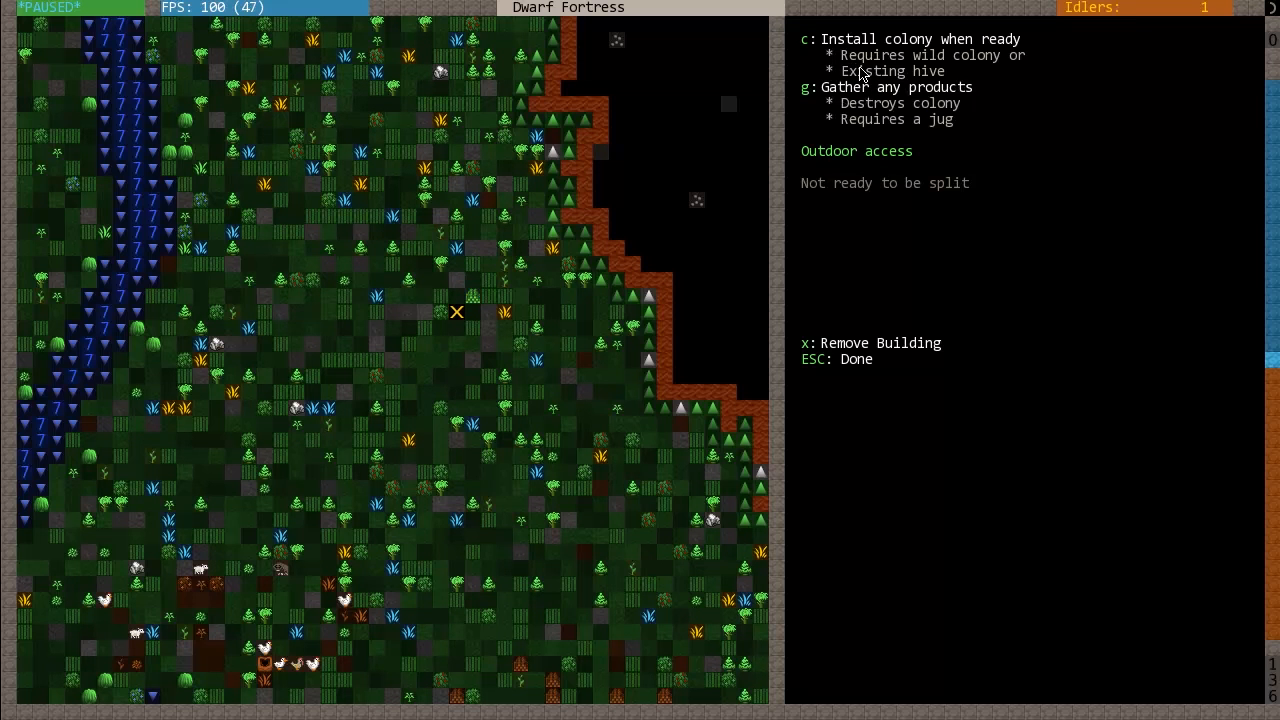
mouse_move(978, 61)
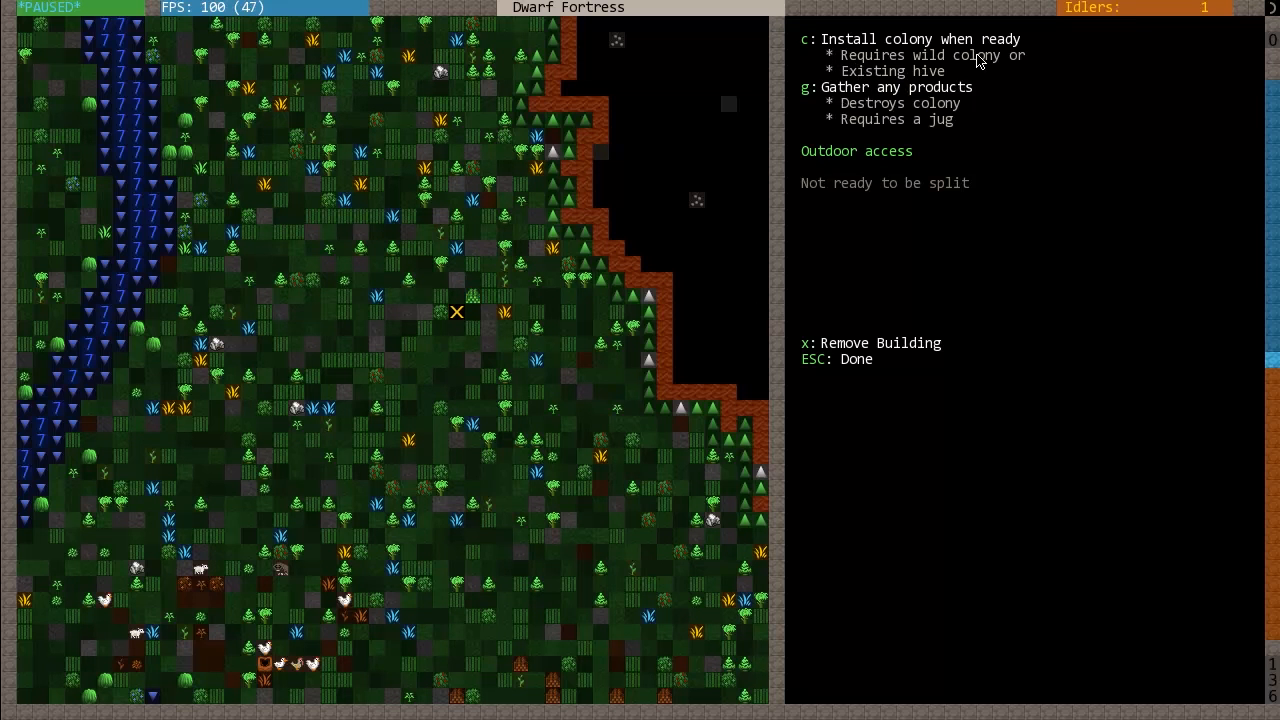
mouse_move(1007, 67)
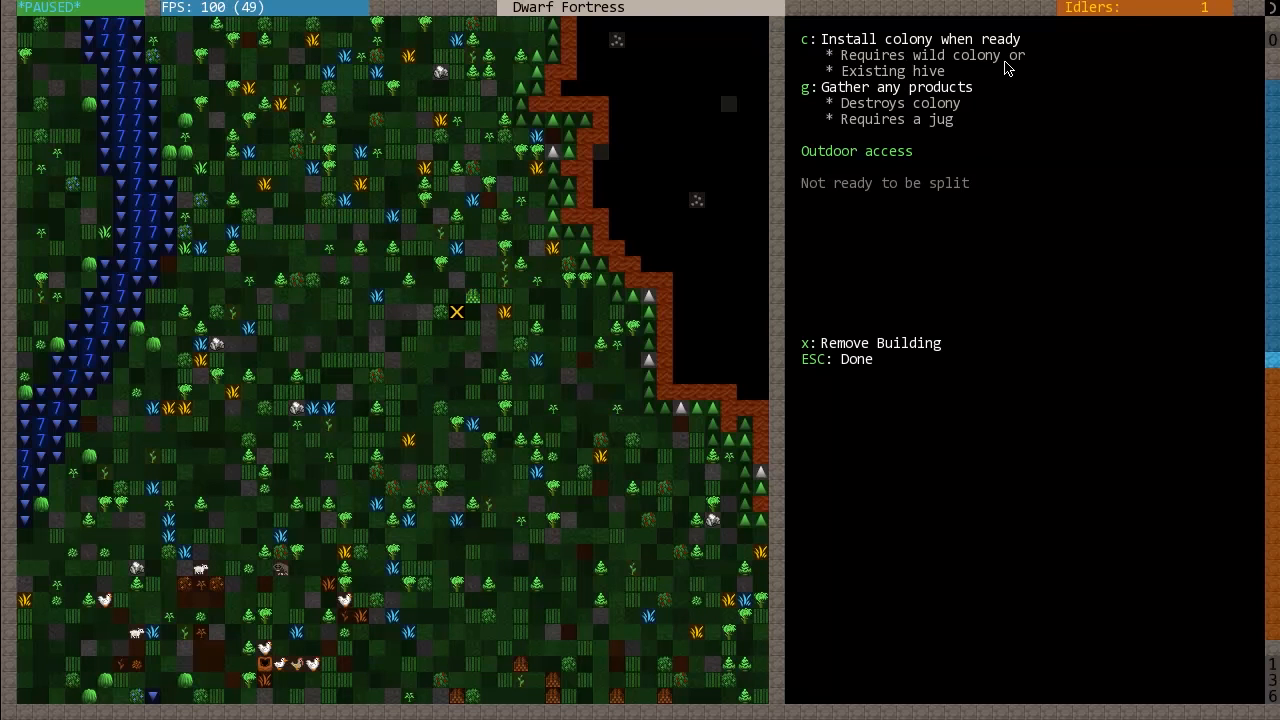
mouse_move(1009, 99)
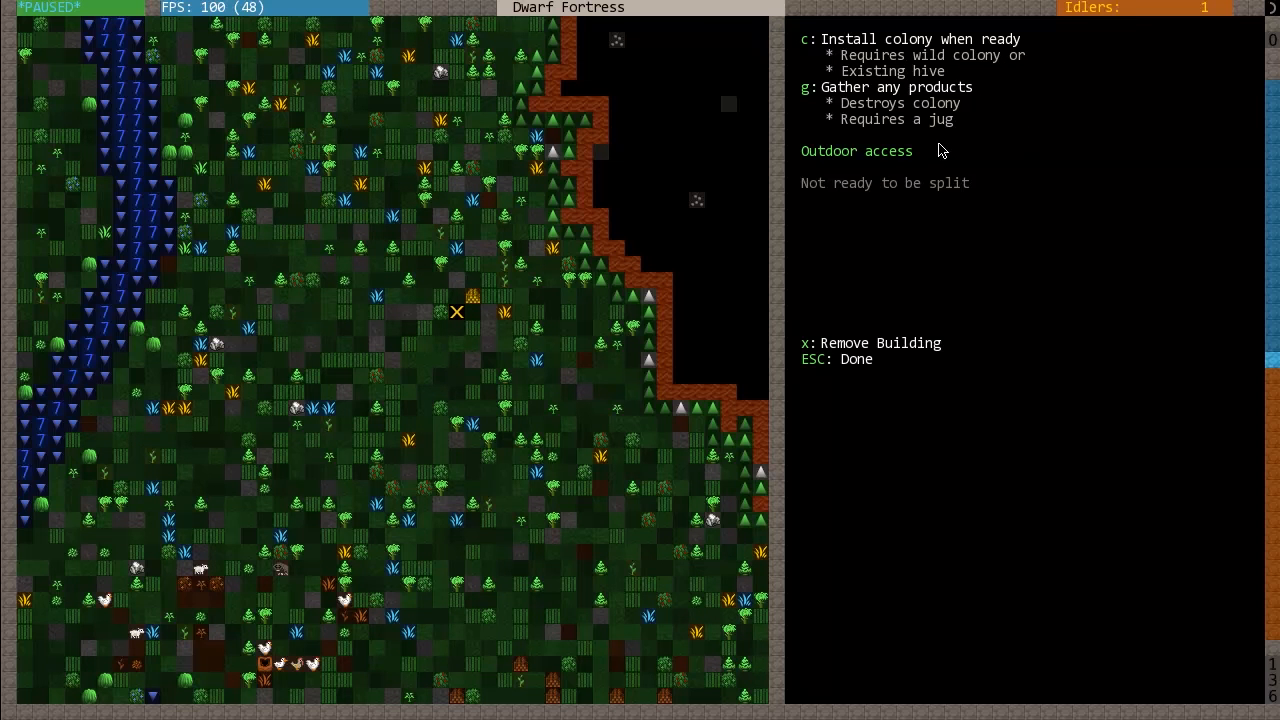
mouse_move(865, 45)
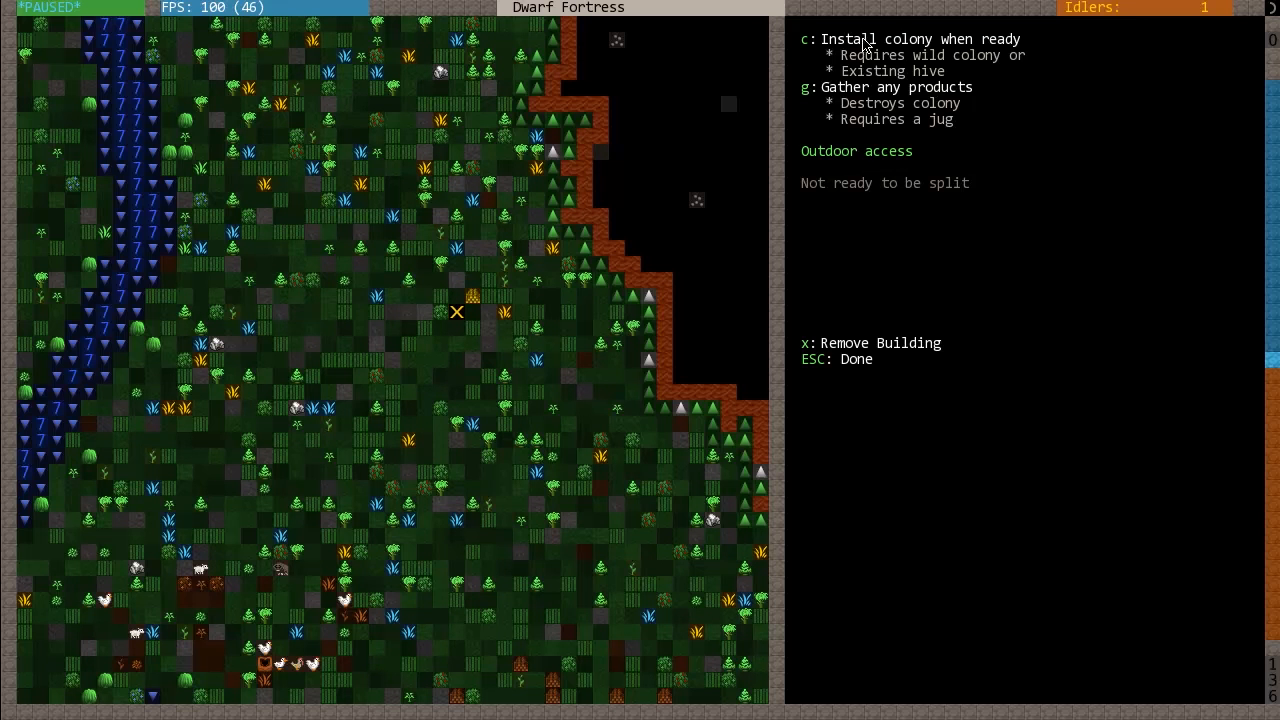
mouse_move(850, 75)
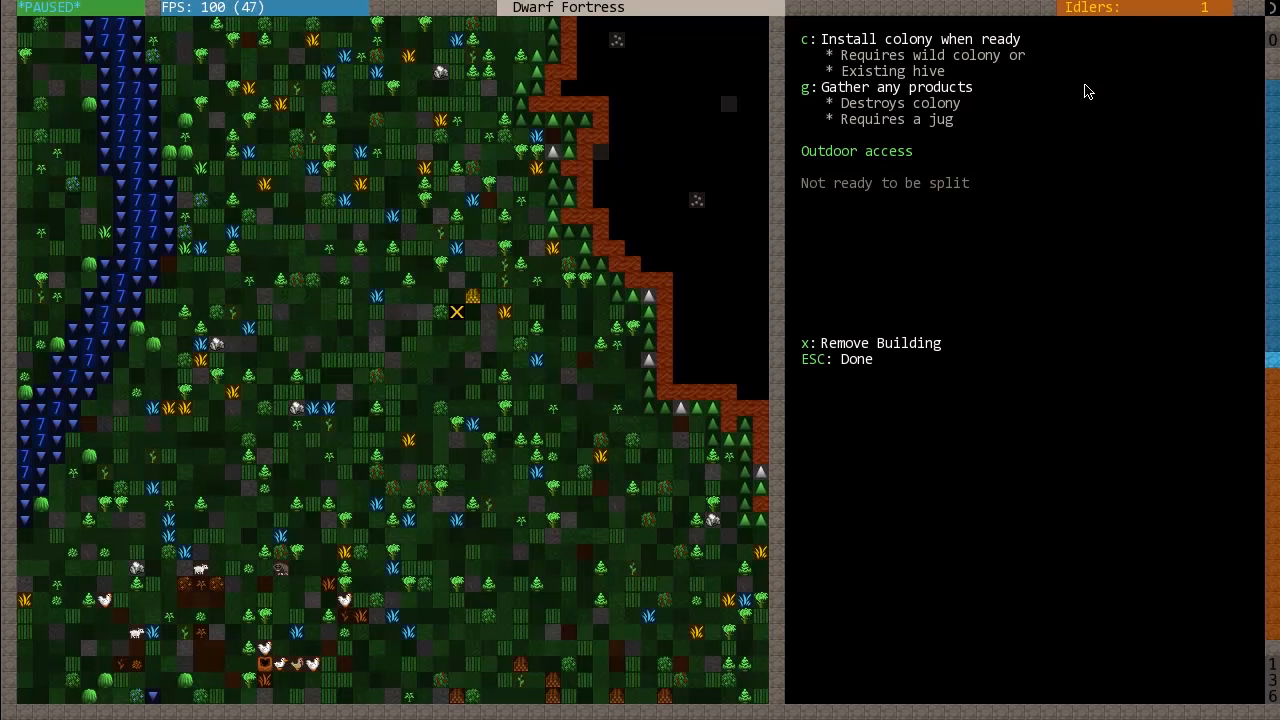
mouse_move(922, 119)
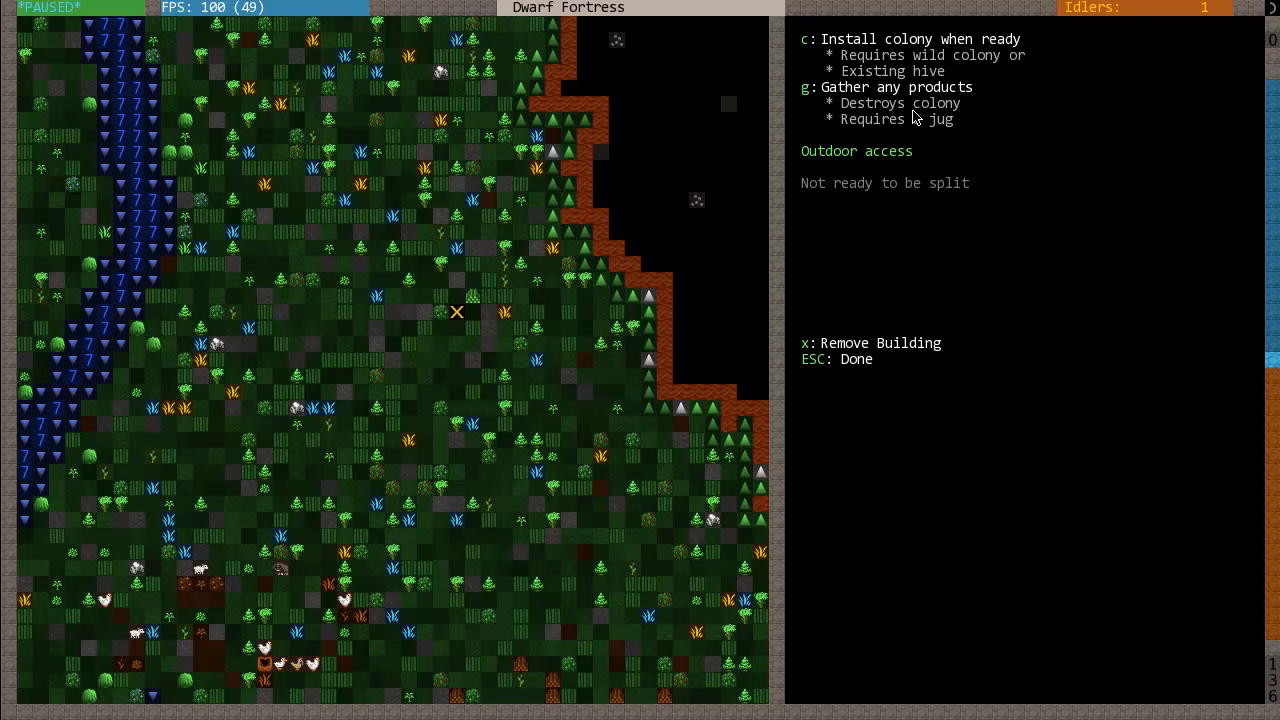
mouse_move(962, 203)
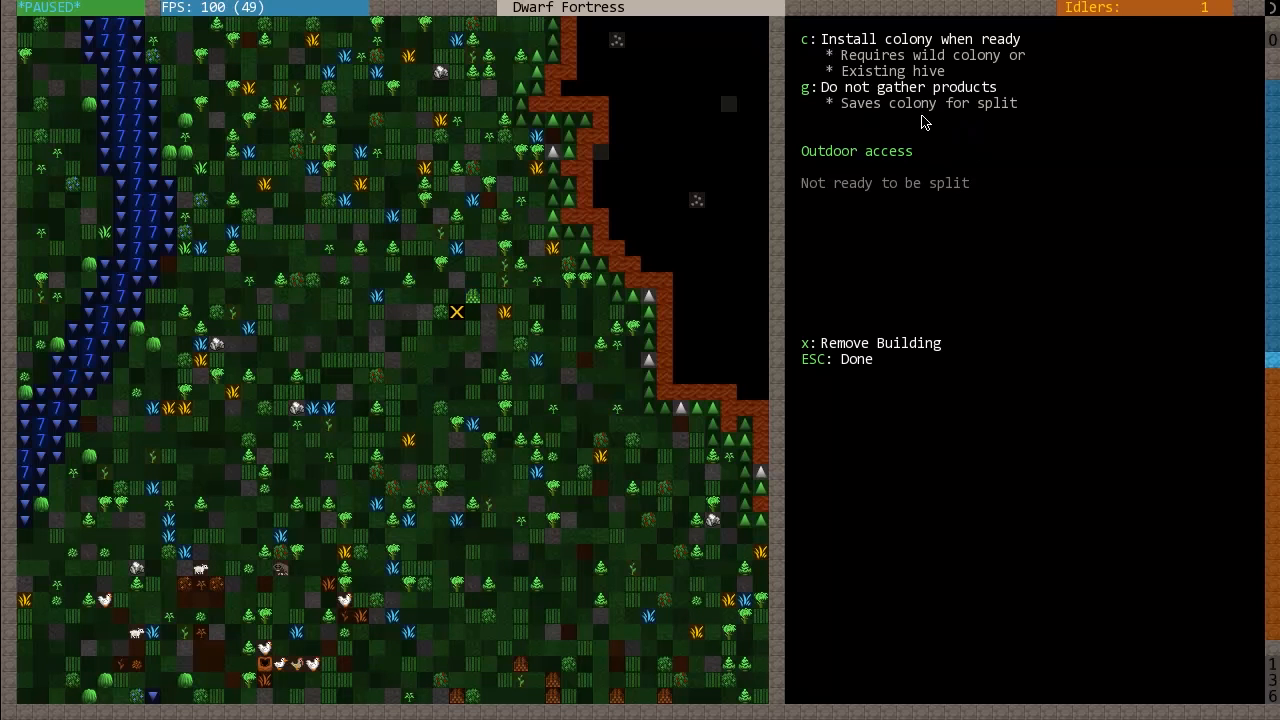
mouse_move(955, 127)
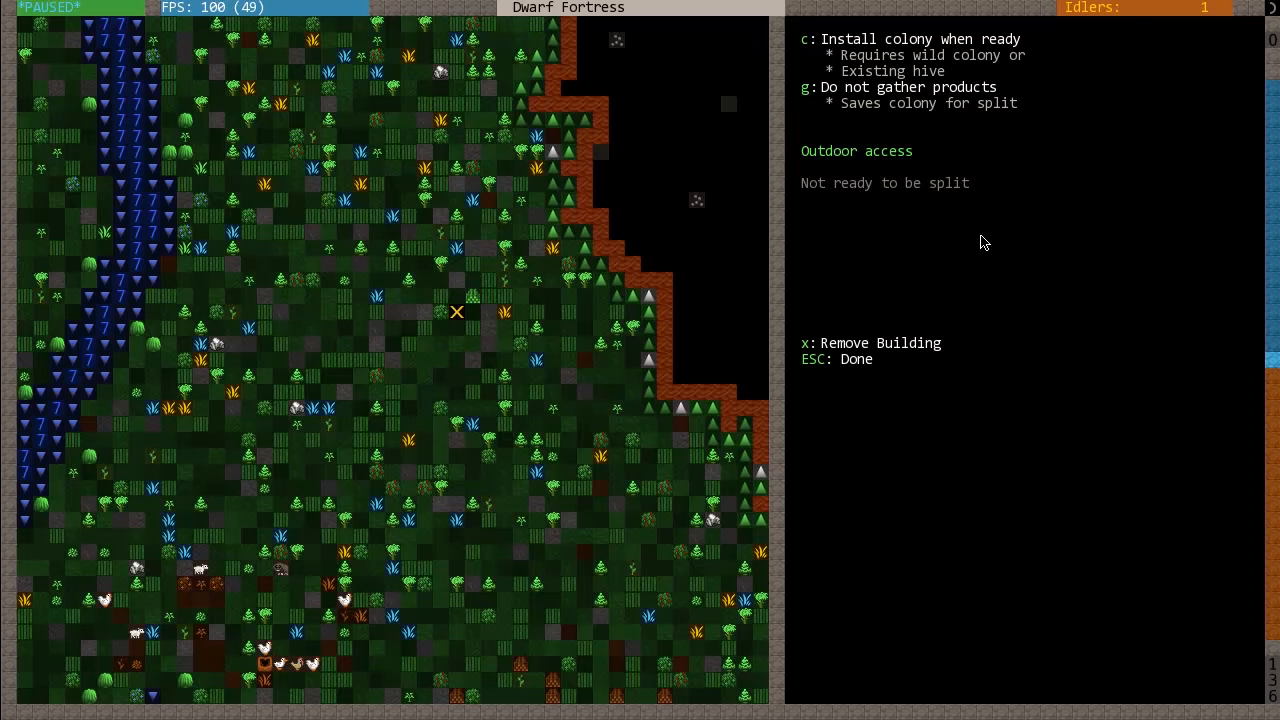
mouse_move(1038, 229)
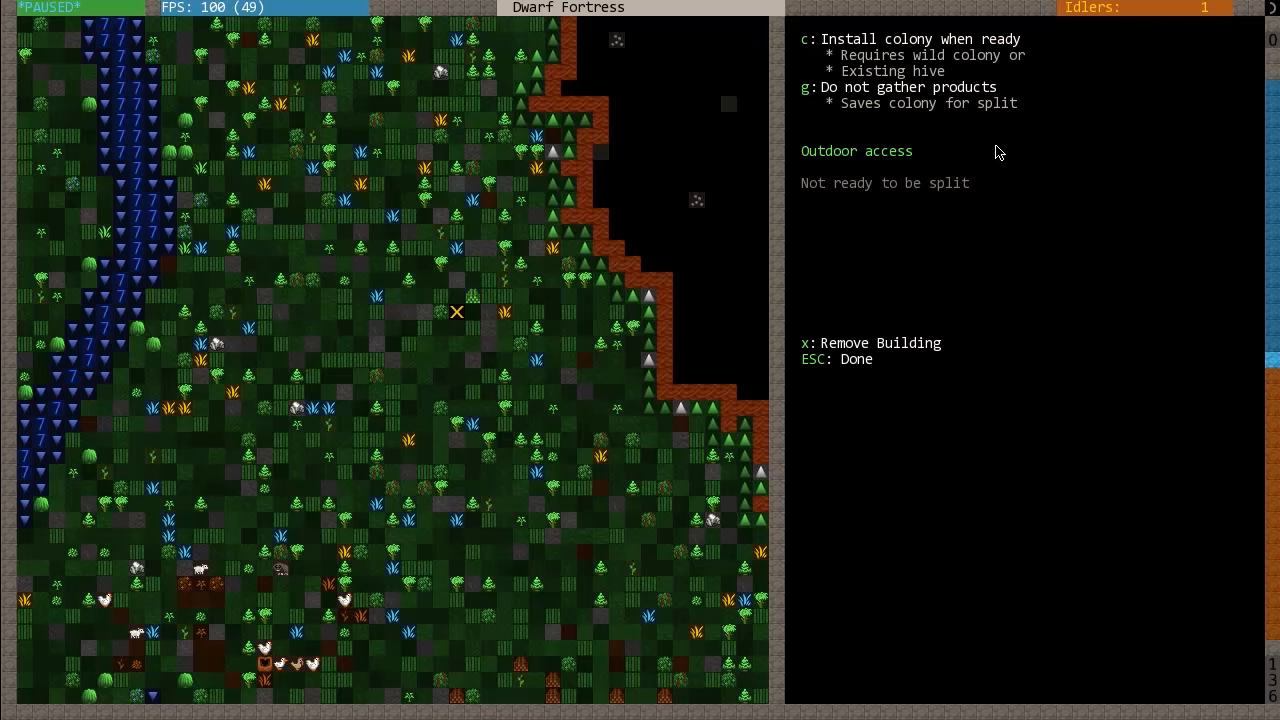
mouse_move(981, 155)
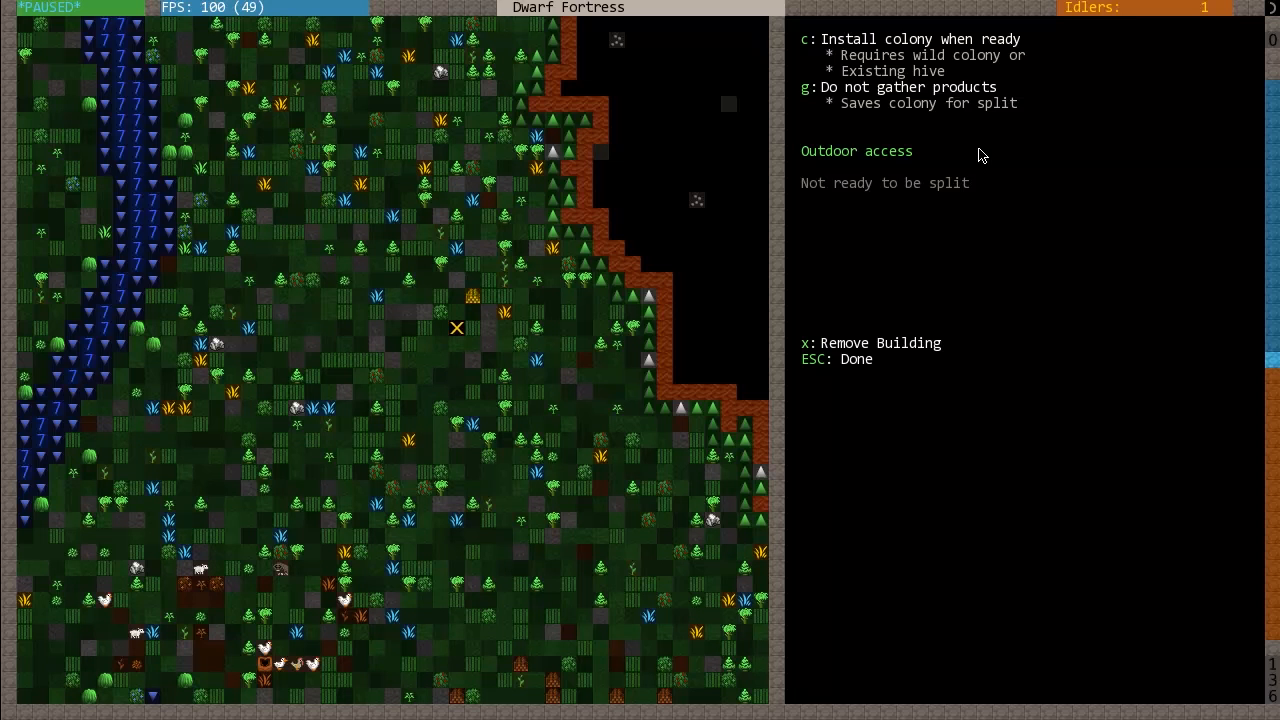
key(Escape)
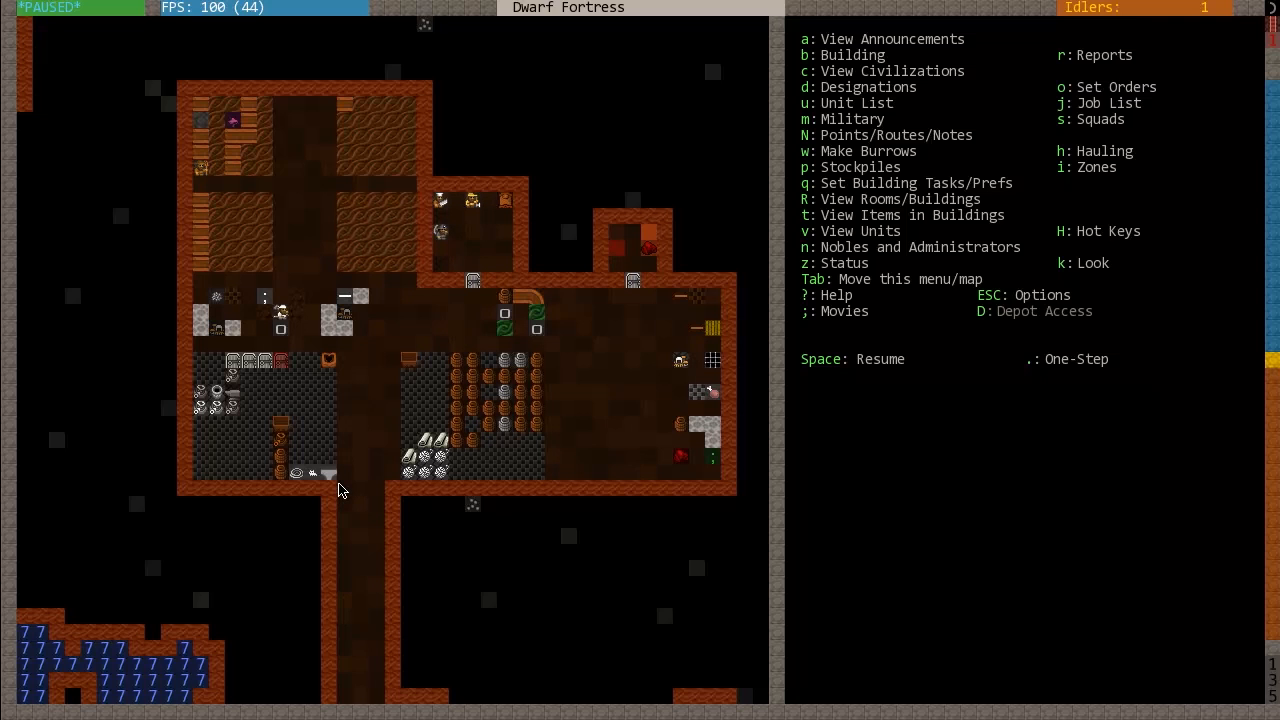
mouse_move(308, 467)
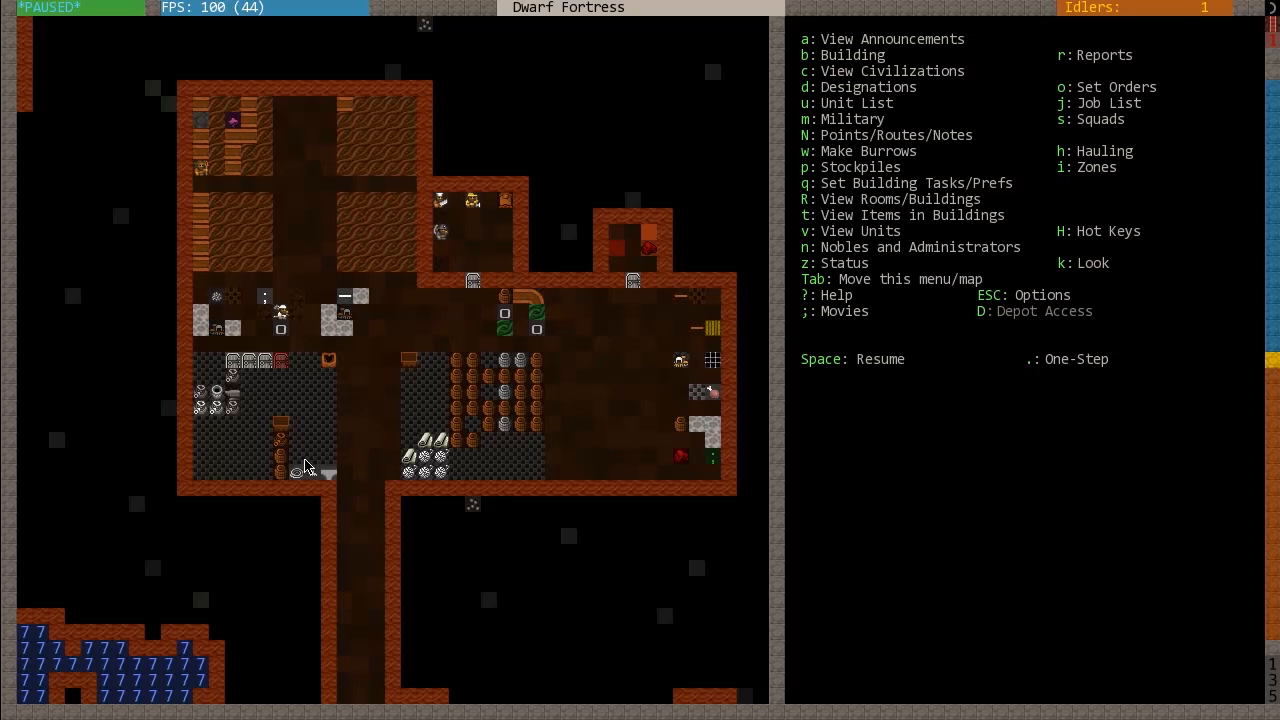
mouse_move(498, 488)
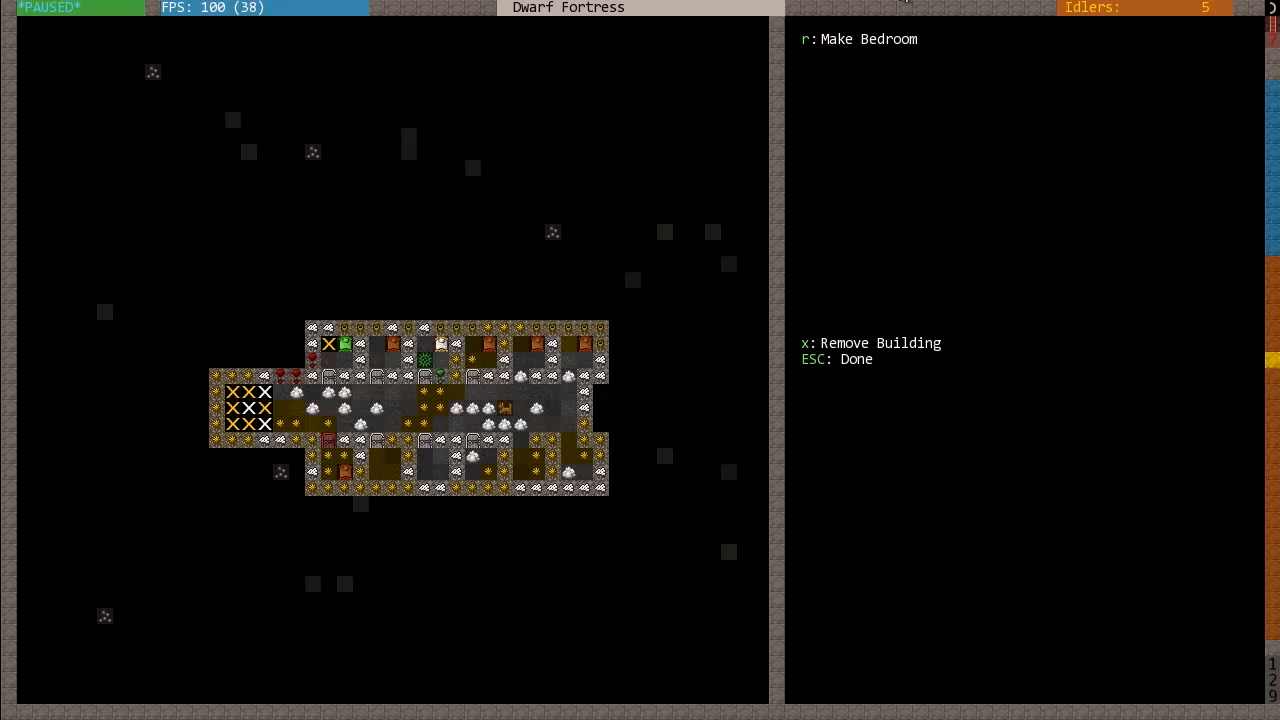
- Make the selected bed on the lower level a bedroom with no owner
click(328, 344)
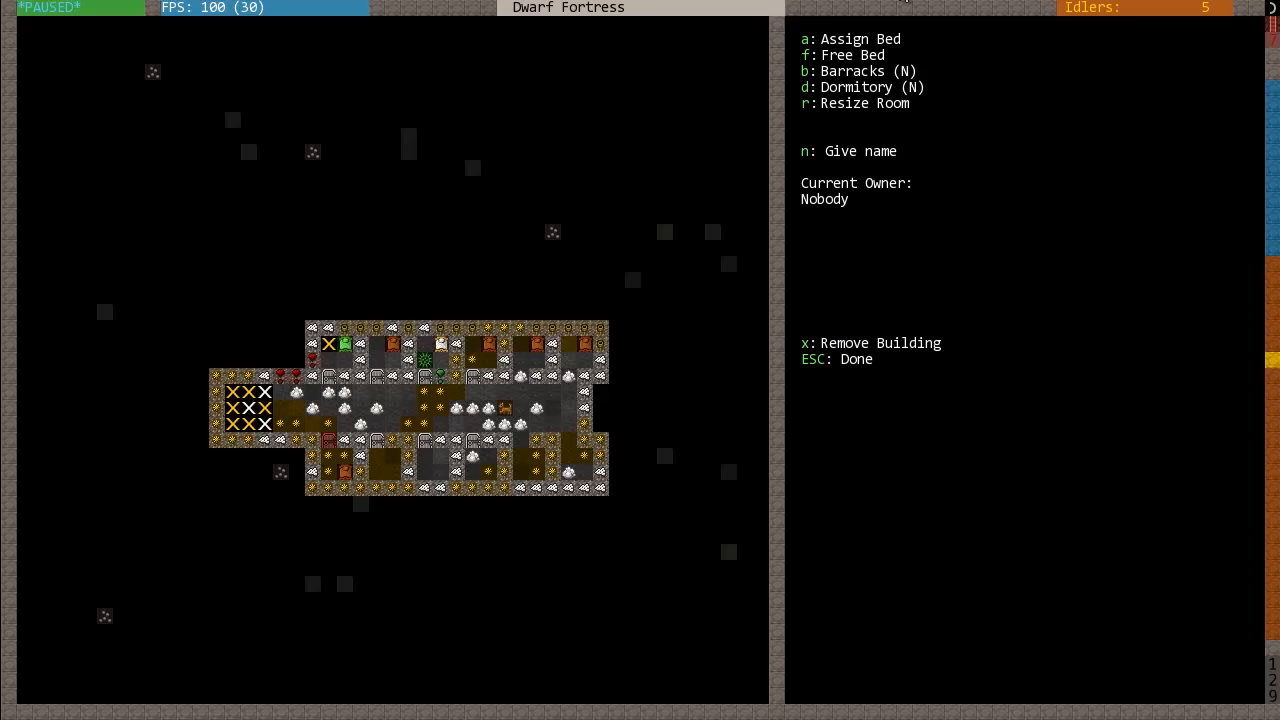
mouse_move(855, 101)
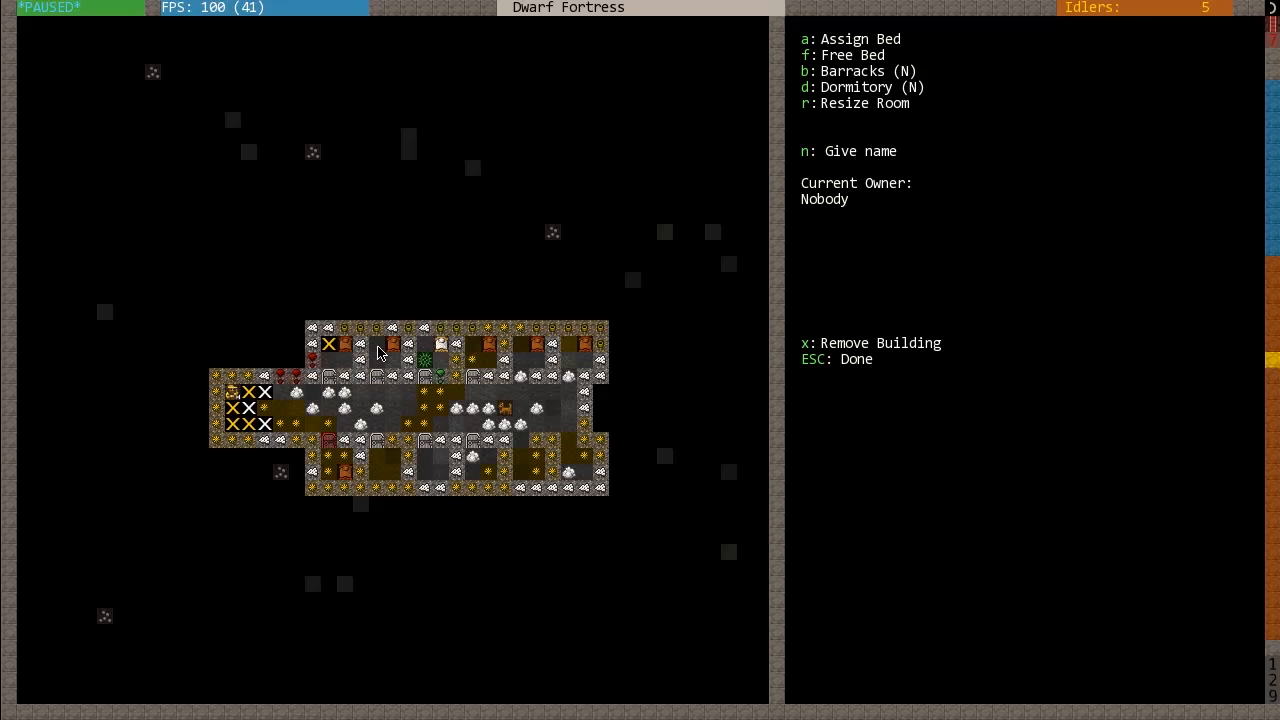
mouse_move(565, 351)
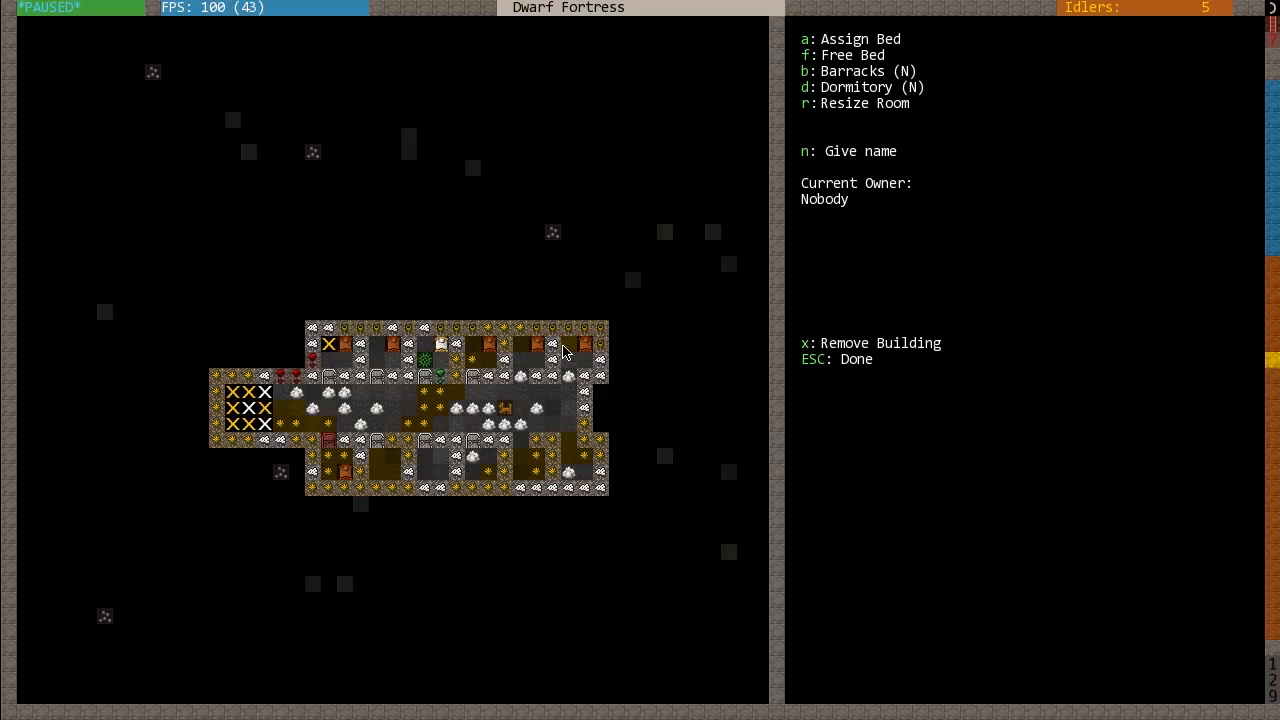
mouse_move(457, 394)
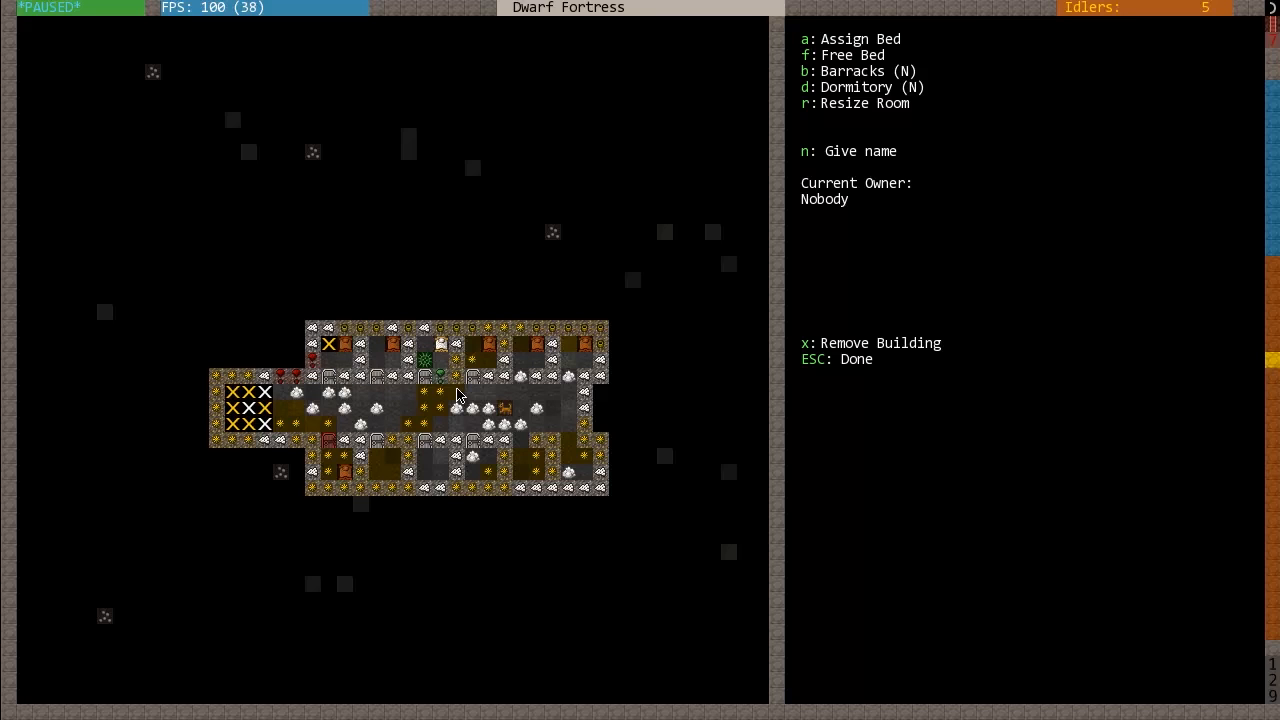
mouse_move(822, 56)
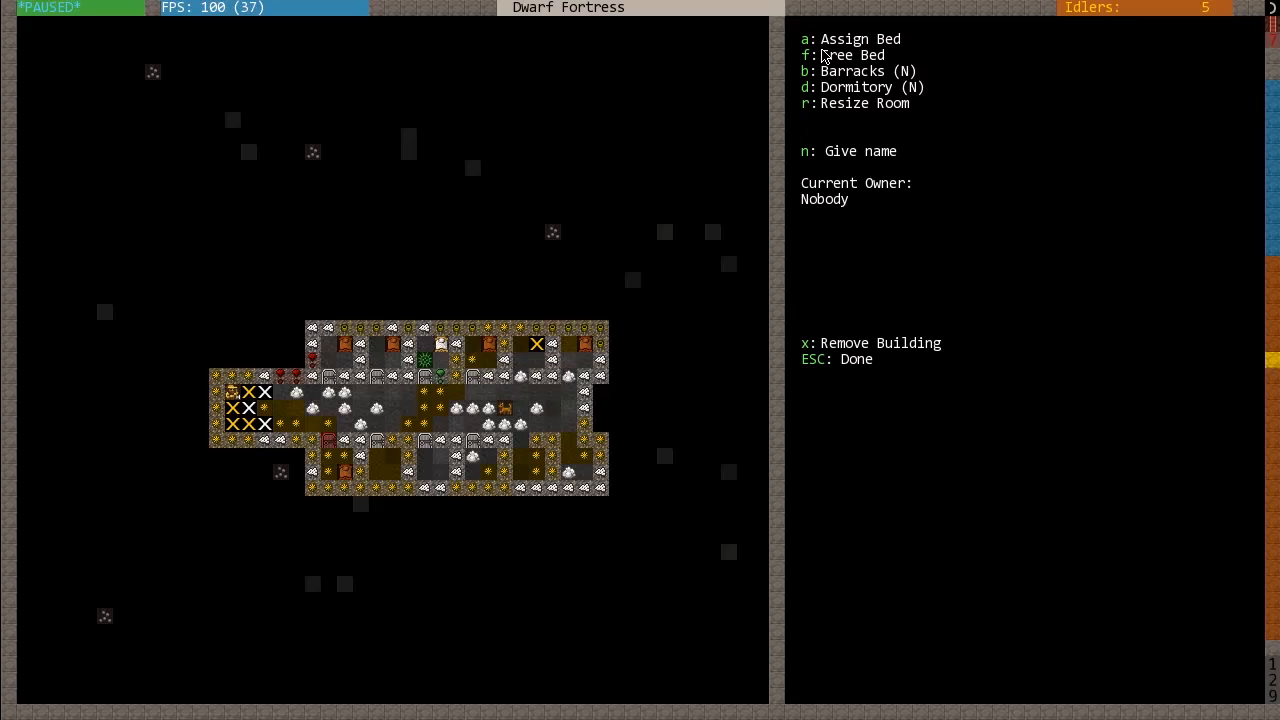
- Resize the second bedroom, close its room settings and unpause the game
key(r)
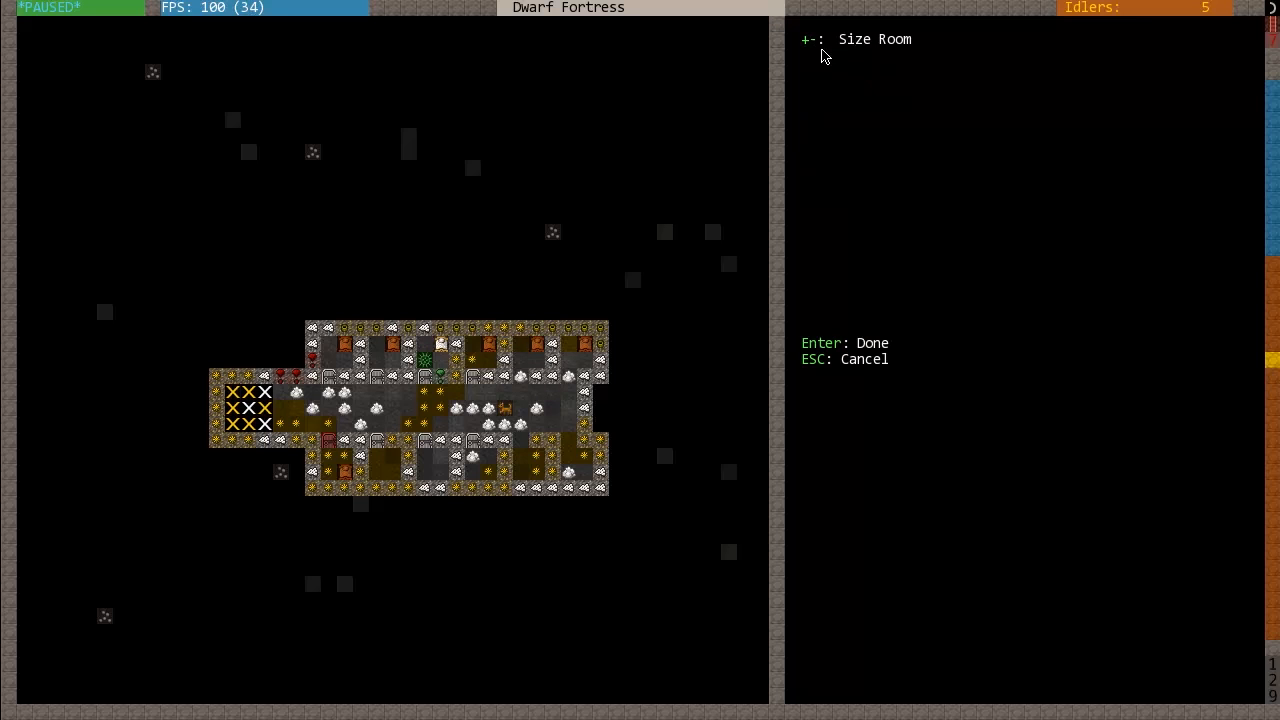
key(Enter)
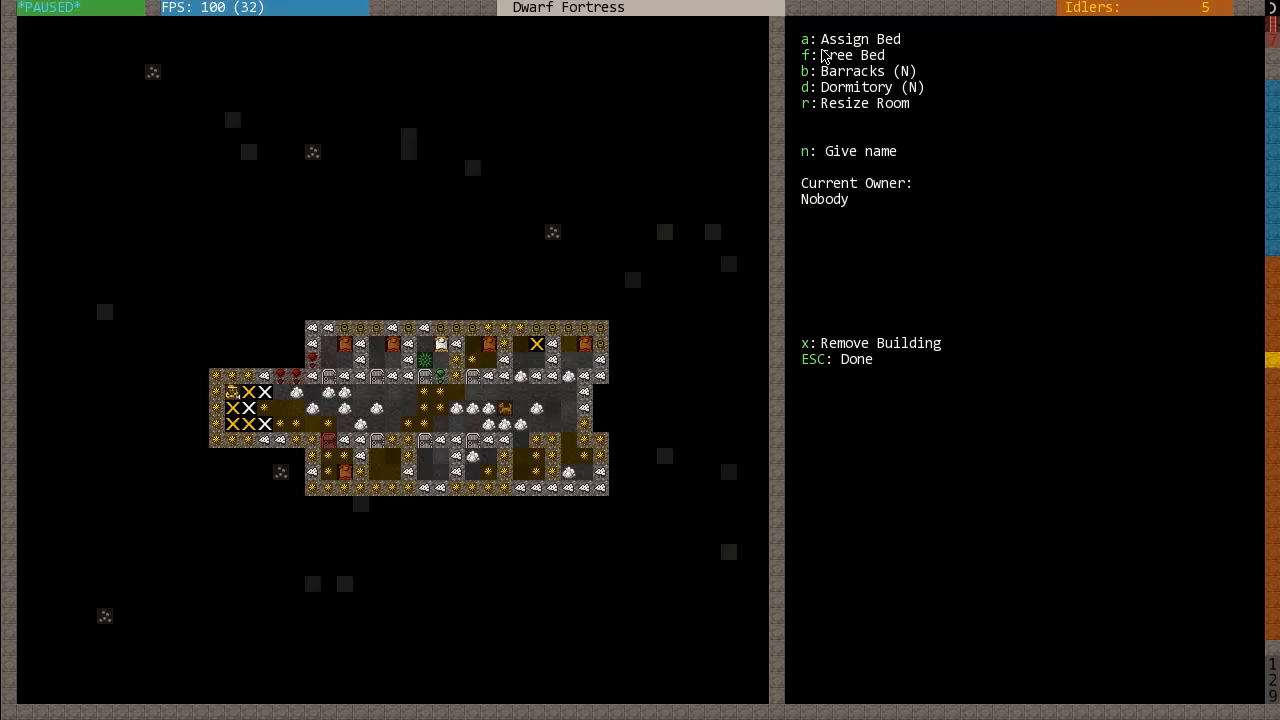
key(Escape)
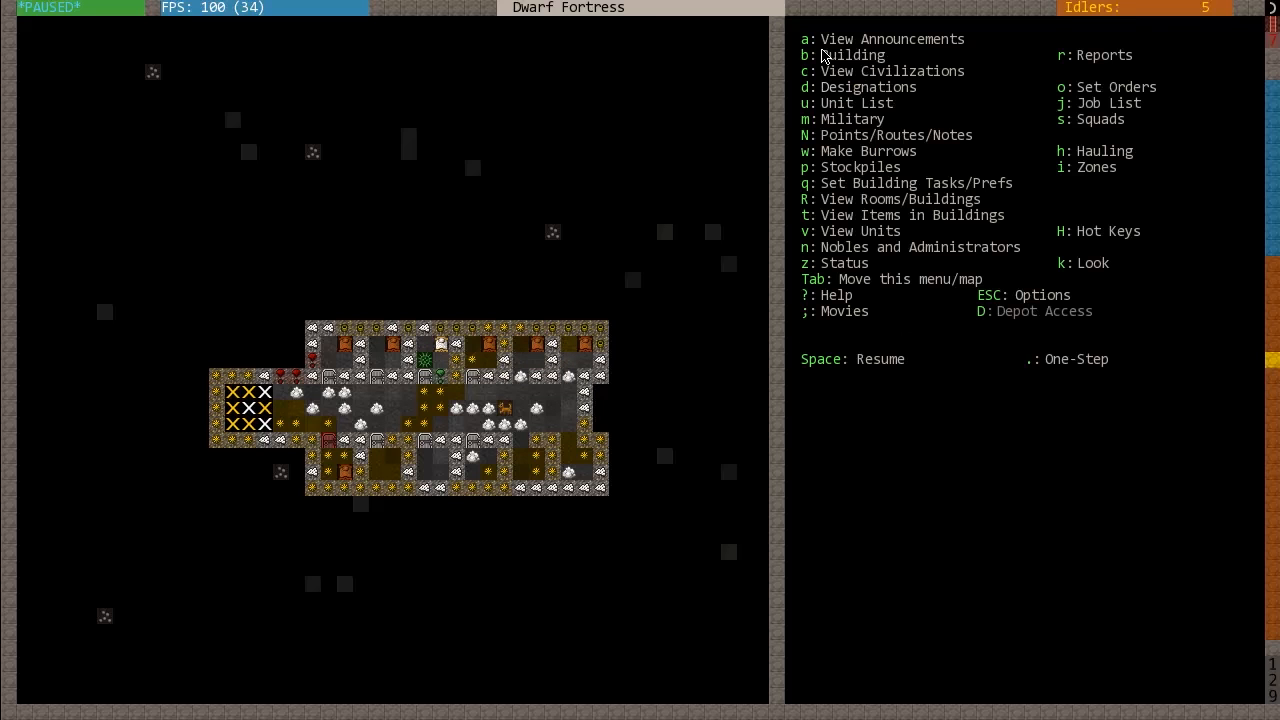
key(Space)
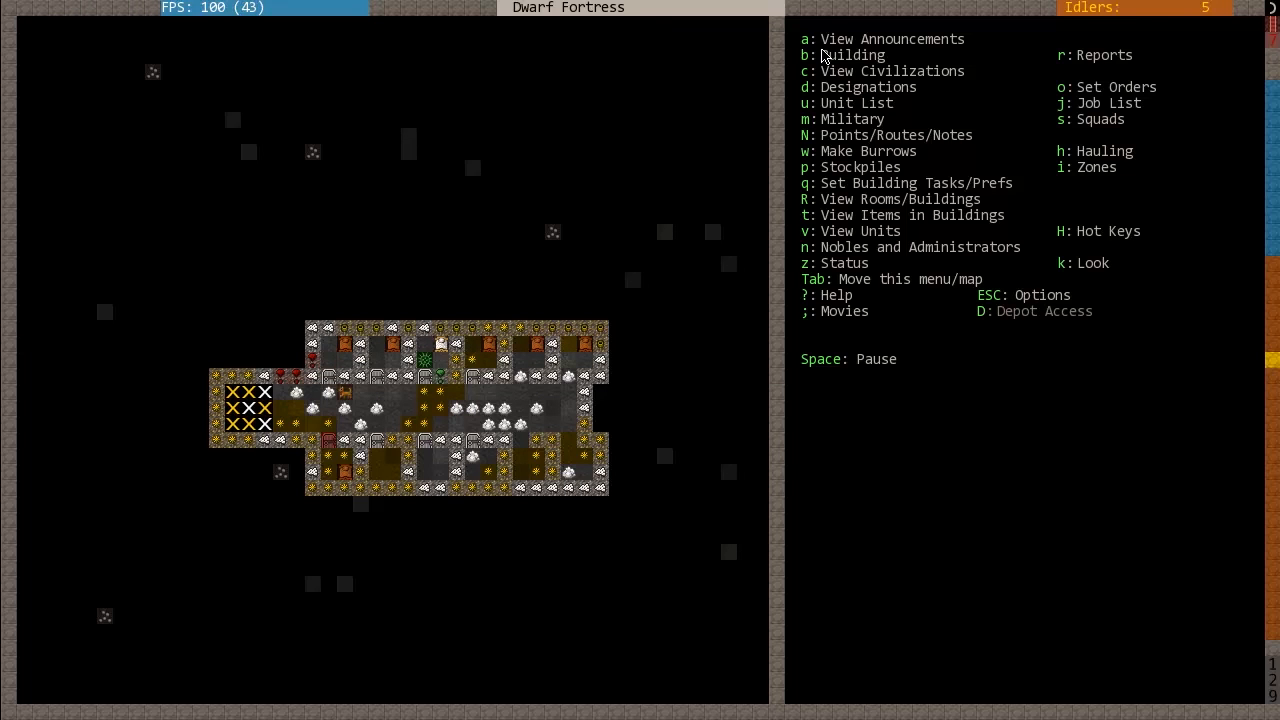
mouse_move(744, 46)
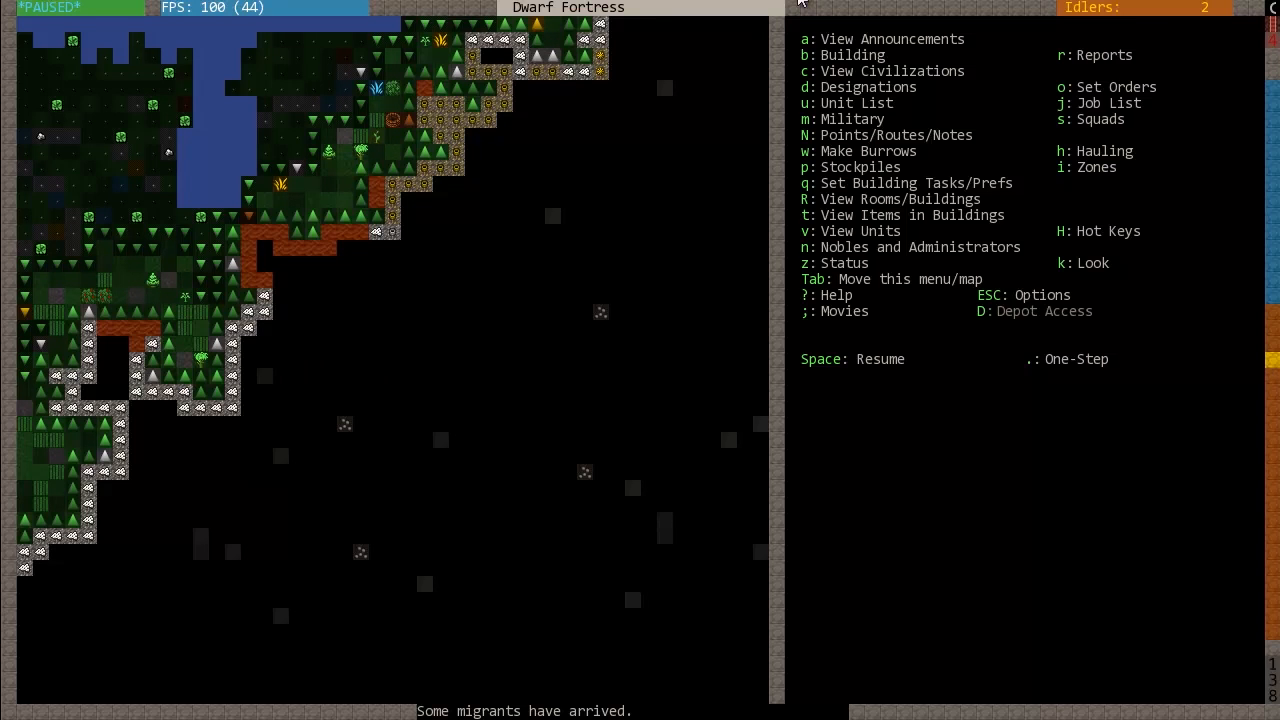
mouse_move(807, 37)
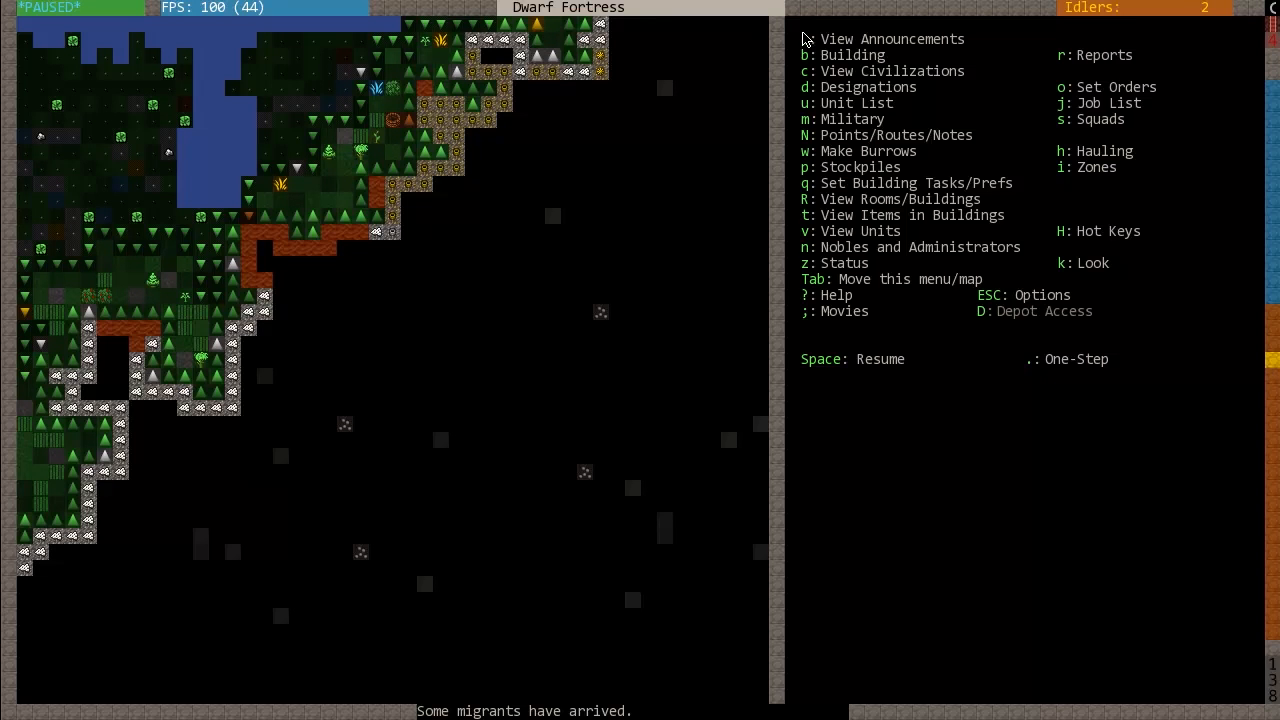
mouse_move(447, 223)
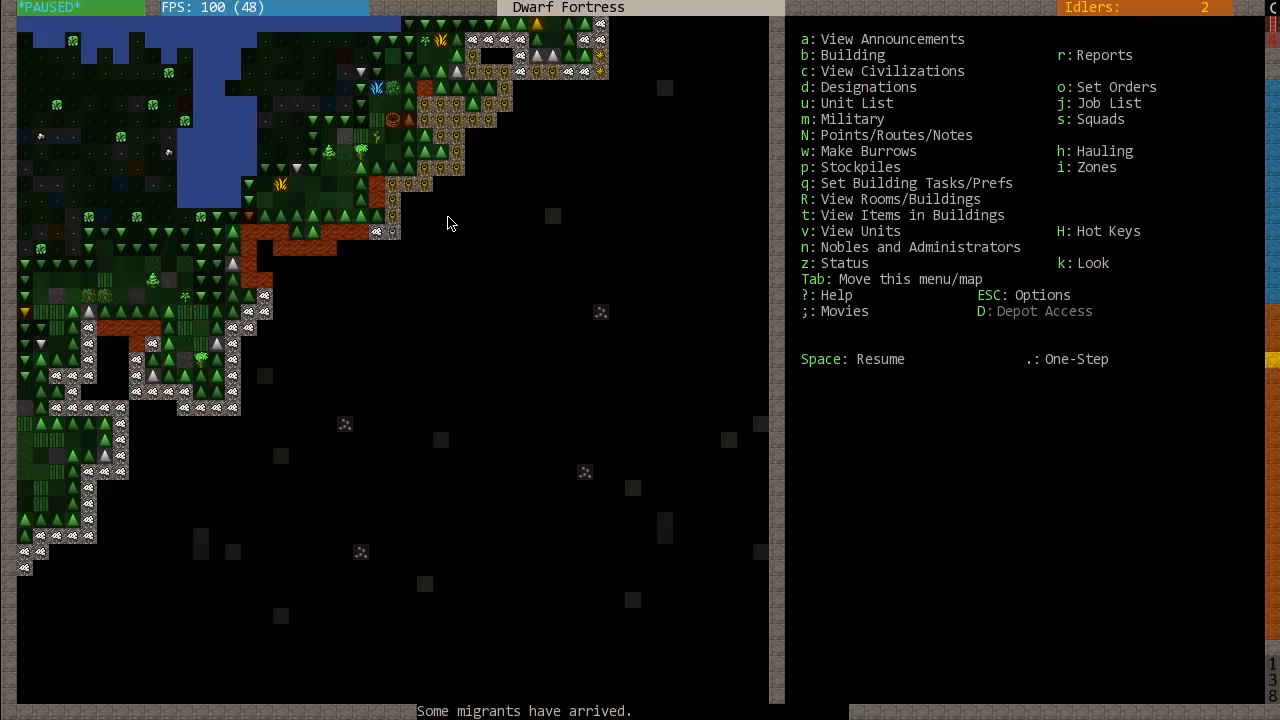
mouse_move(421, 544)
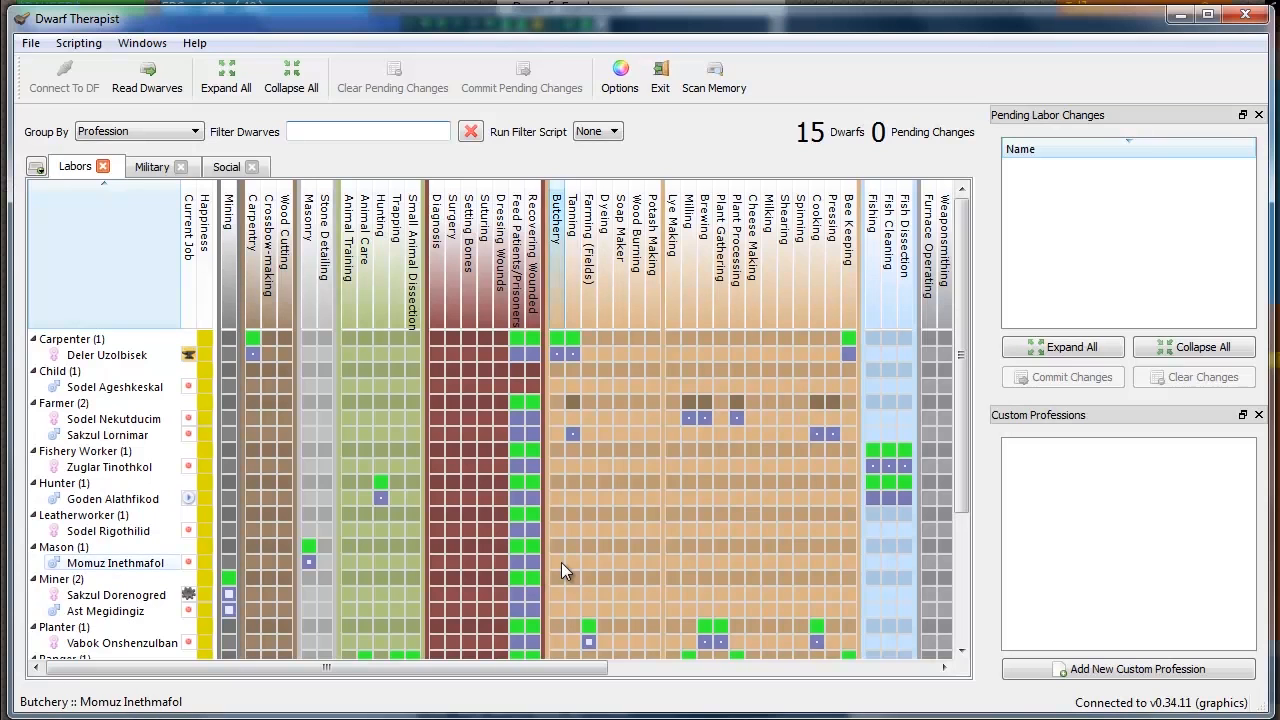
mouse_move(225, 495)
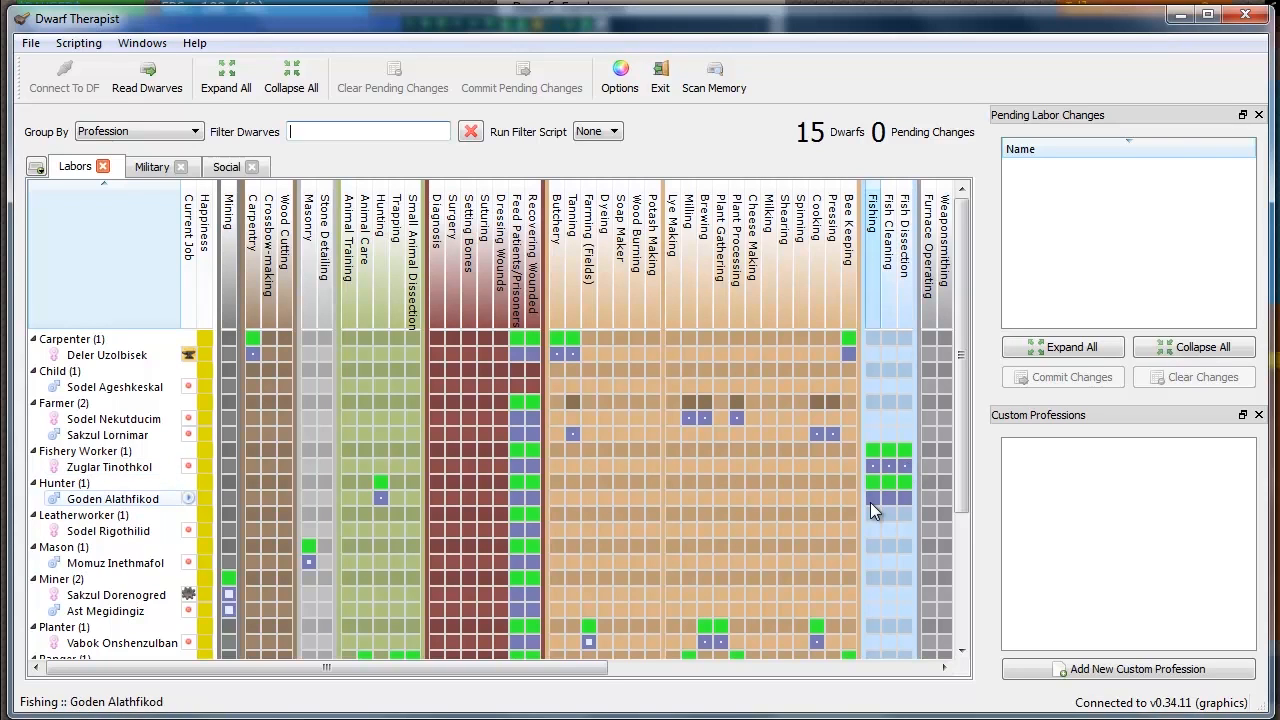
mouse_move(873, 505)
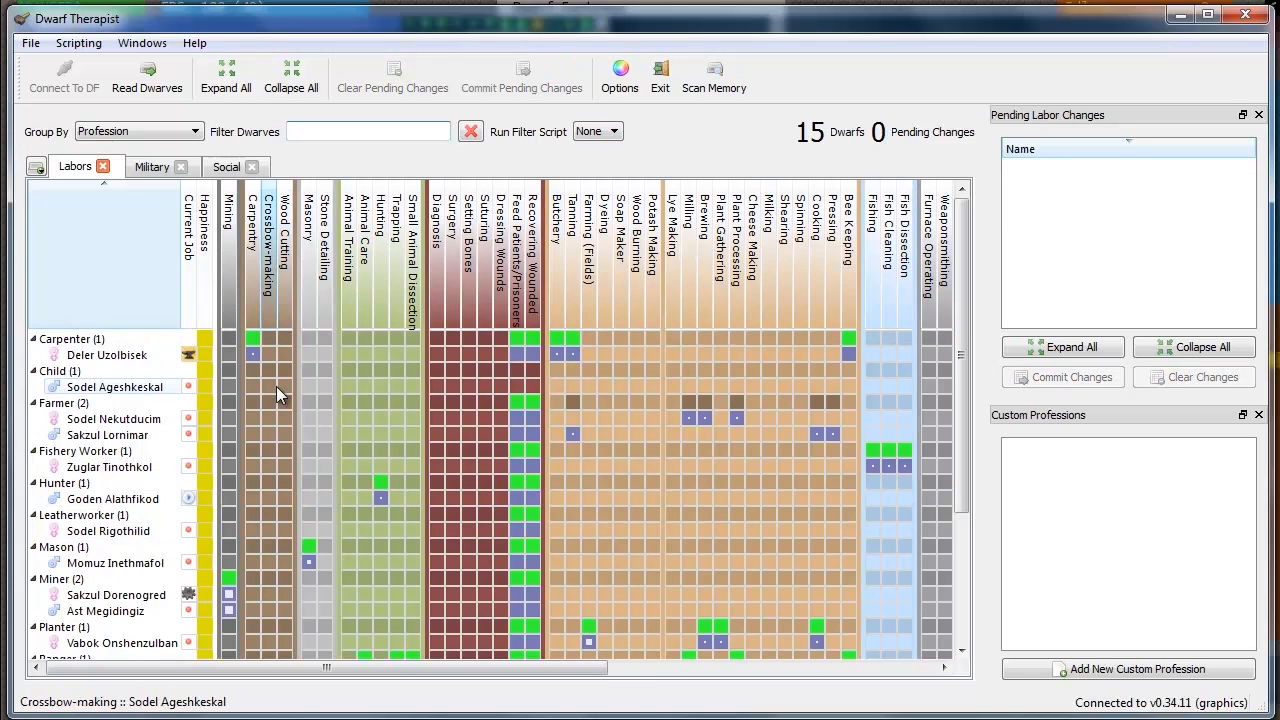
mouse_move(308, 390)
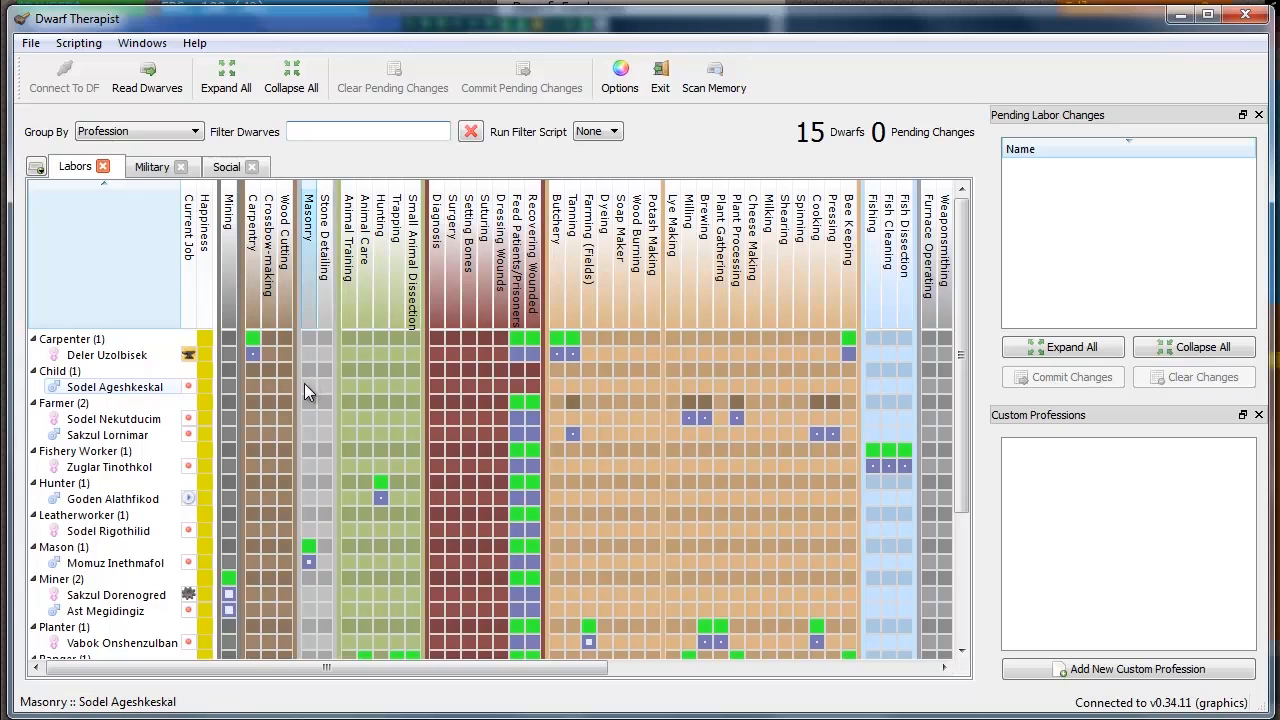
mouse_move(310, 390)
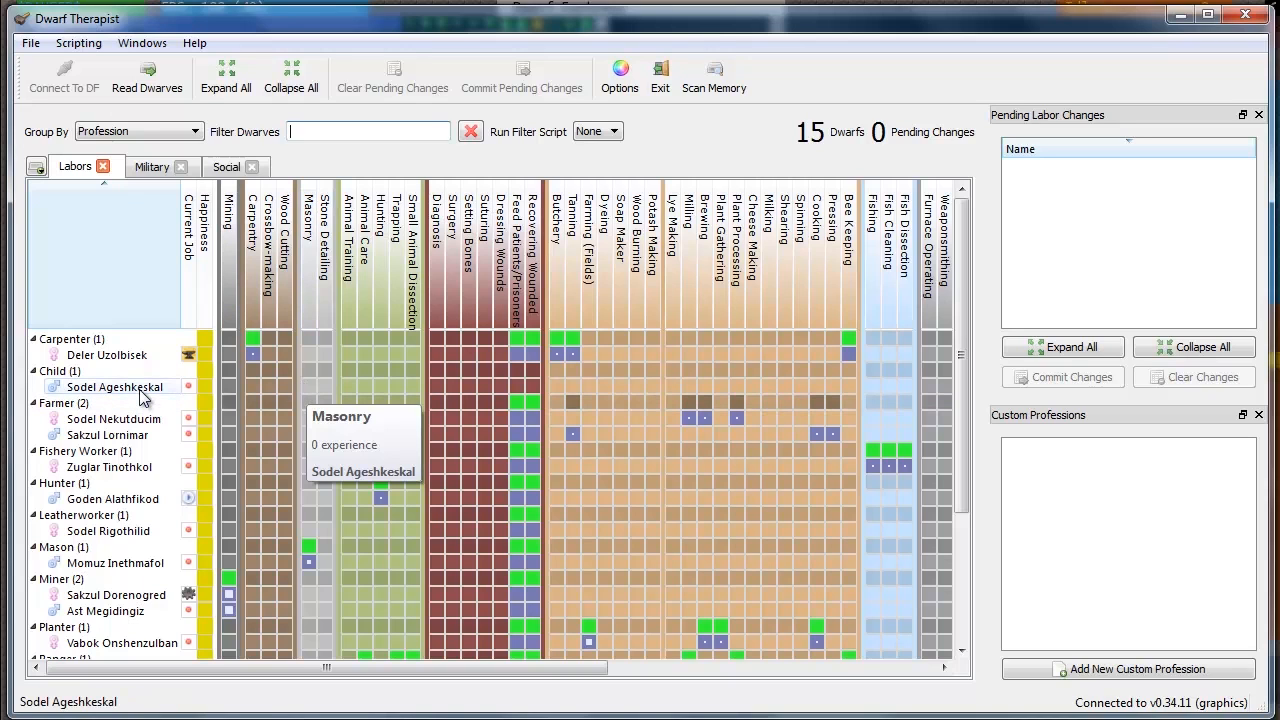
mouse_move(113, 387)
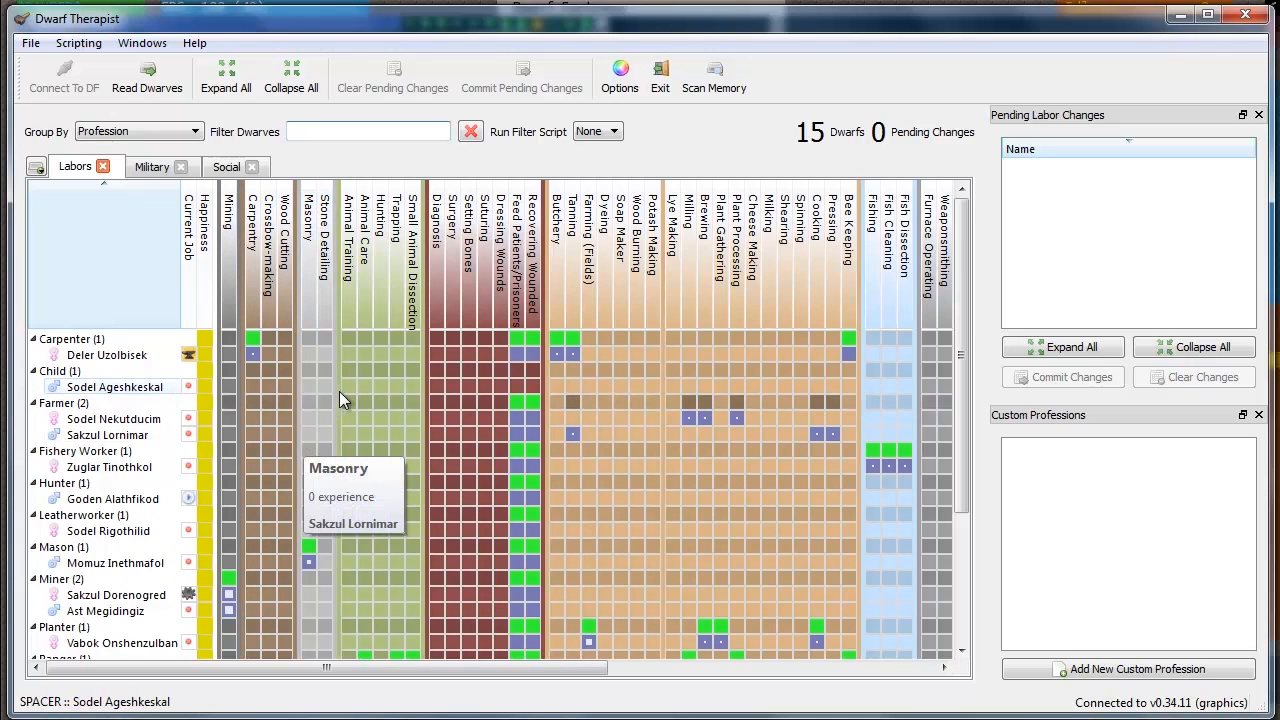
mouse_move(334, 442)
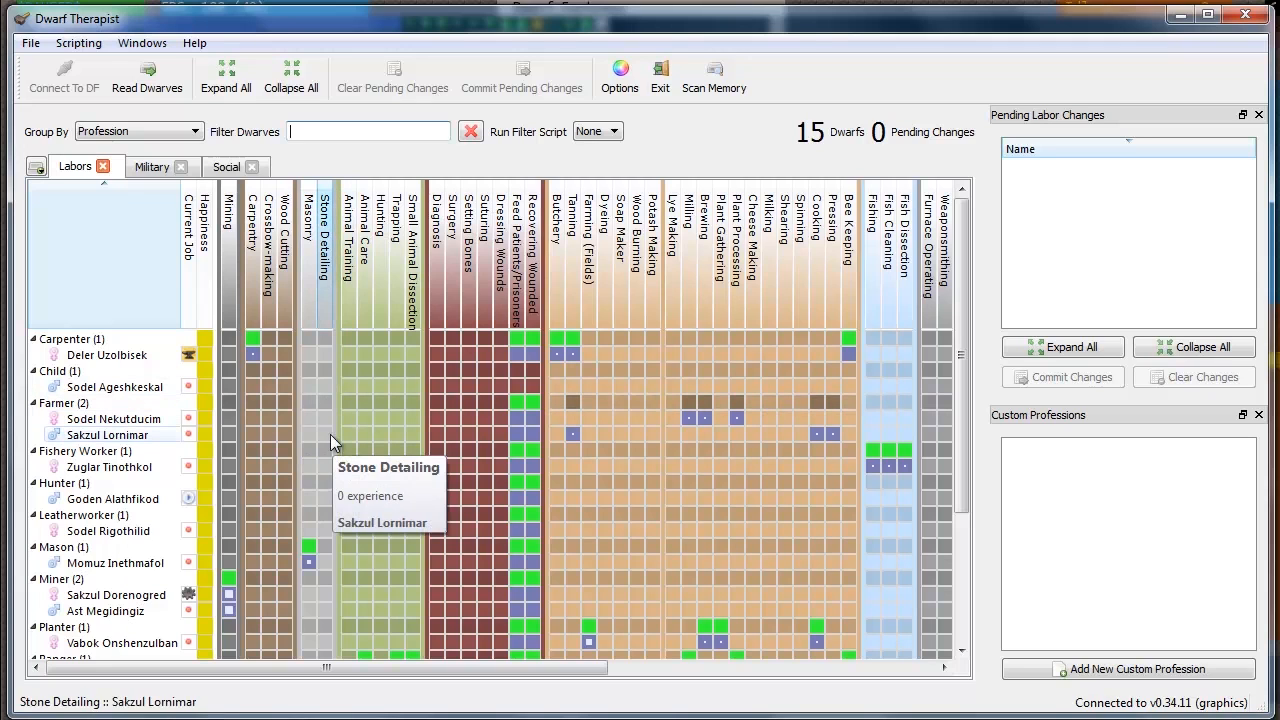
mouse_move(253, 434)
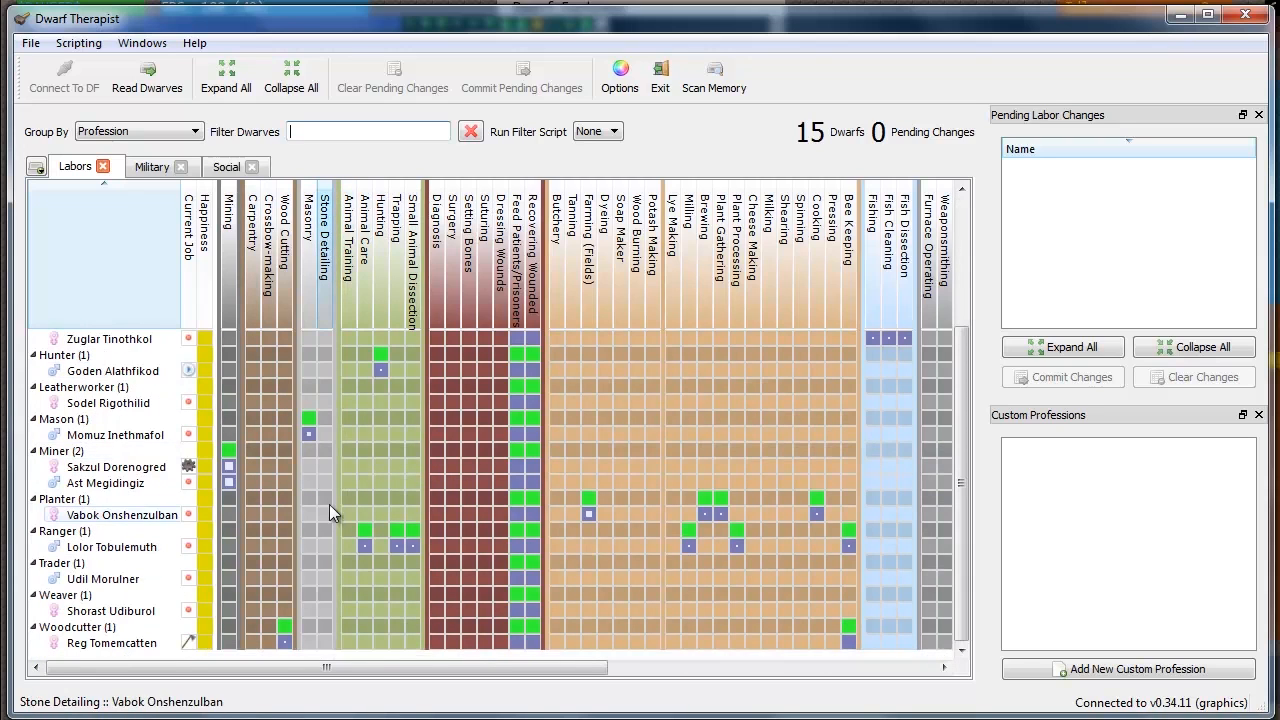
mouse_move(340, 490)
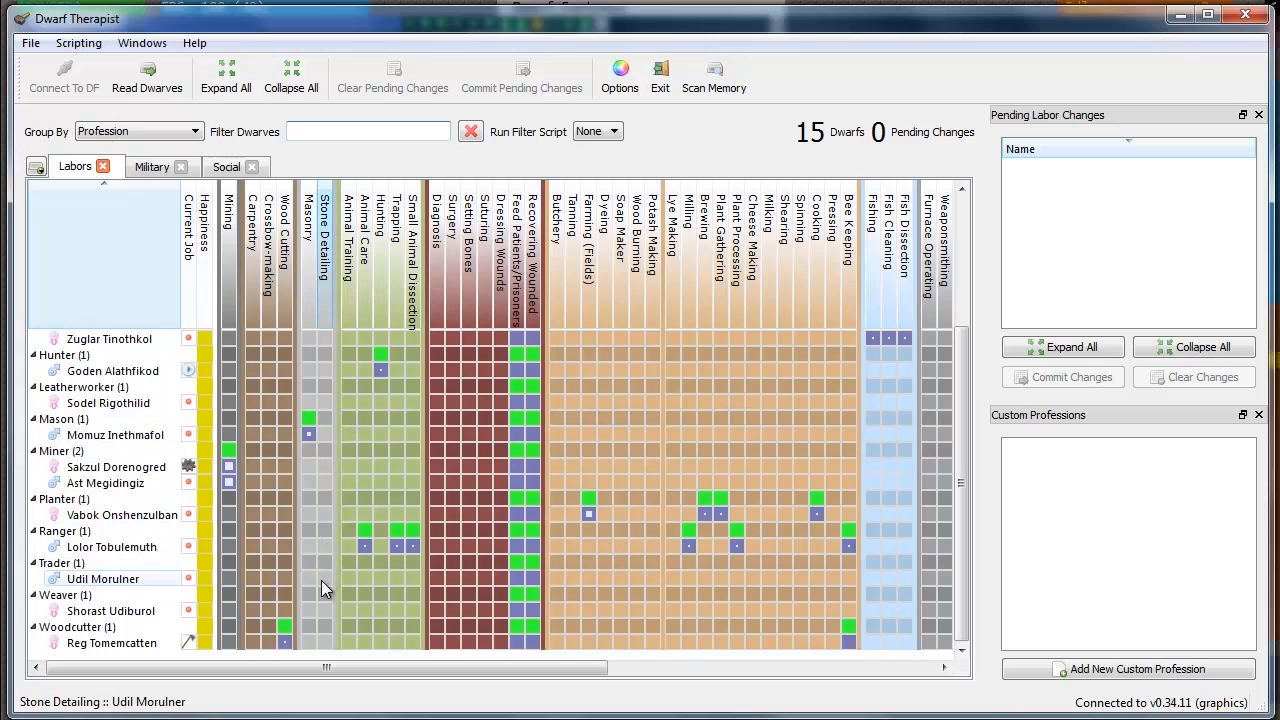
mouse_move(371, 585)
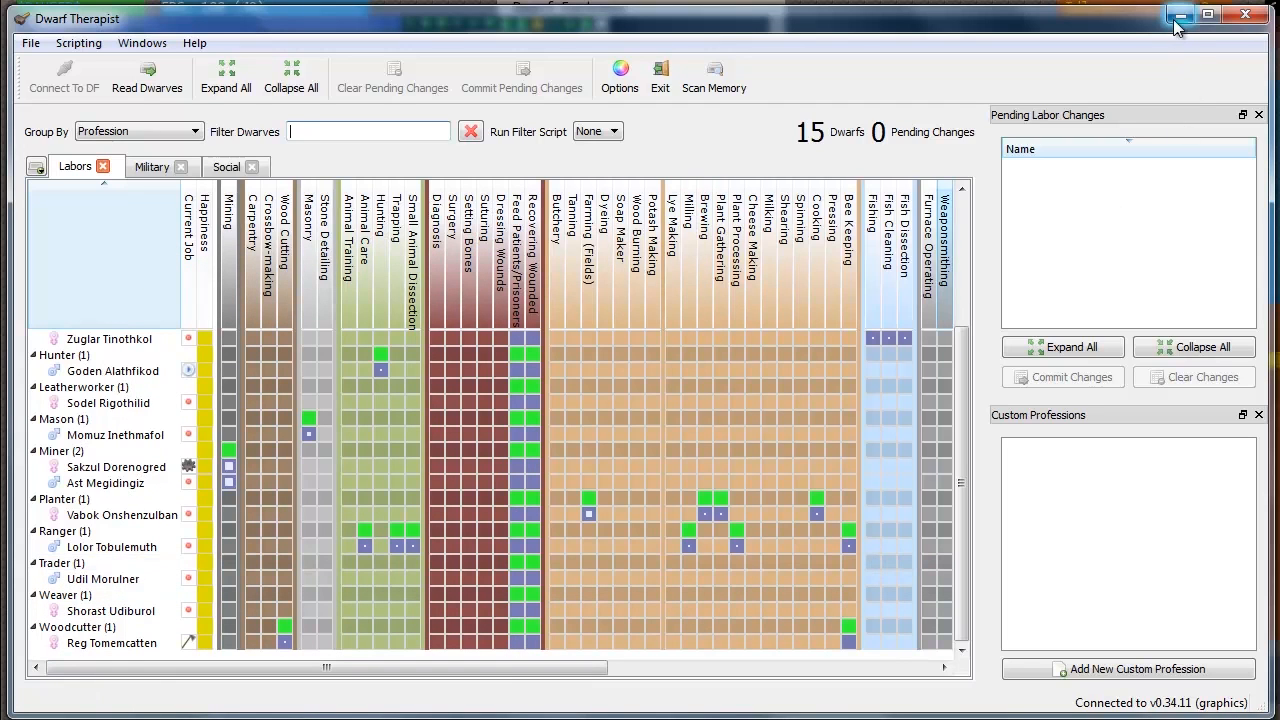
- Hide the labor manager and close the kitchen menu once the lavish meal is queued
click(1178, 14)
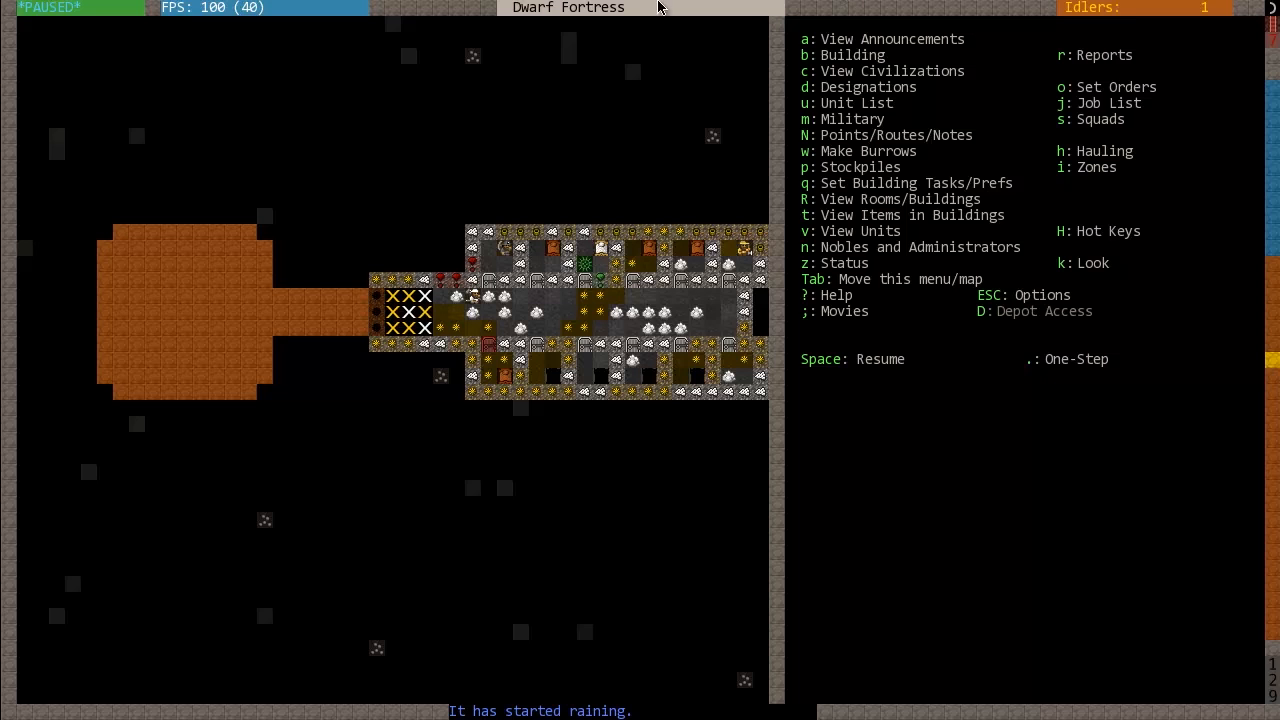
mouse_move(650, 277)
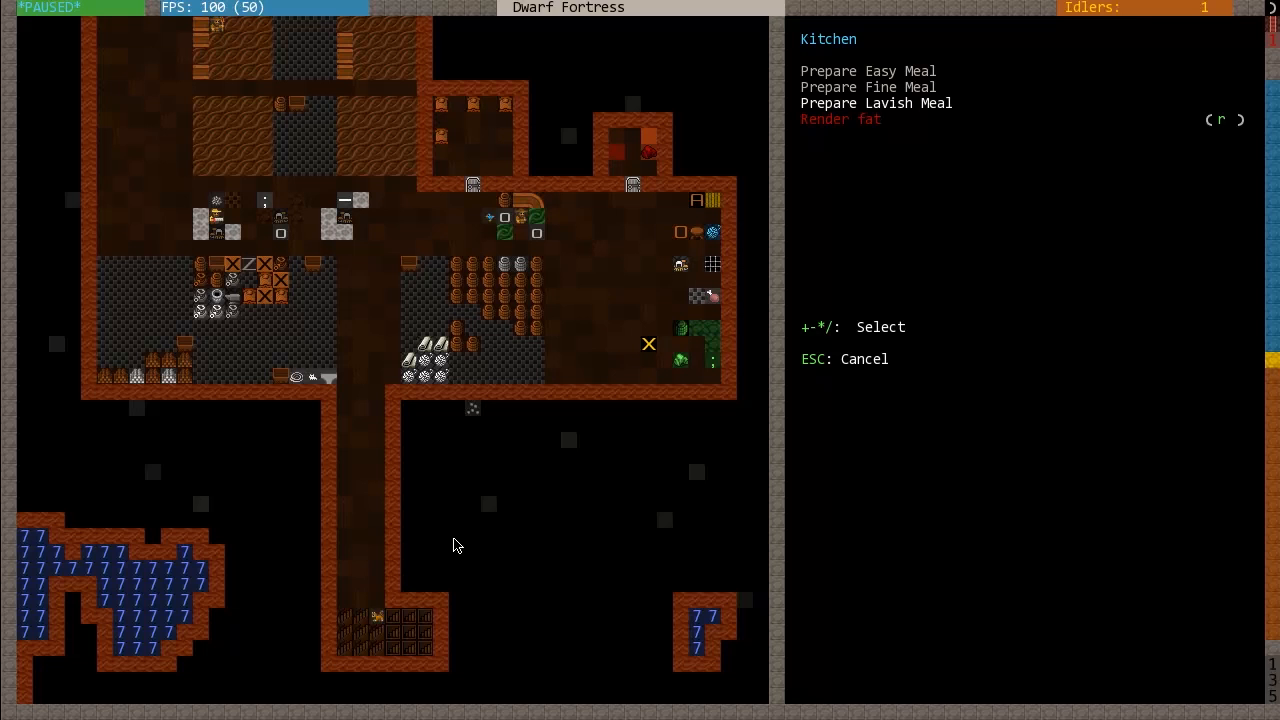
key(Escape)
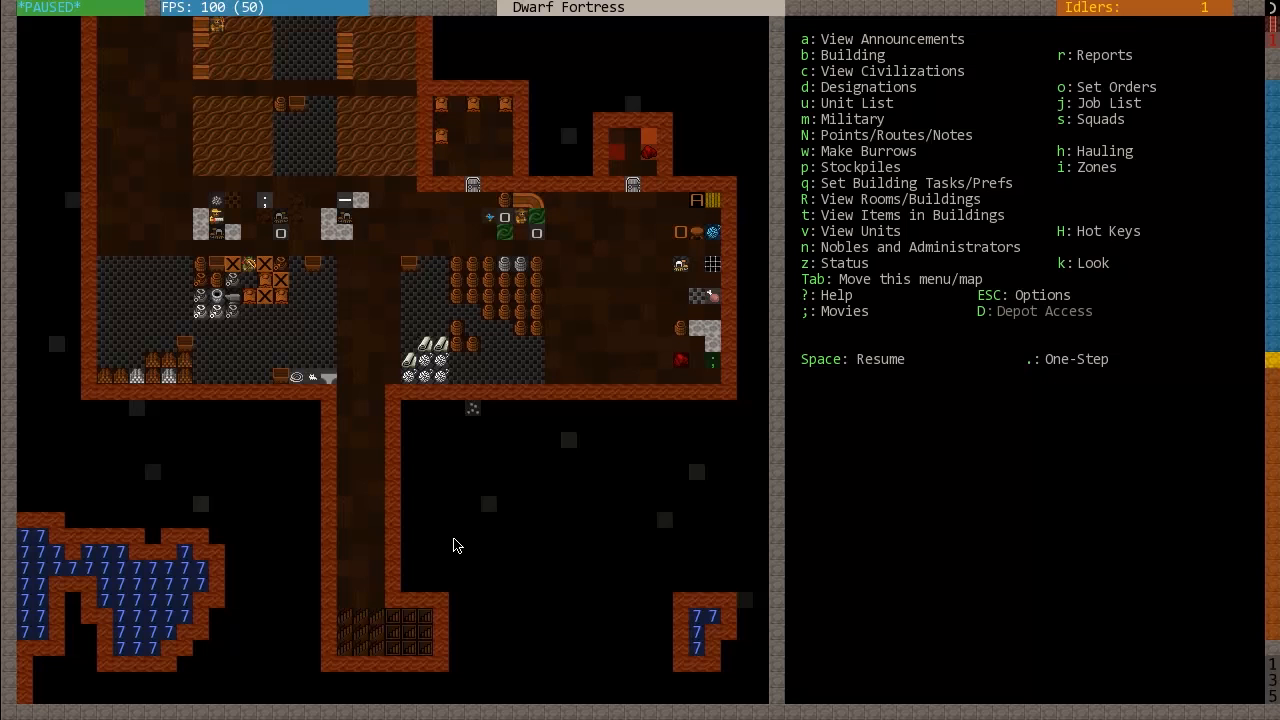
mouse_move(167, 694)
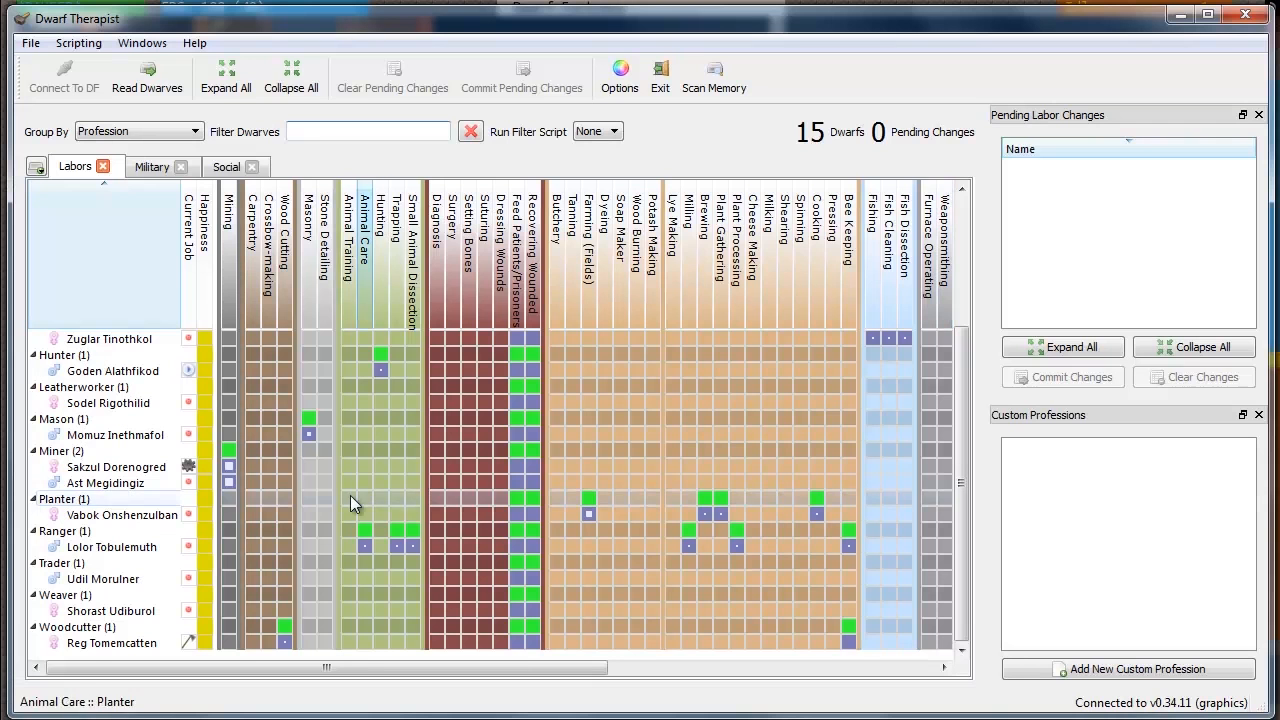
click(147, 77)
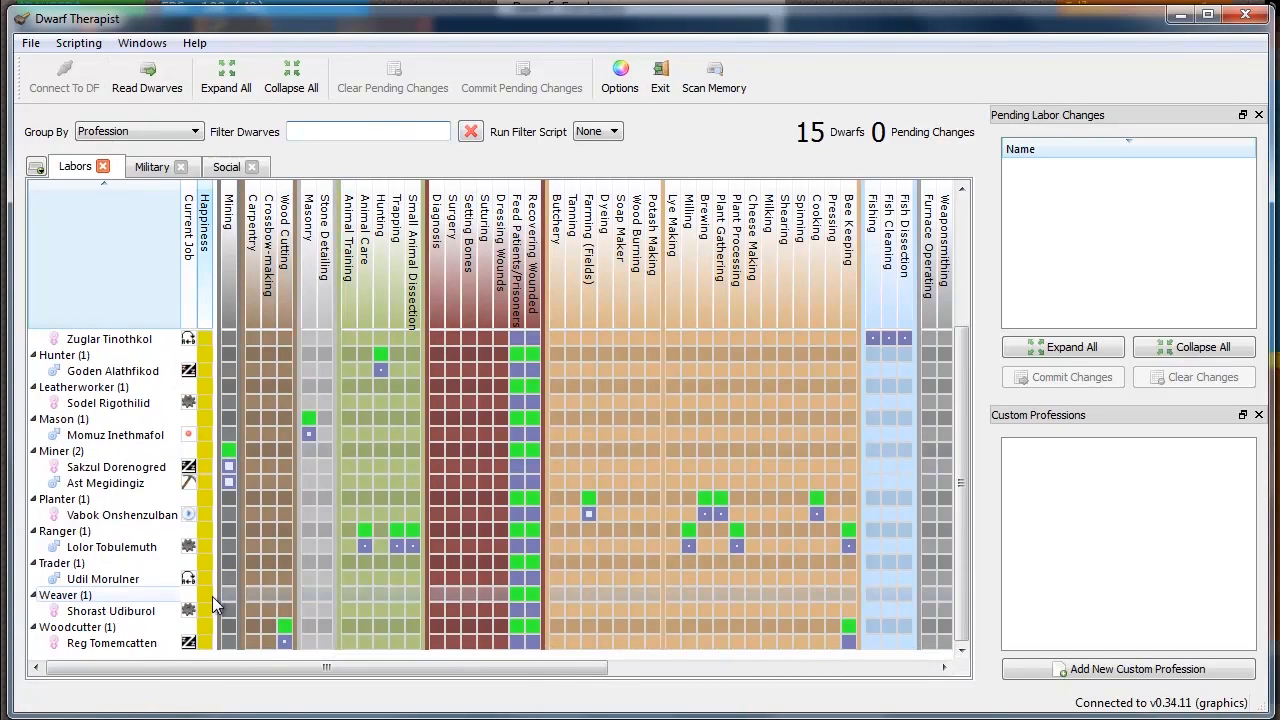
mouse_move(217, 611)
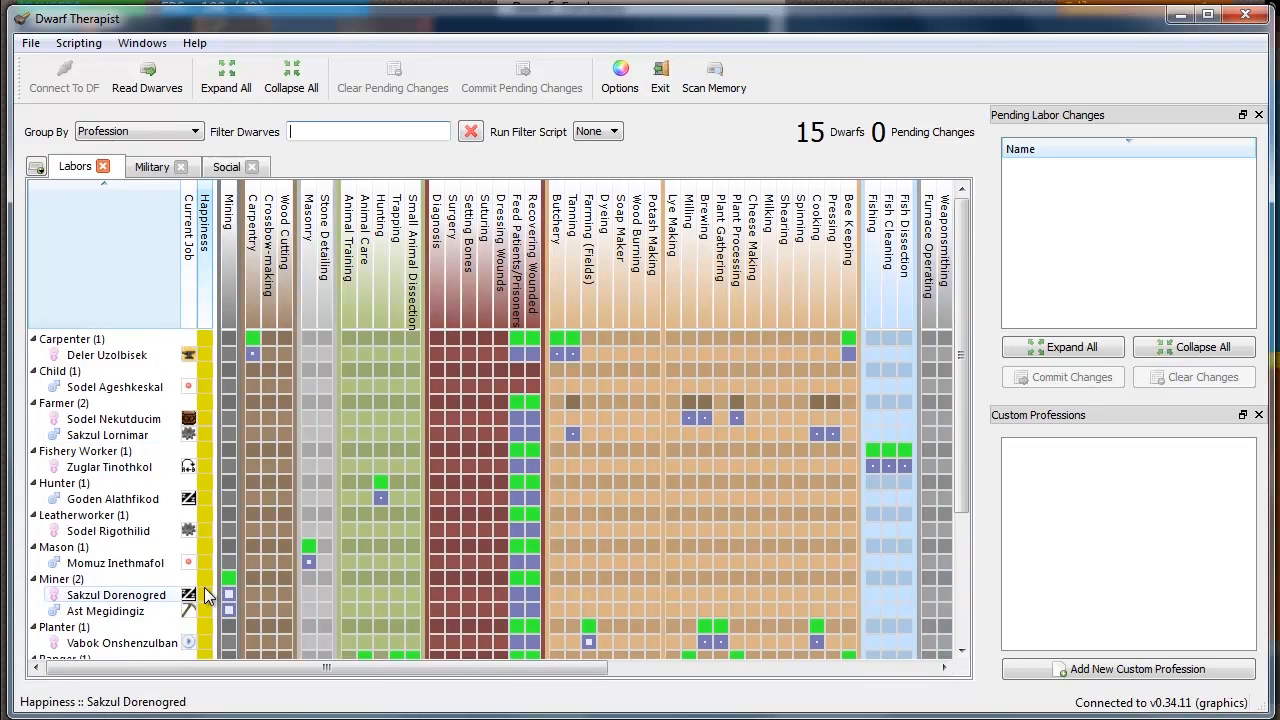
scroll(down, 3)
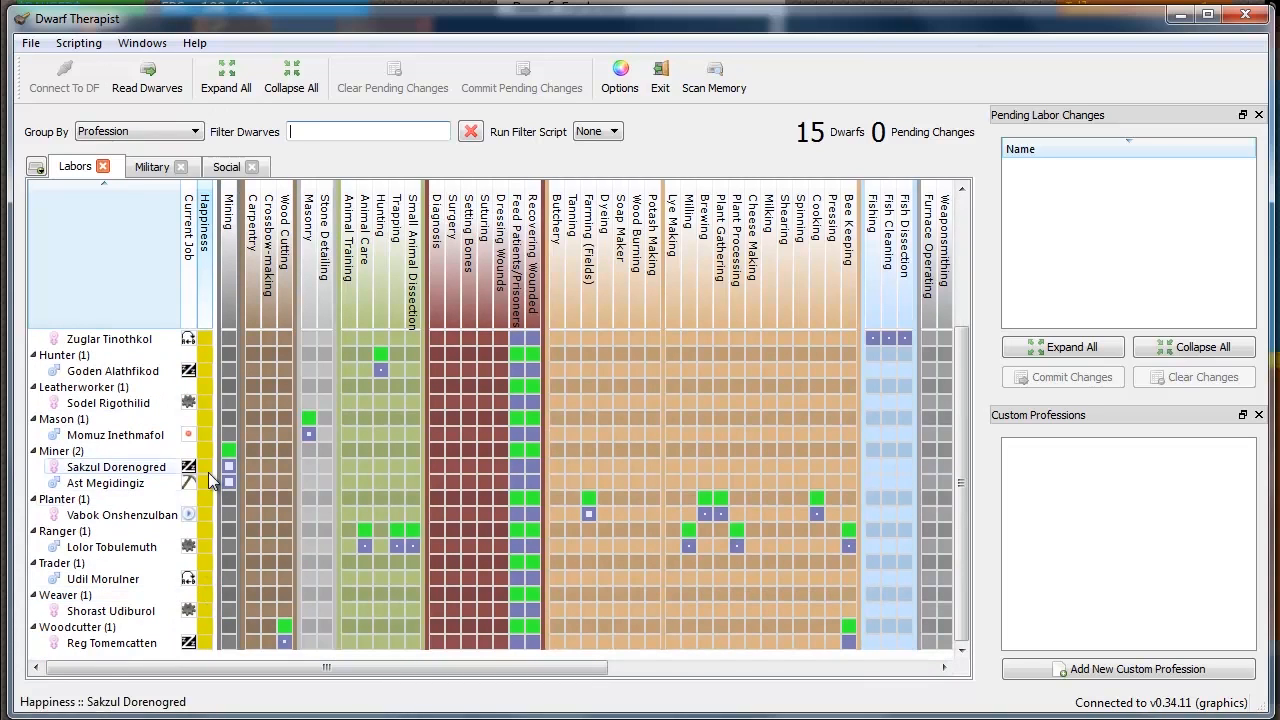
mouse_move(198, 537)
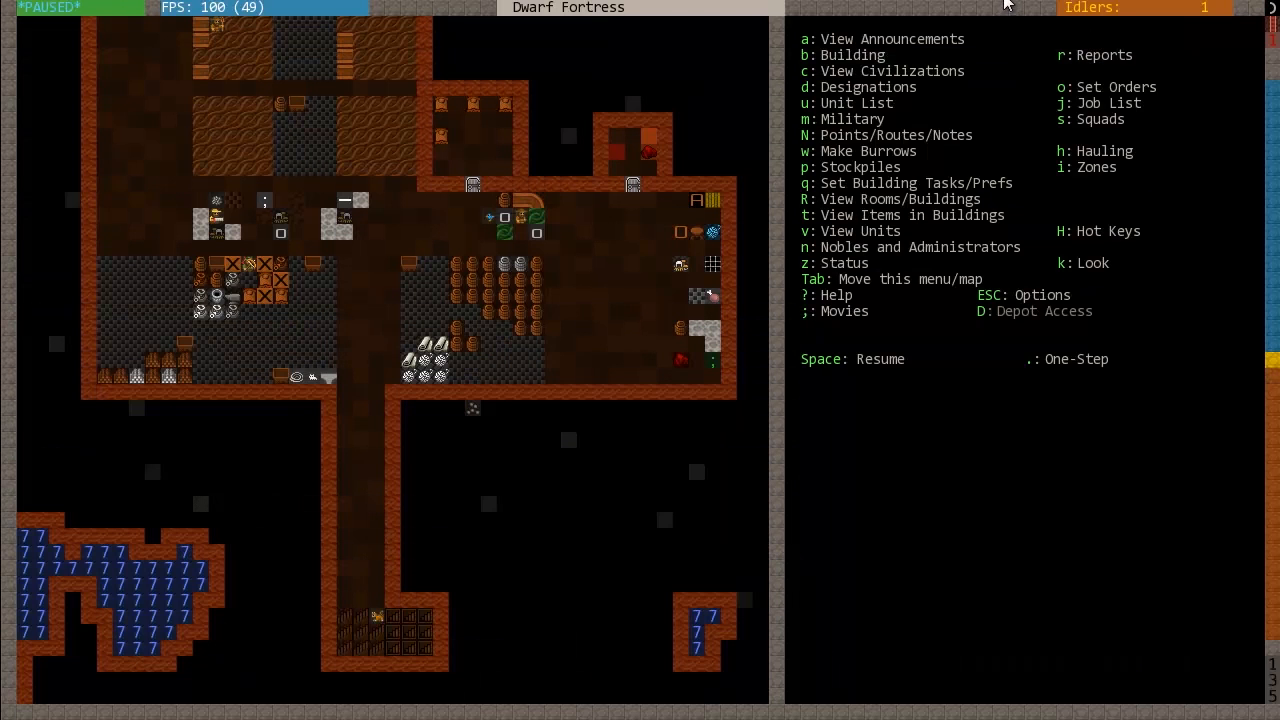
mouse_move(1037, 100)
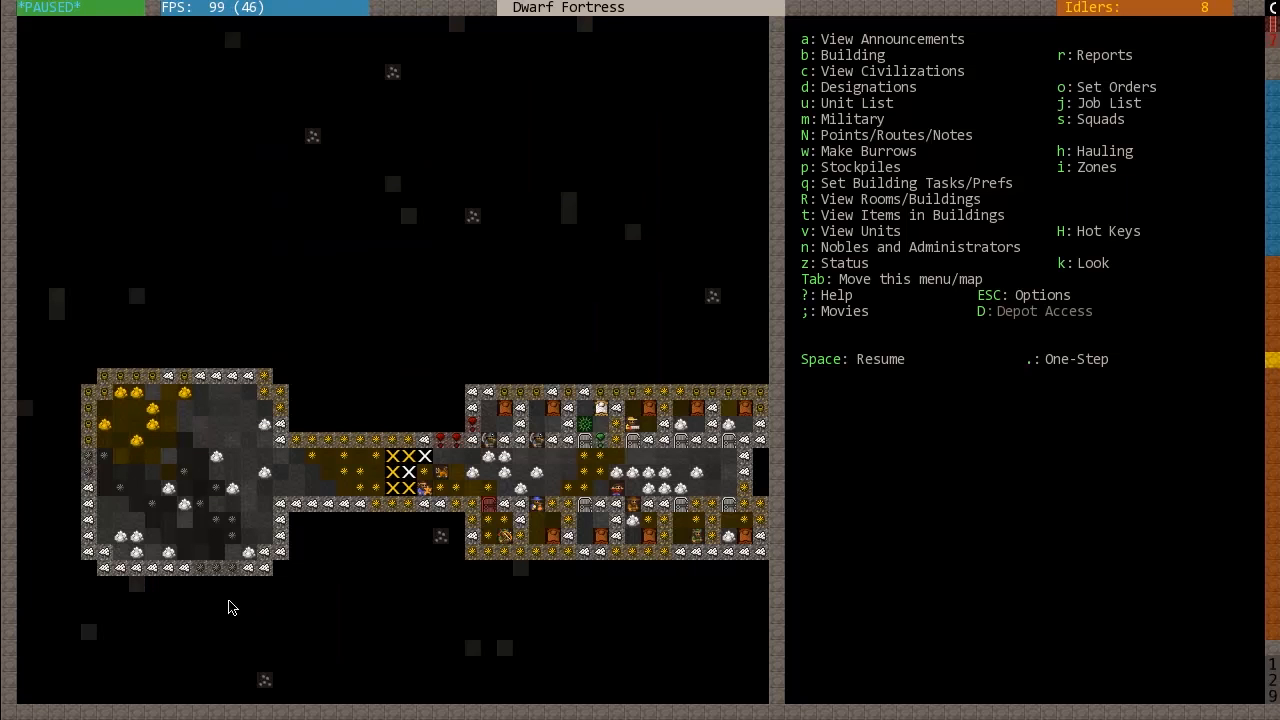
mouse_move(230, 665)
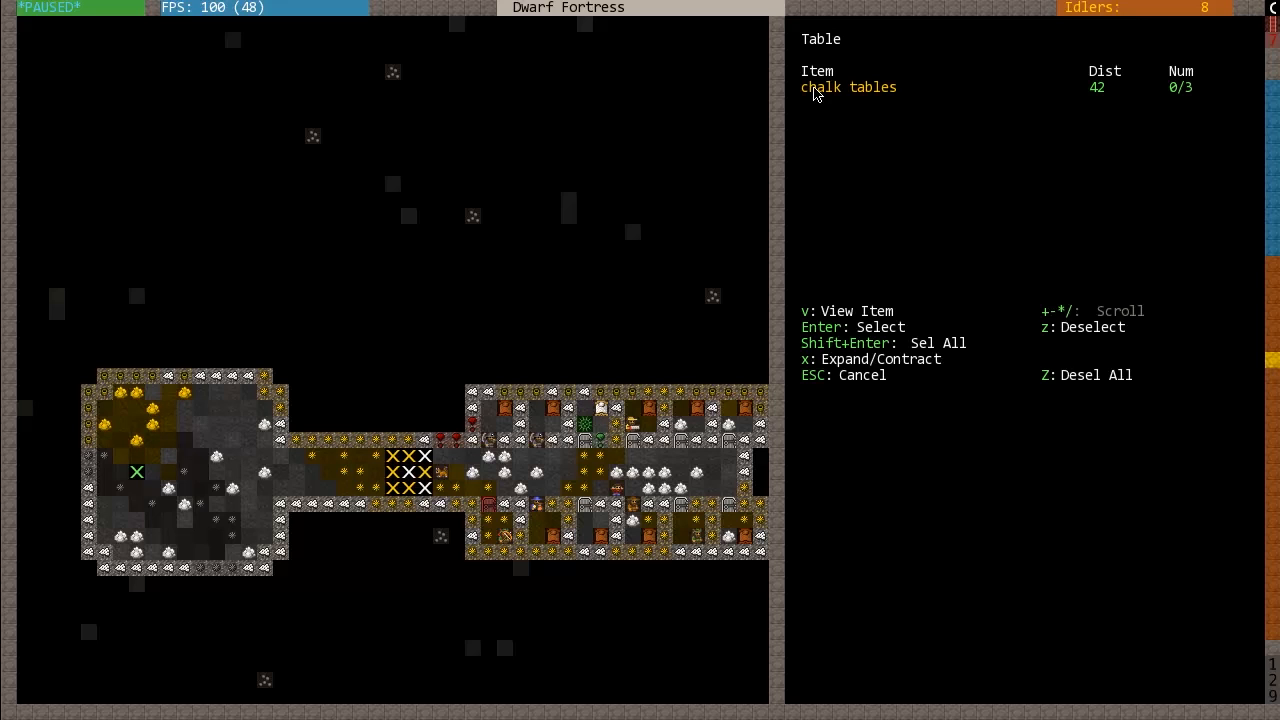
- Place a chalk table in the new room west of the entrance corridor
key(Escape)
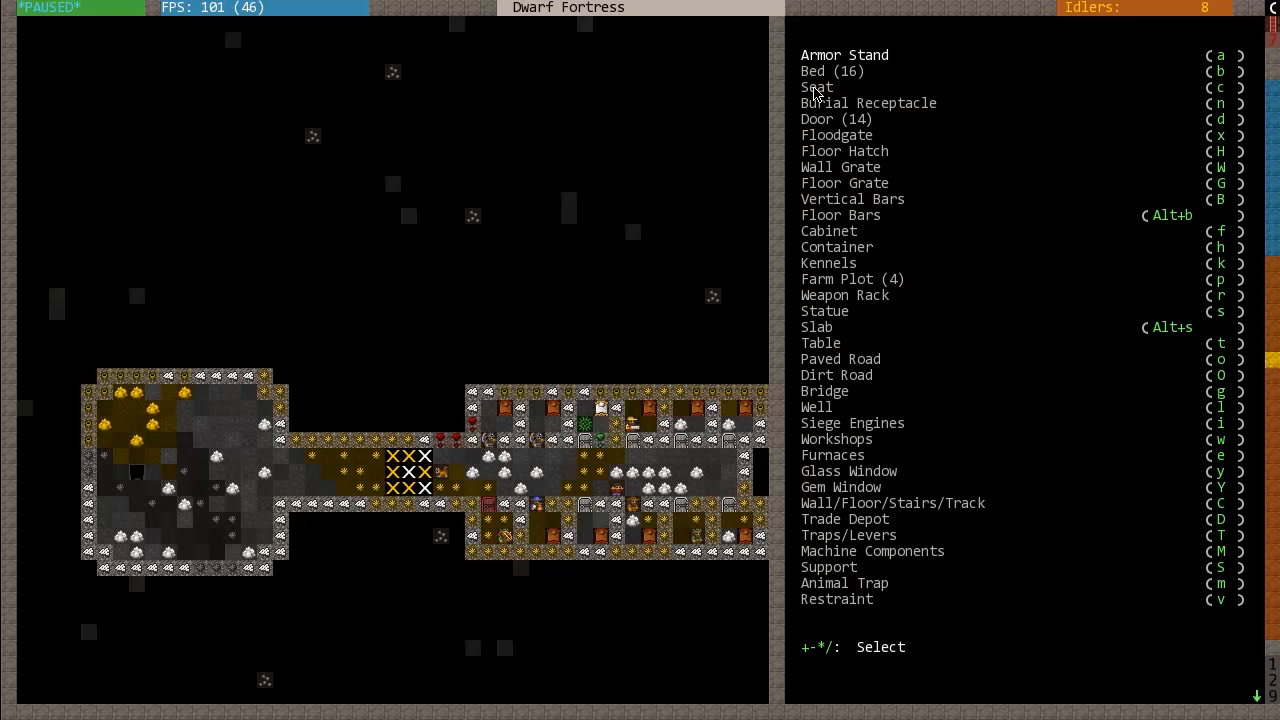
click(819, 342)
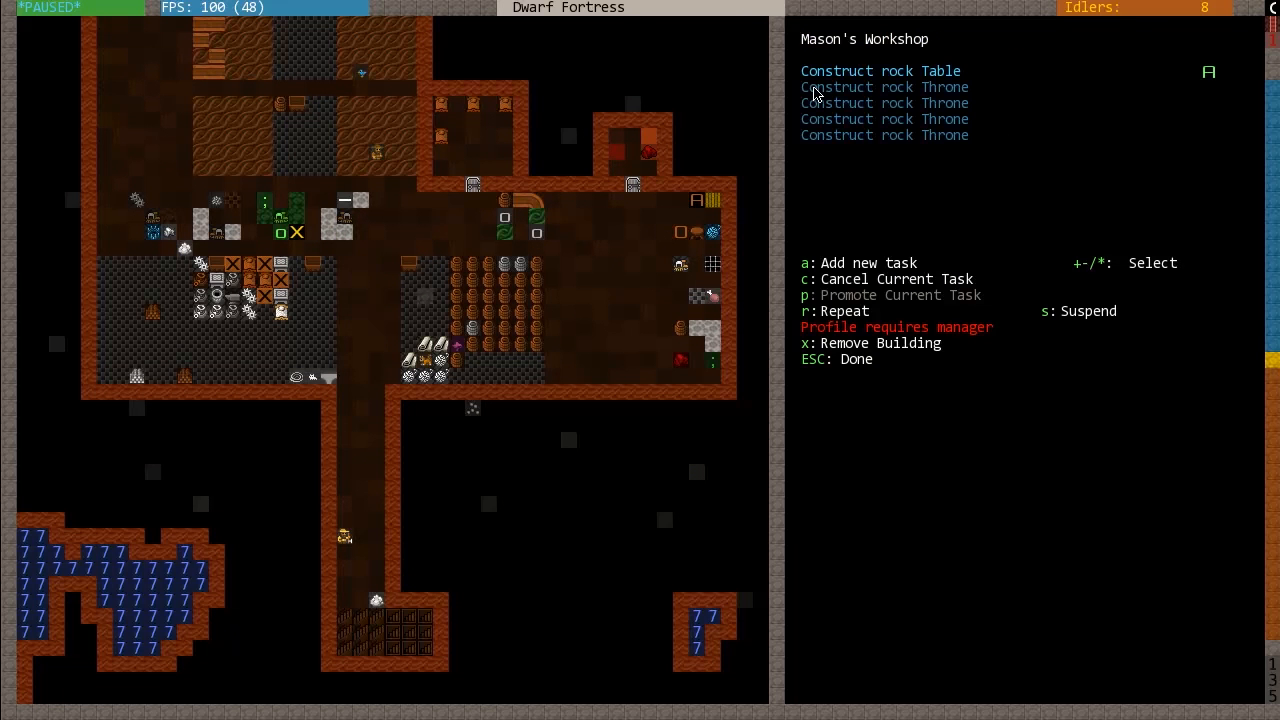
mouse_move(965, 122)
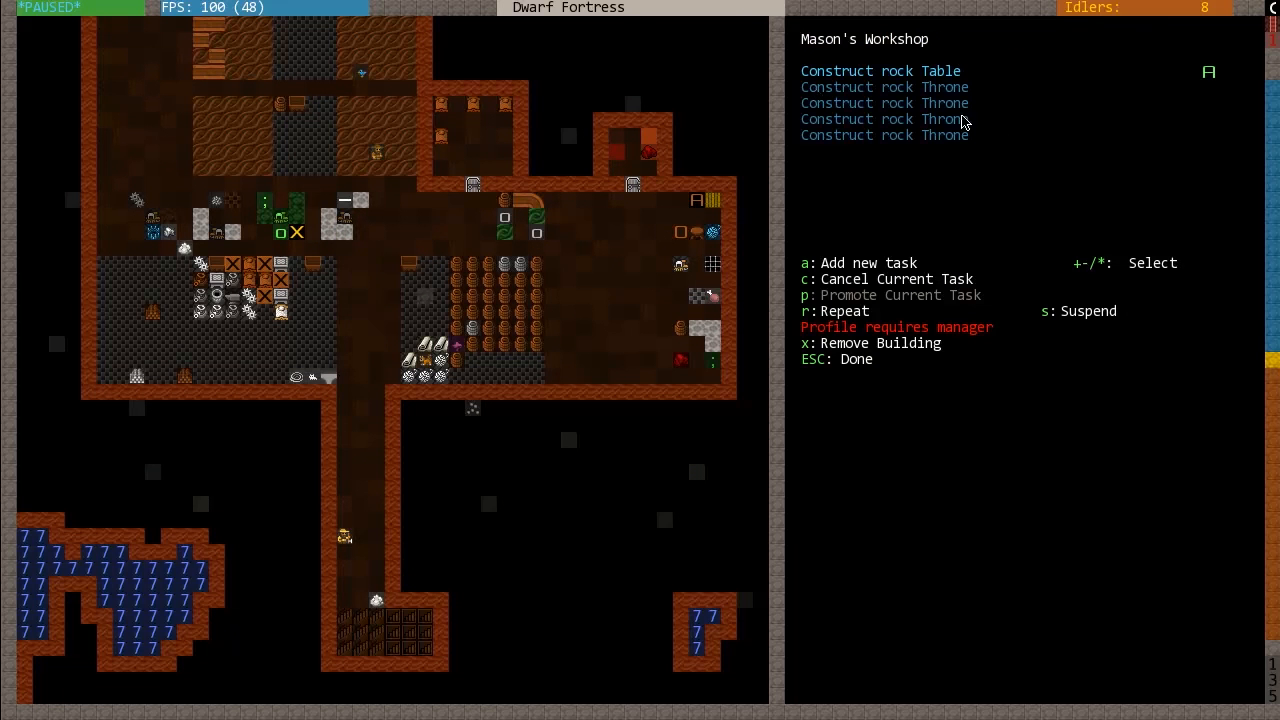
- Close the Mason's Workshop task list with a rock table and four rock thrones queued
key(Escape)
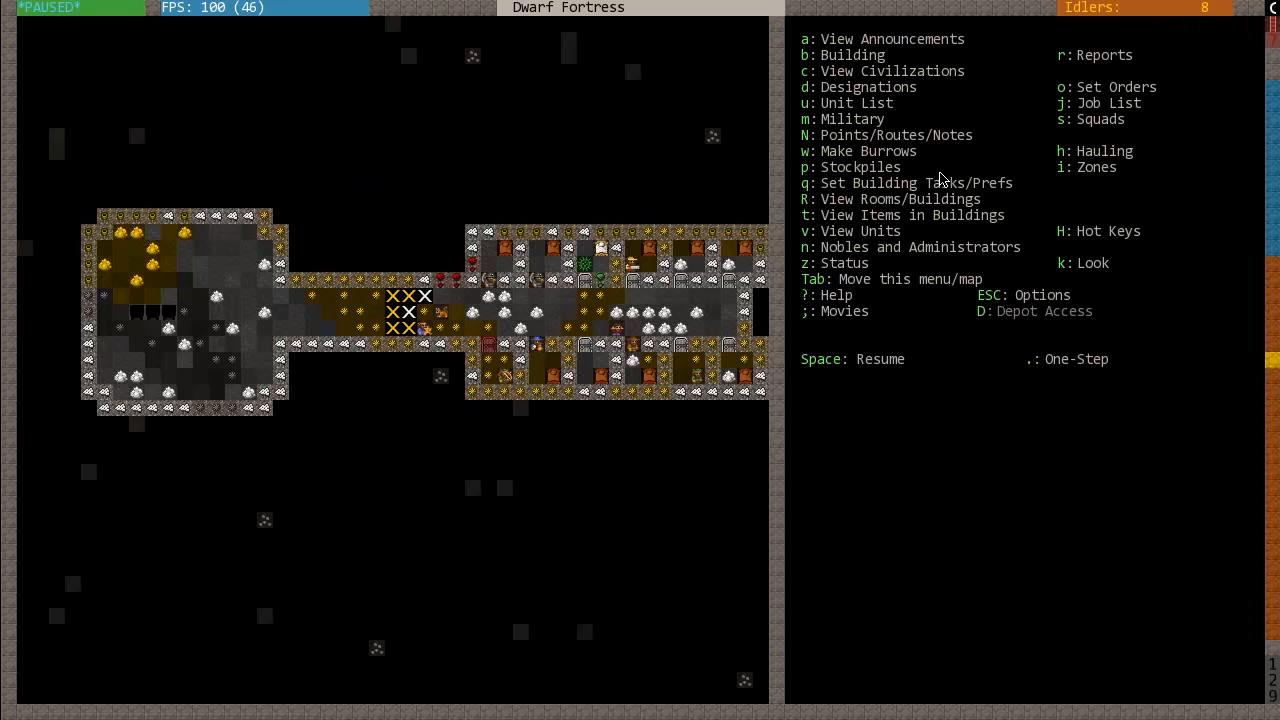
- Define a room around the new stone-room table and set Meeting Hall to Y
key(Space)
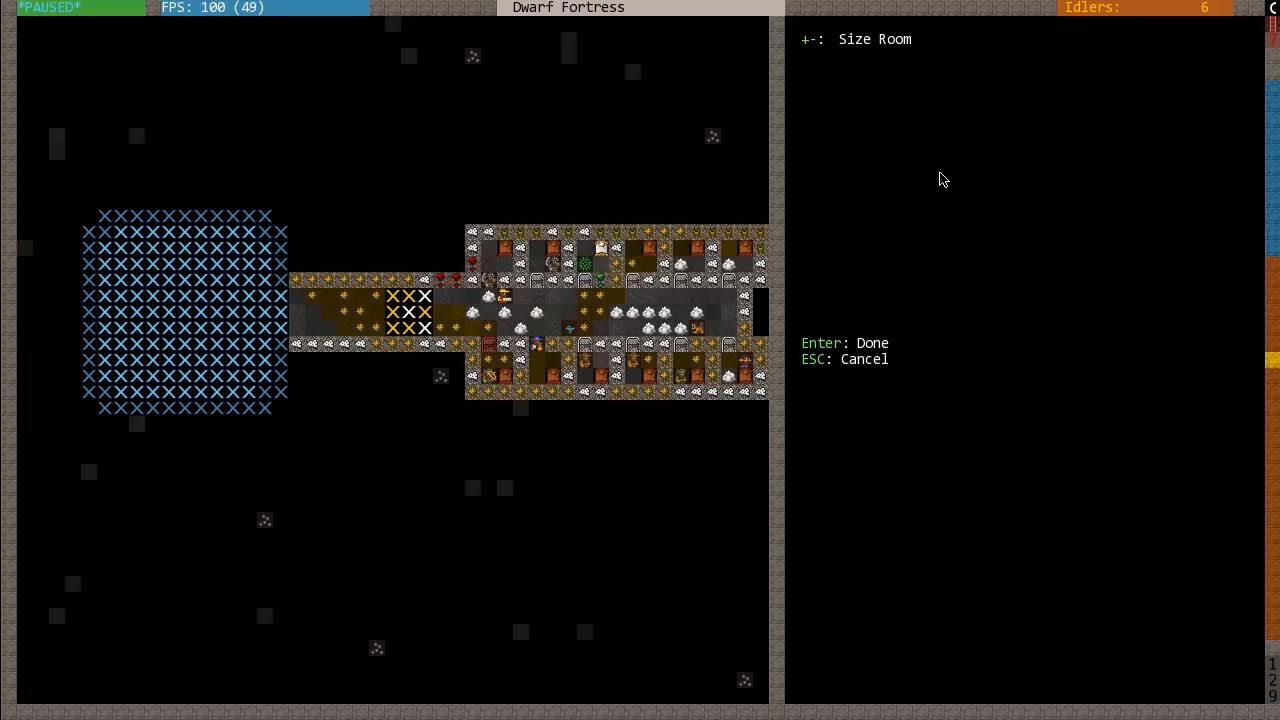
key(Enter)
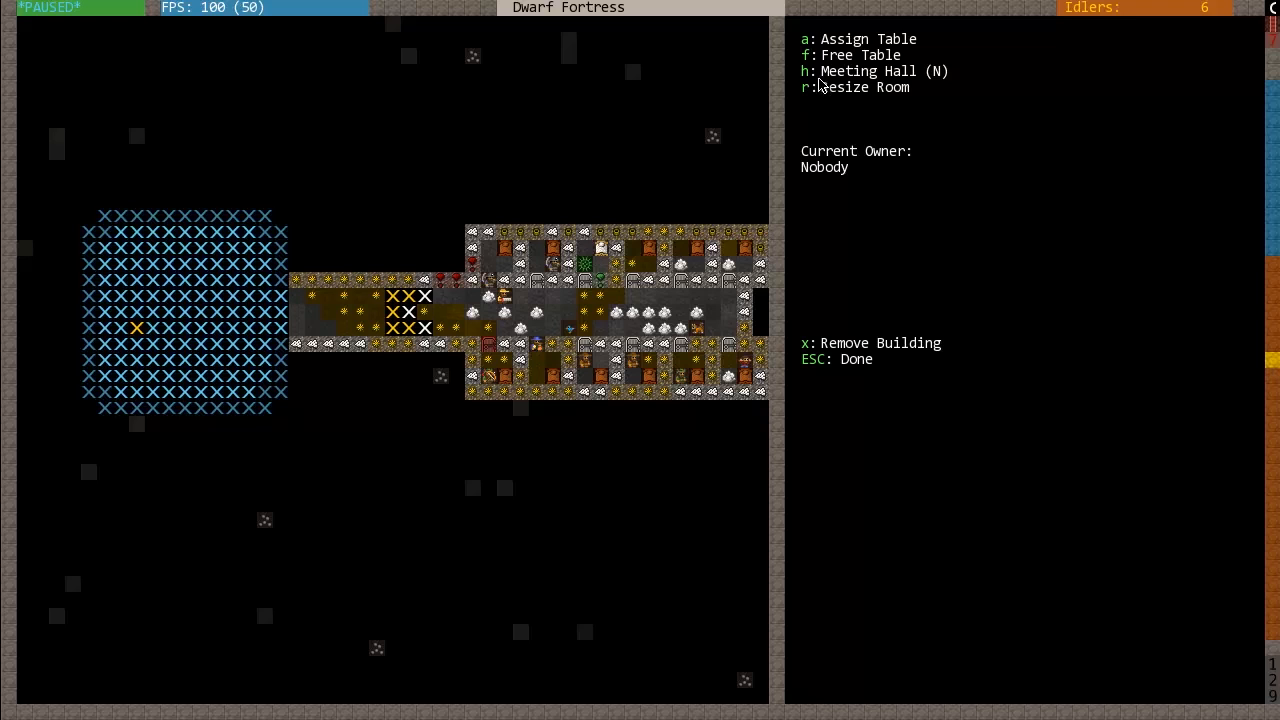
mouse_move(687, 224)
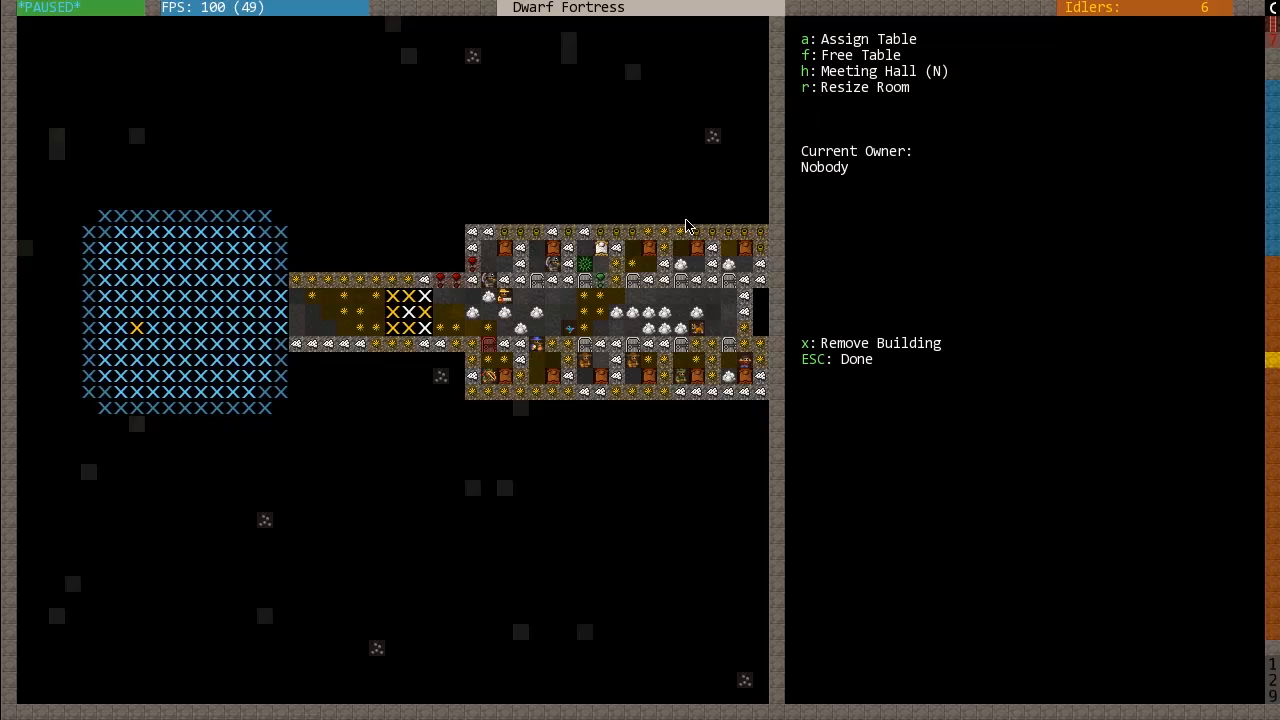
mouse_move(710, 198)
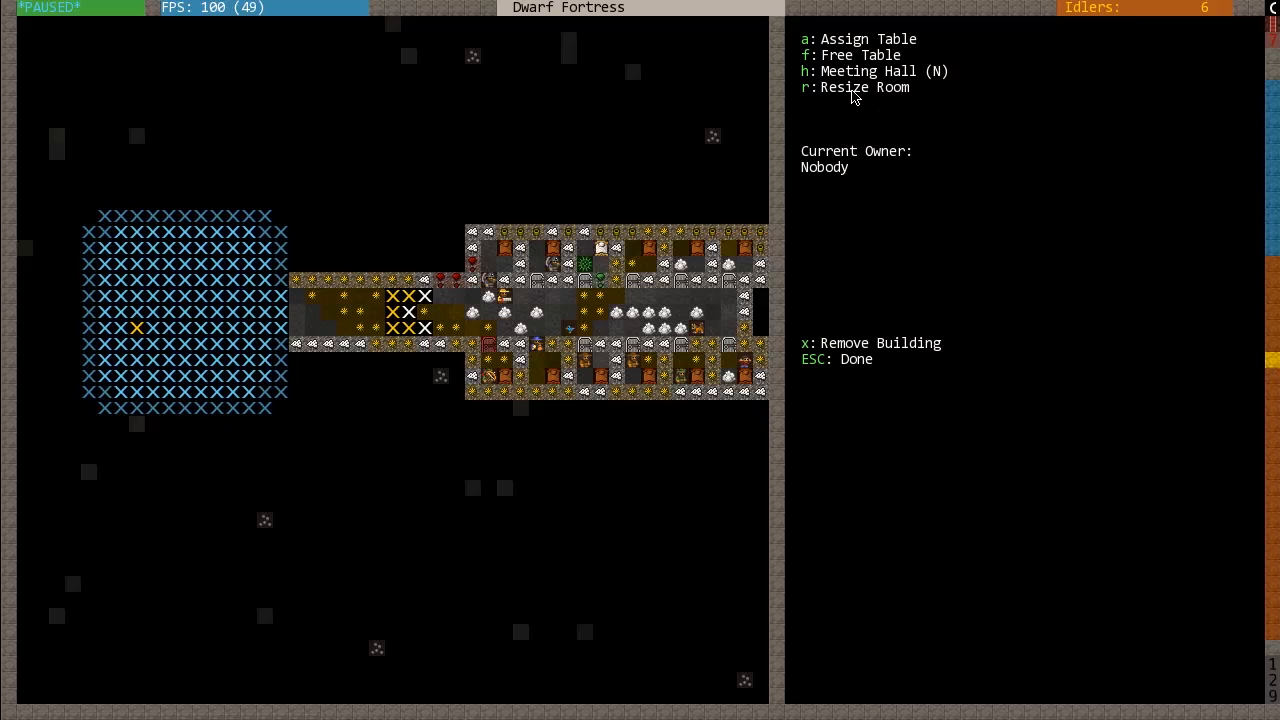
key(h)
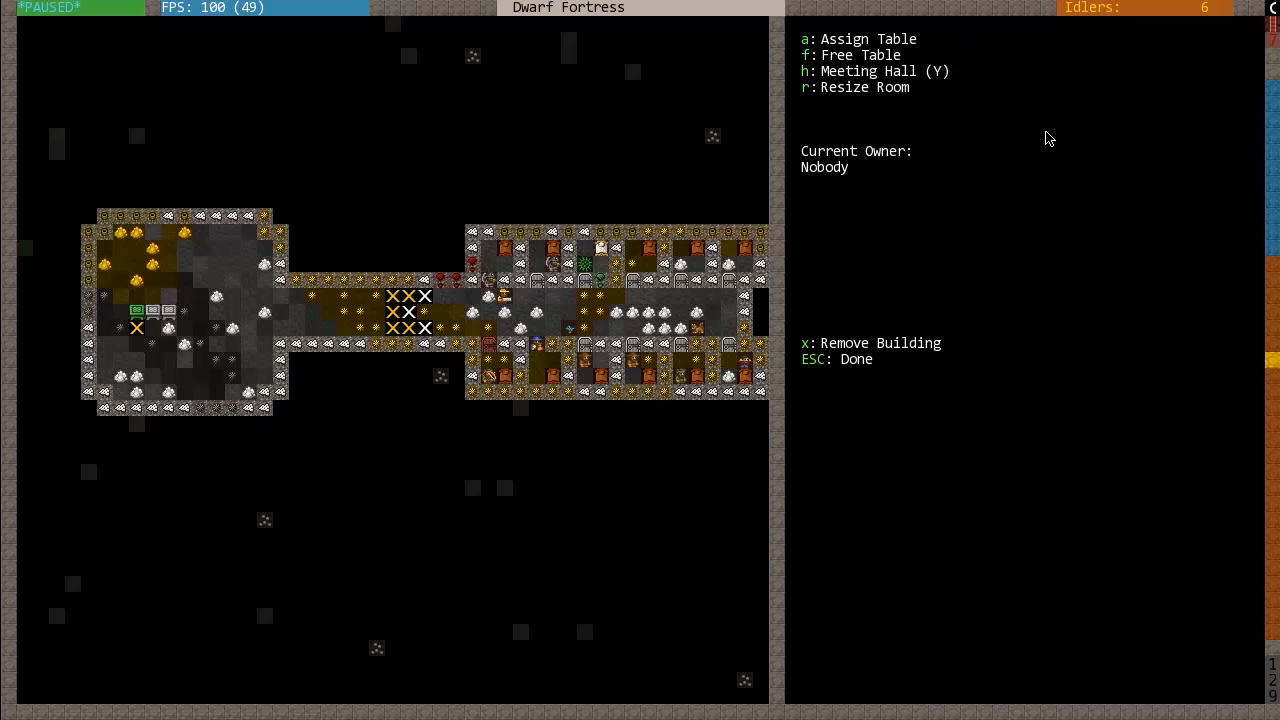
- Leave the table's meeting-hall room settings
key(Escape)
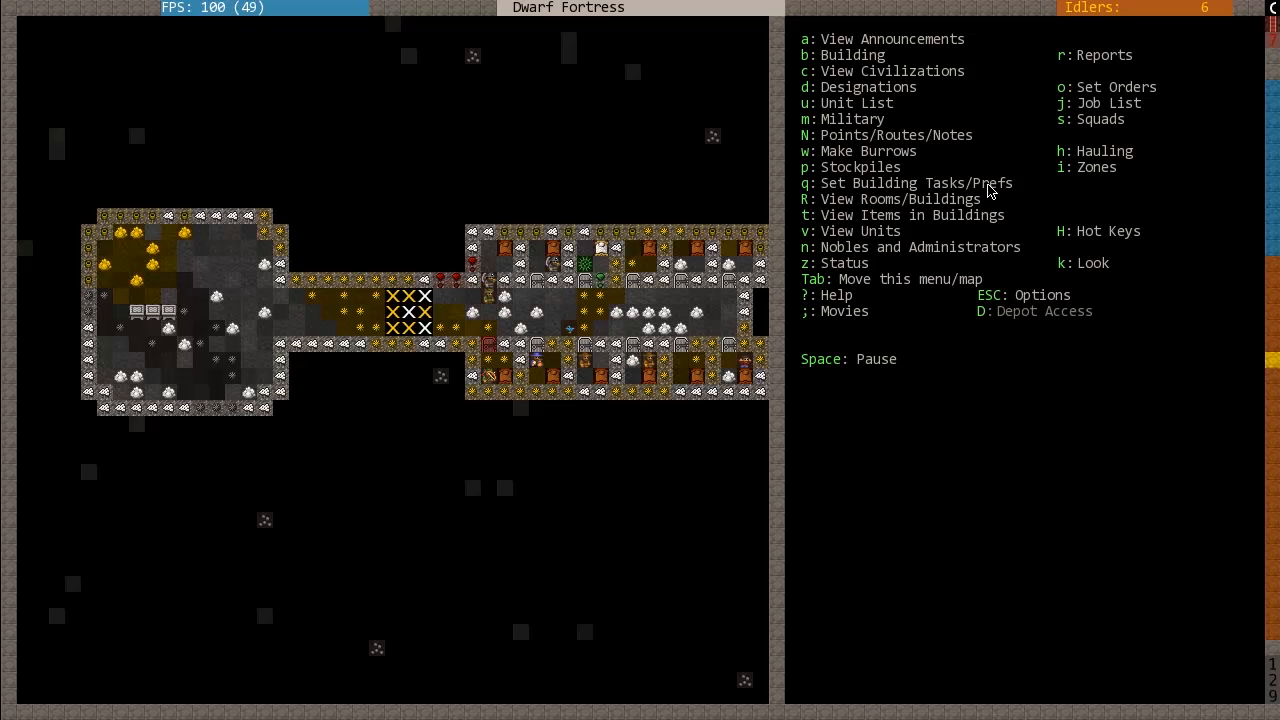
mouse_move(293, 250)
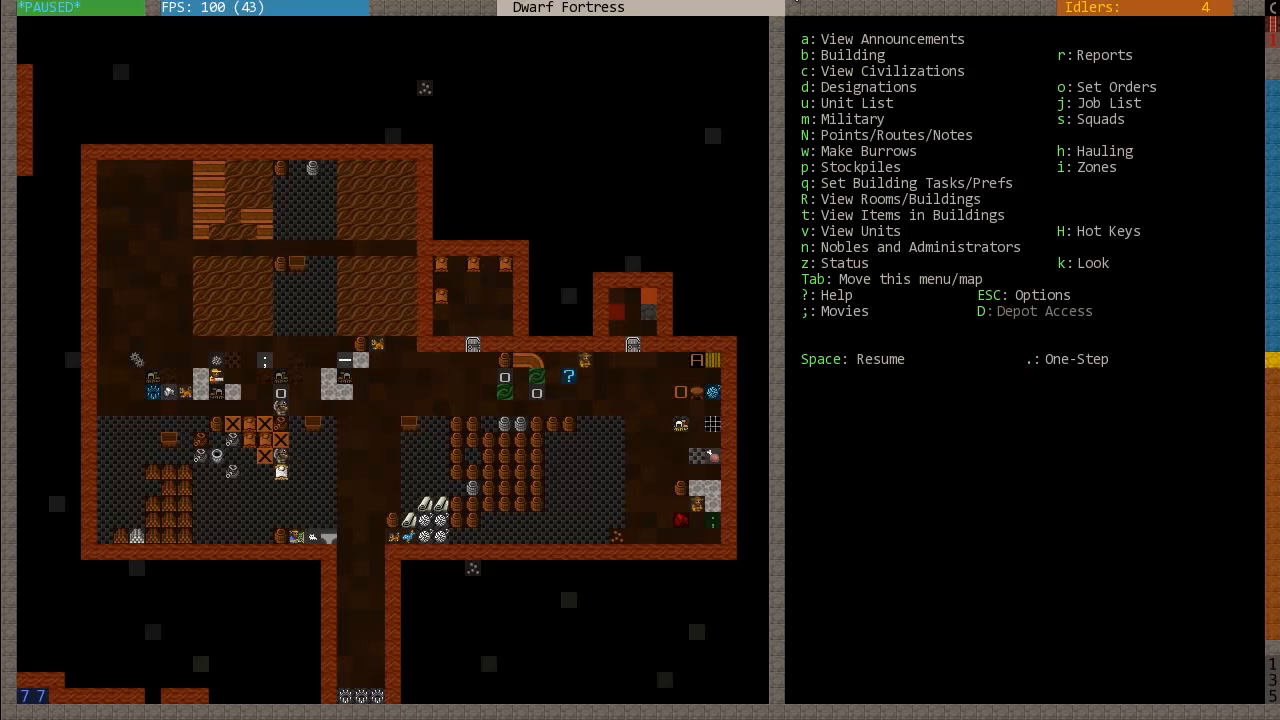
mouse_move(530, 189)
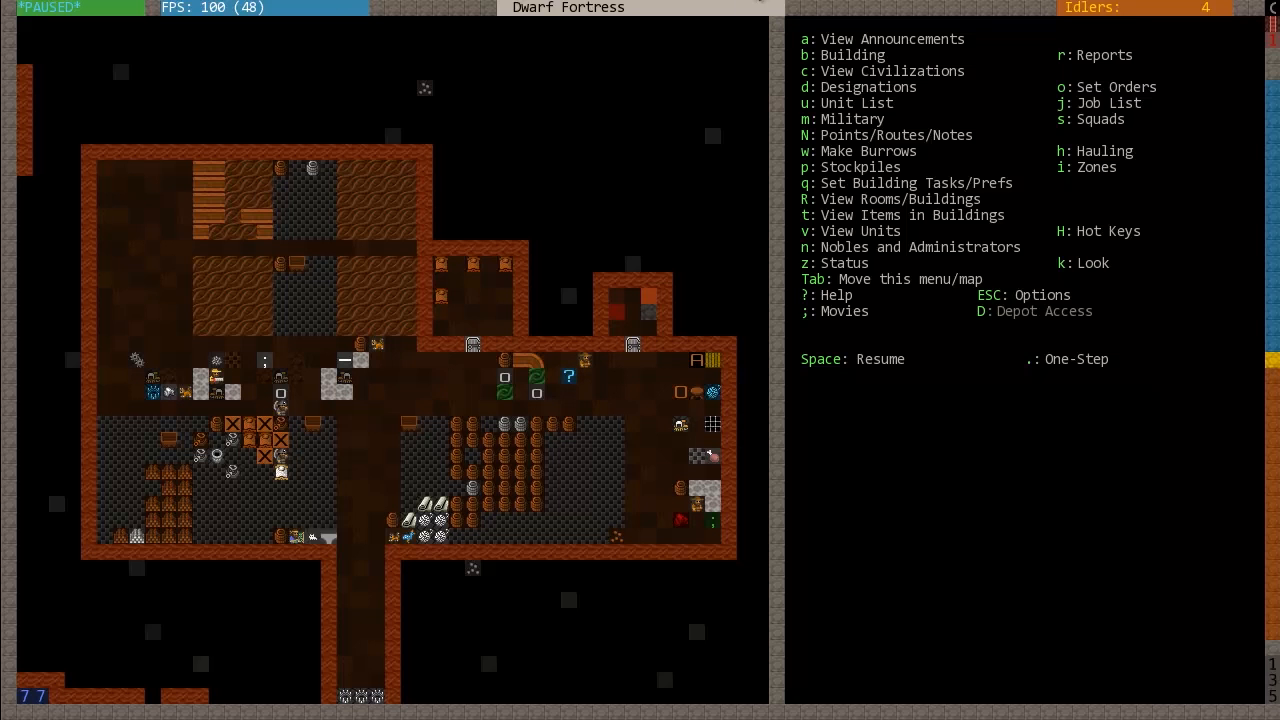
- Scroll the status overview to show 42 other animals, one trained animal and wealth
scroll(down, 3)
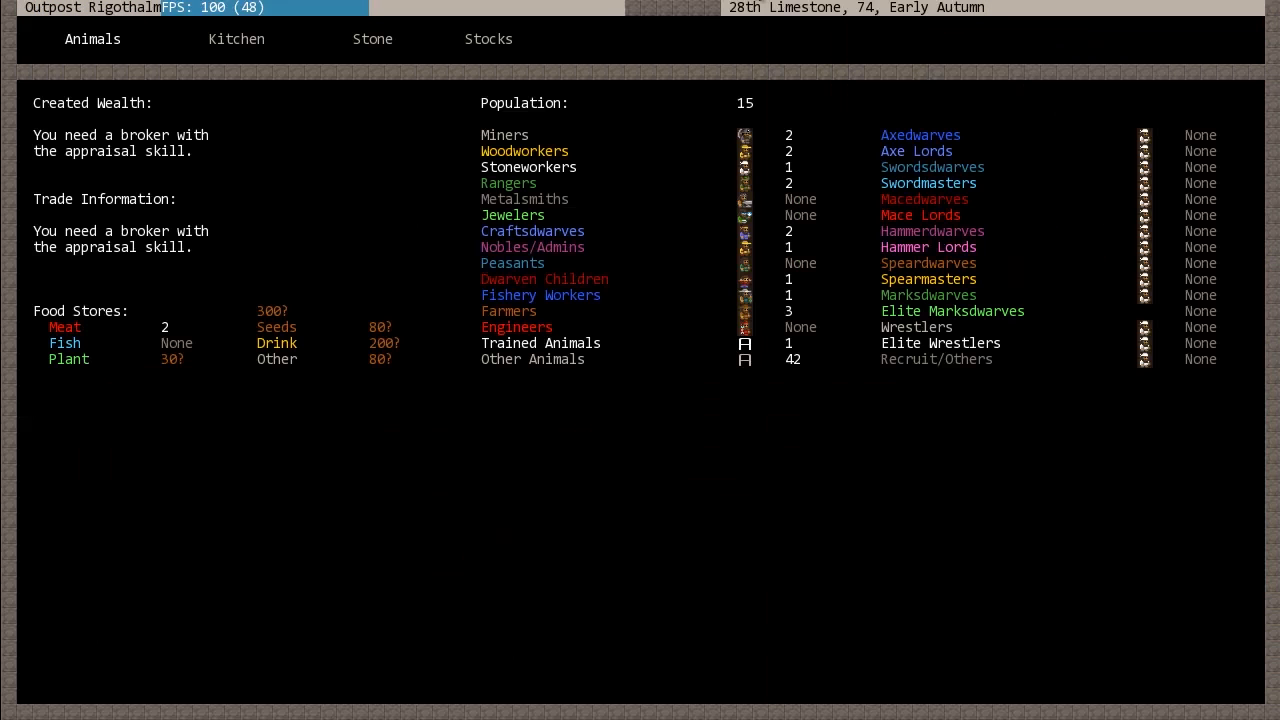
mouse_move(205, 140)
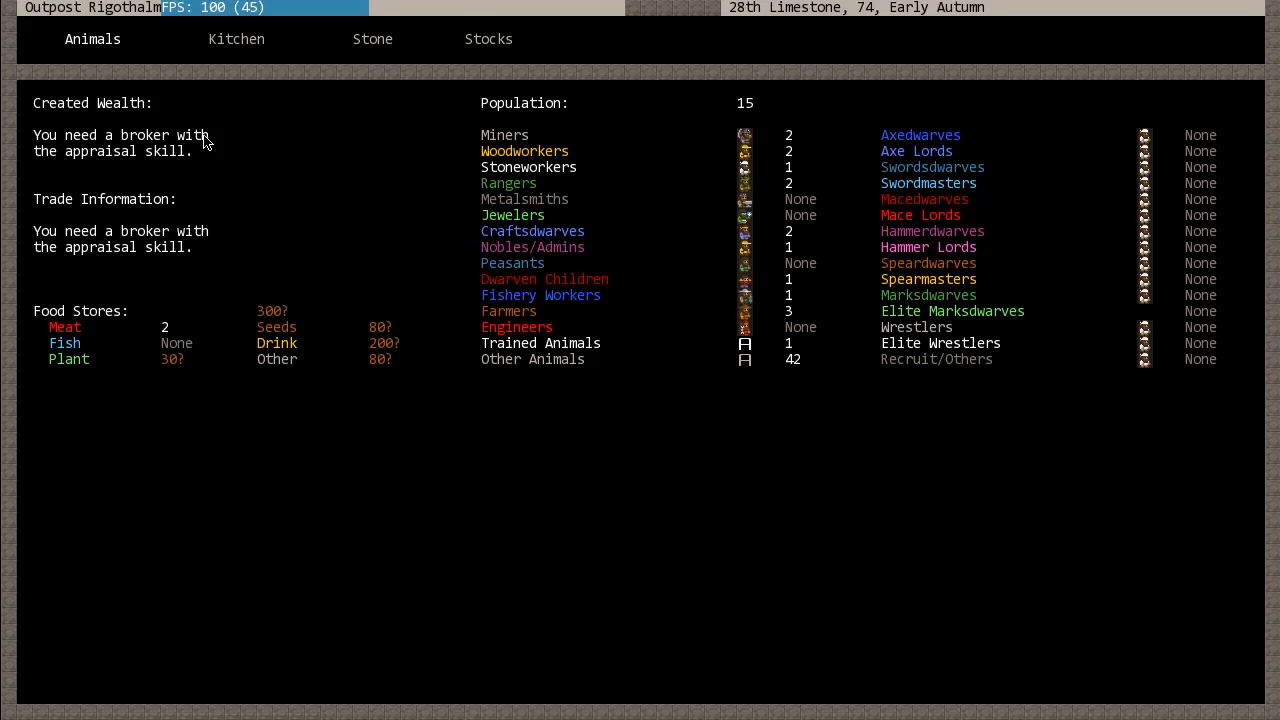
mouse_move(80, 98)
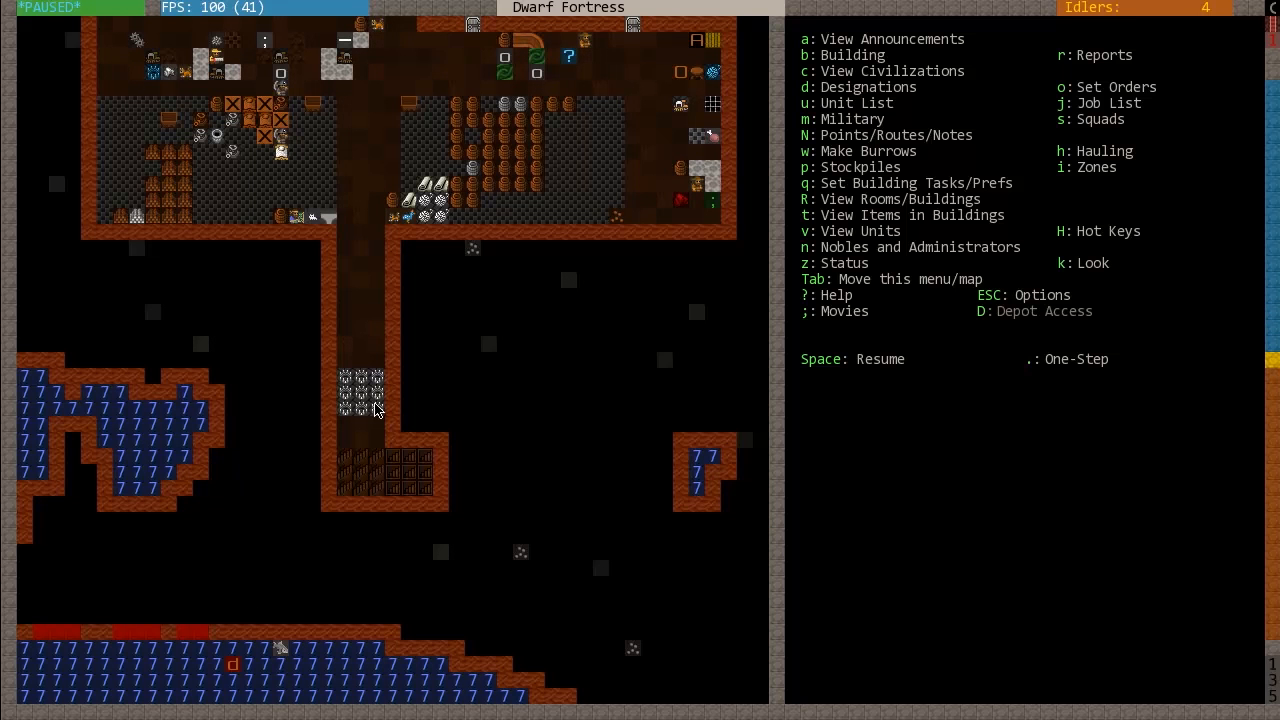
mouse_move(390, 570)
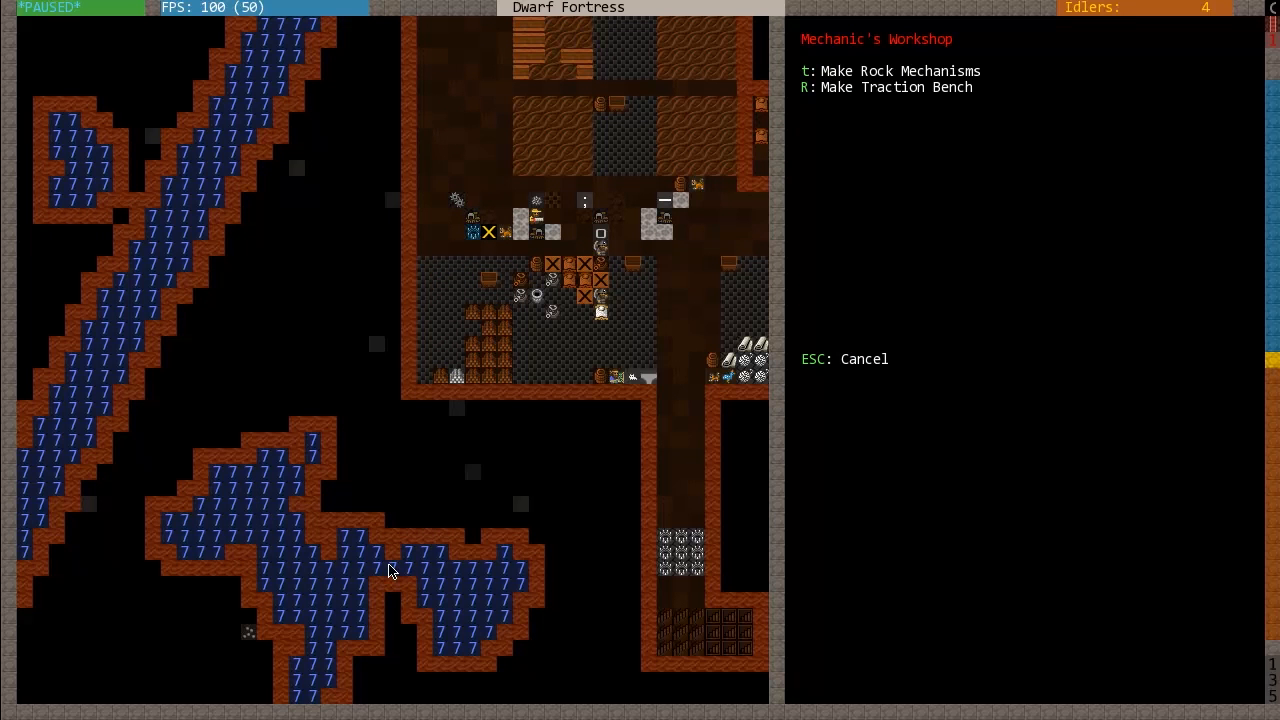
- Close the Mechanic's Workshop task list and return to the paused fortress map
key(Escape)
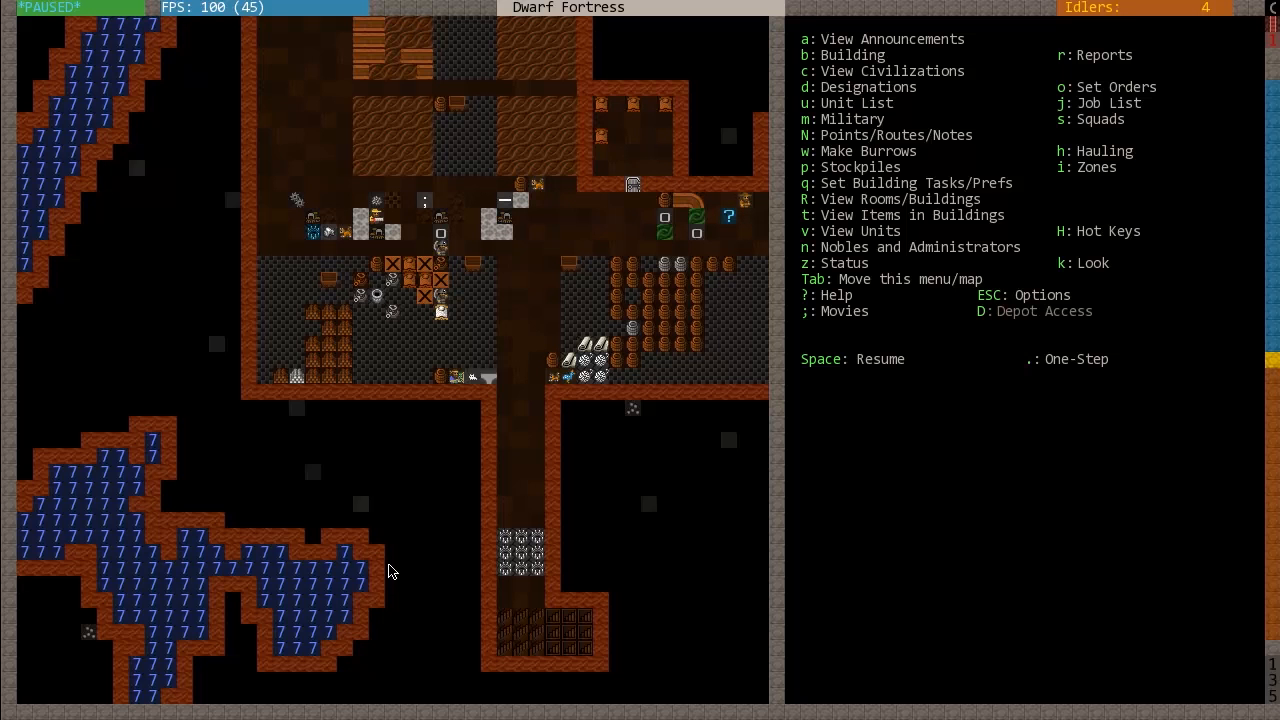
- Open the build menu to reach the Traps/Levers list with nine stone-fall traps
key(b)
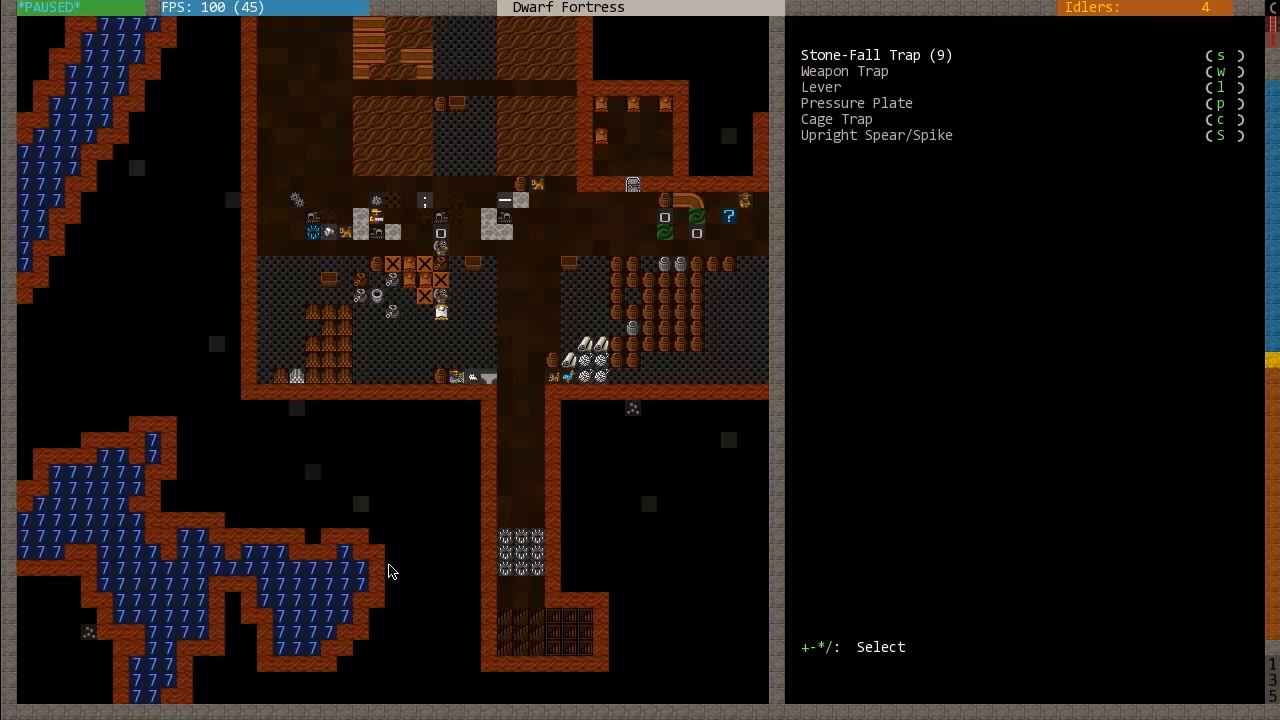
mouse_move(898, 78)
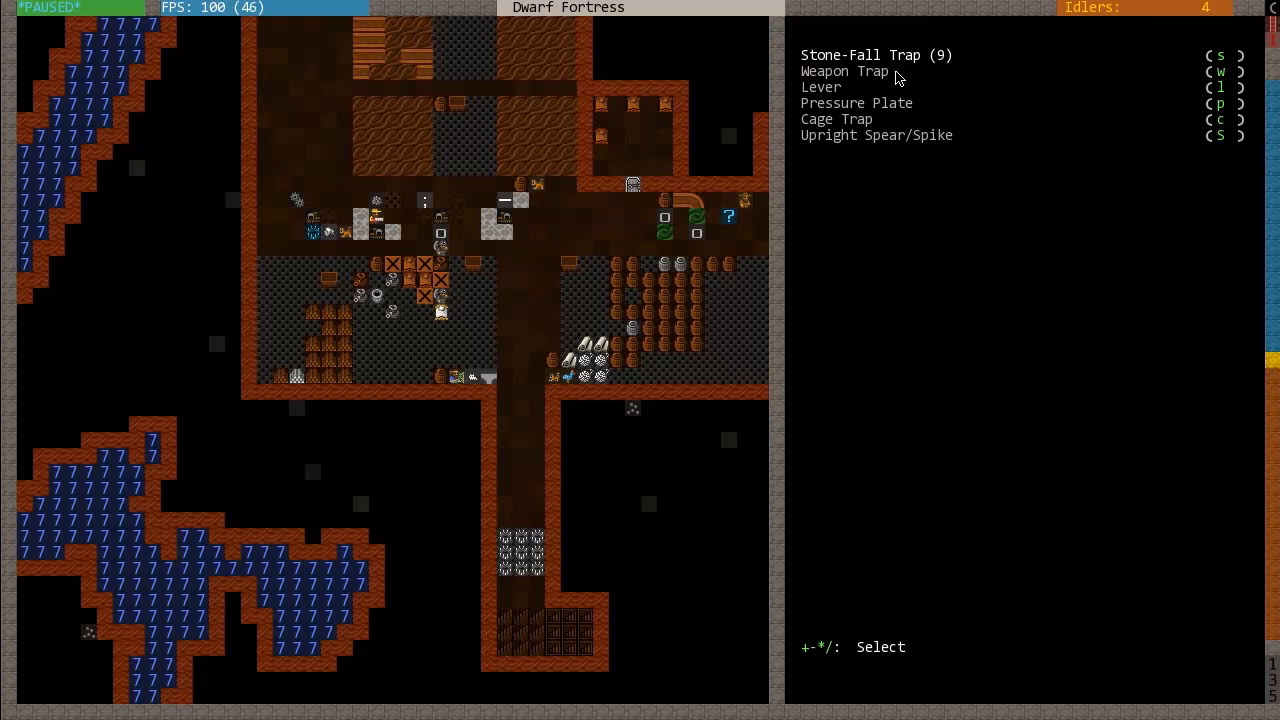
mouse_move(876, 160)
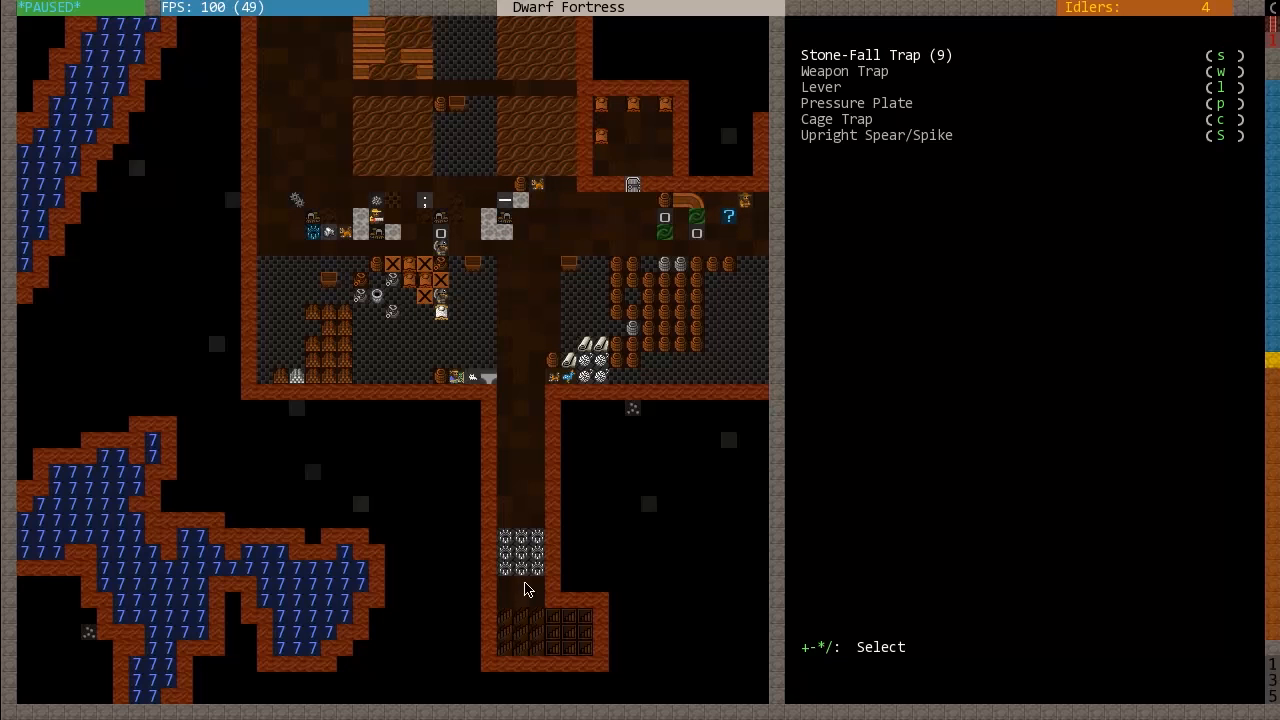
mouse_move(542, 580)
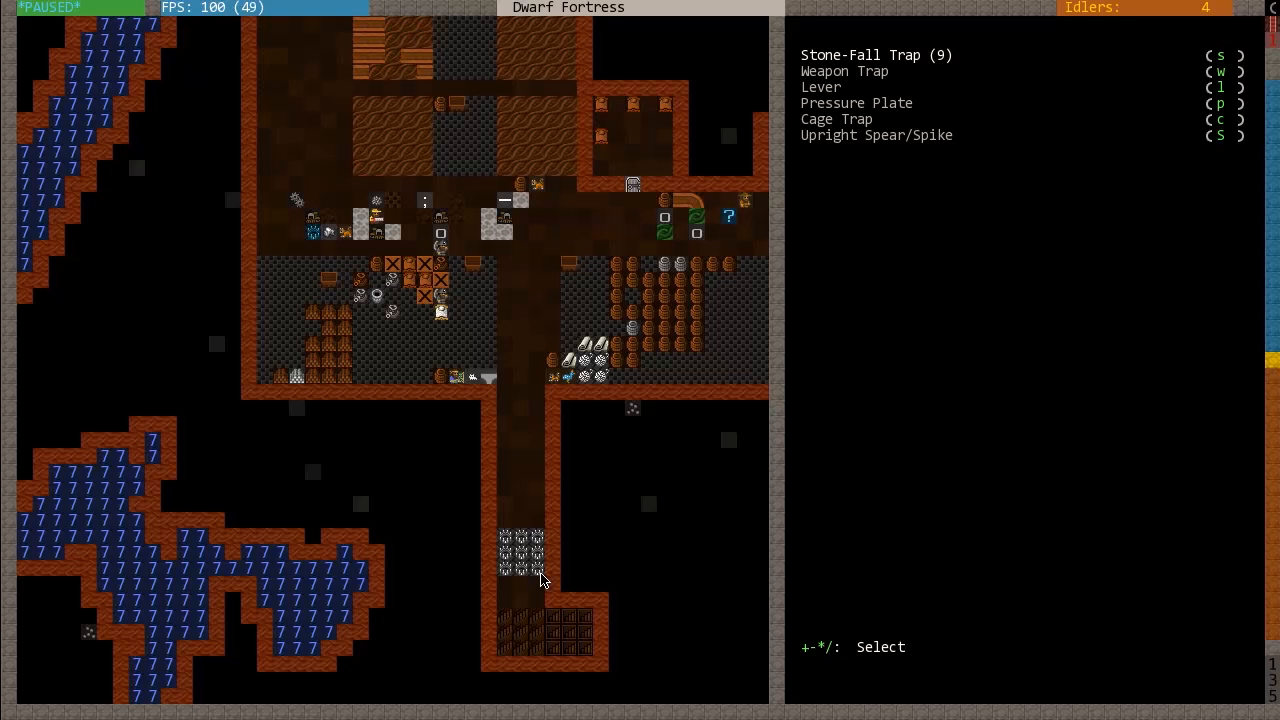
mouse_move(532, 592)
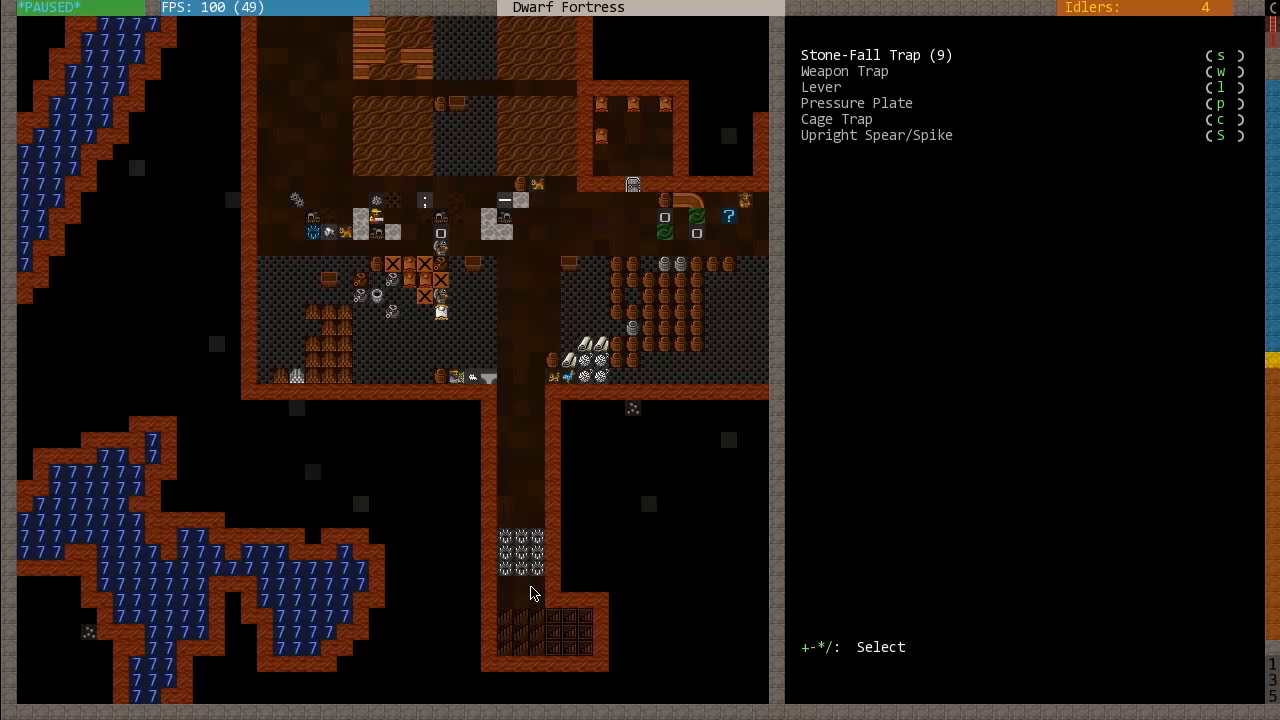
mouse_move(547, 590)
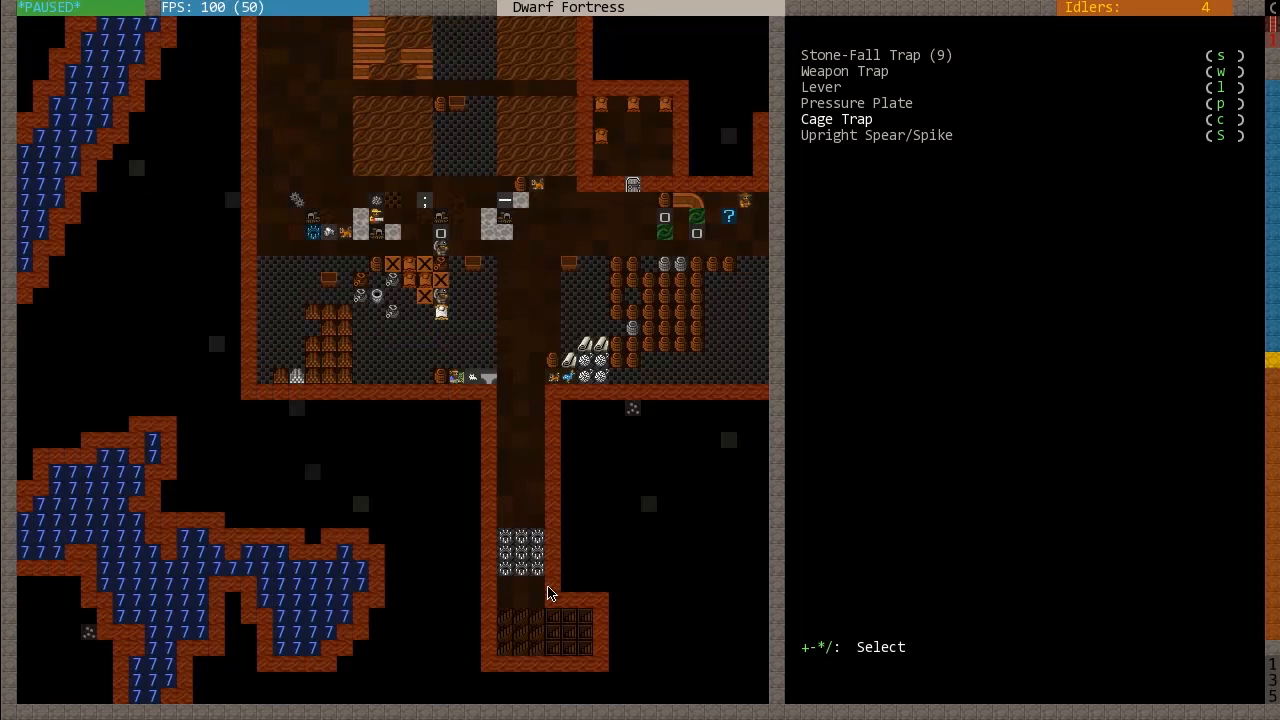
key(Down)
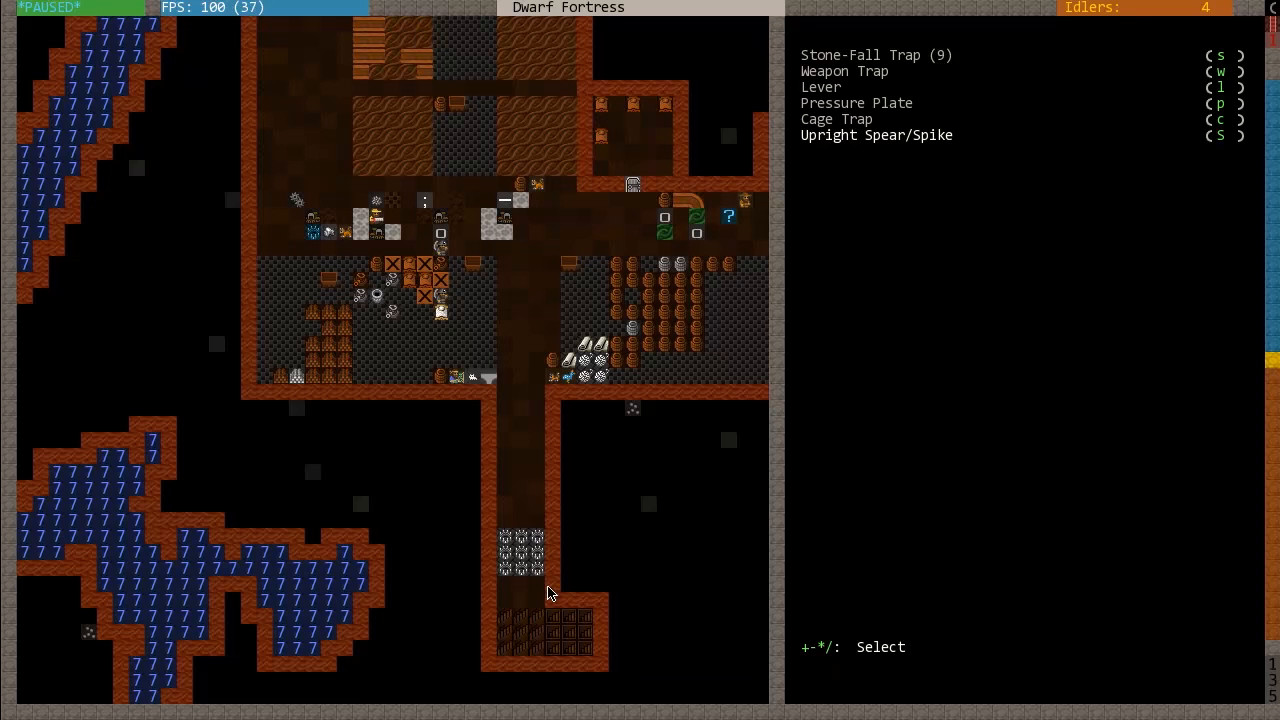
mouse_move(530, 489)
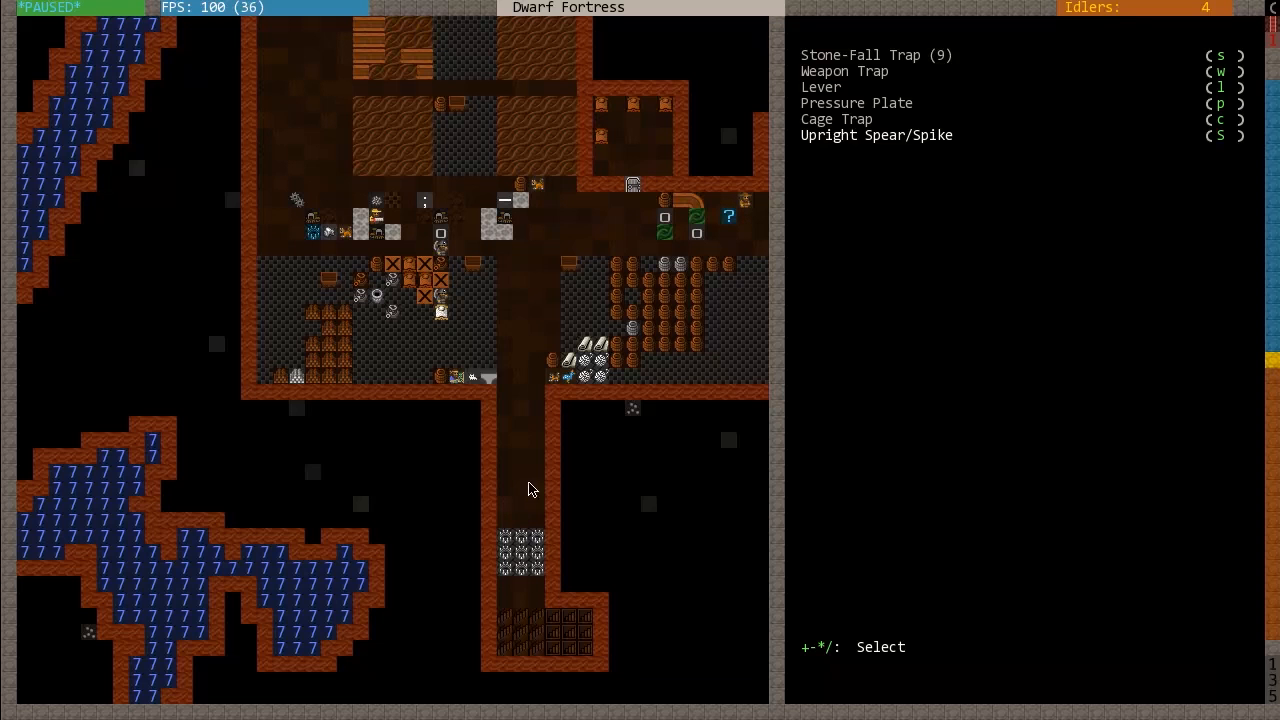
mouse_move(532, 517)
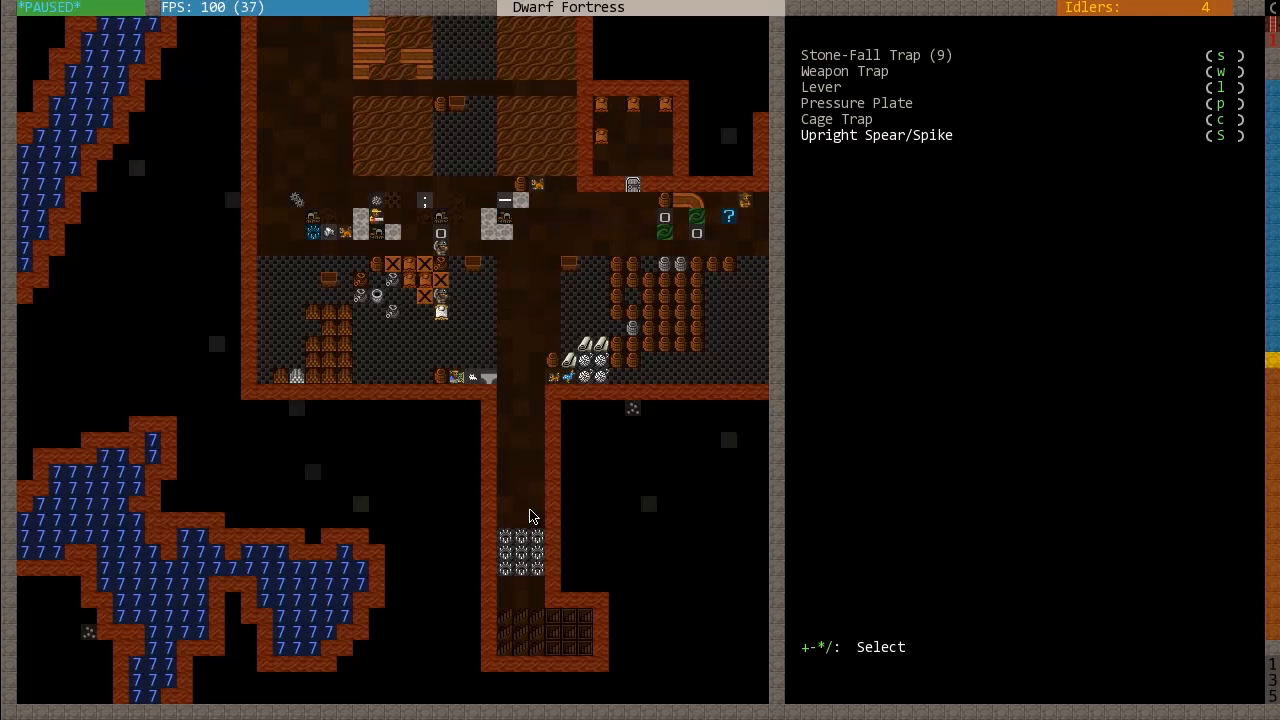
mouse_move(505, 495)
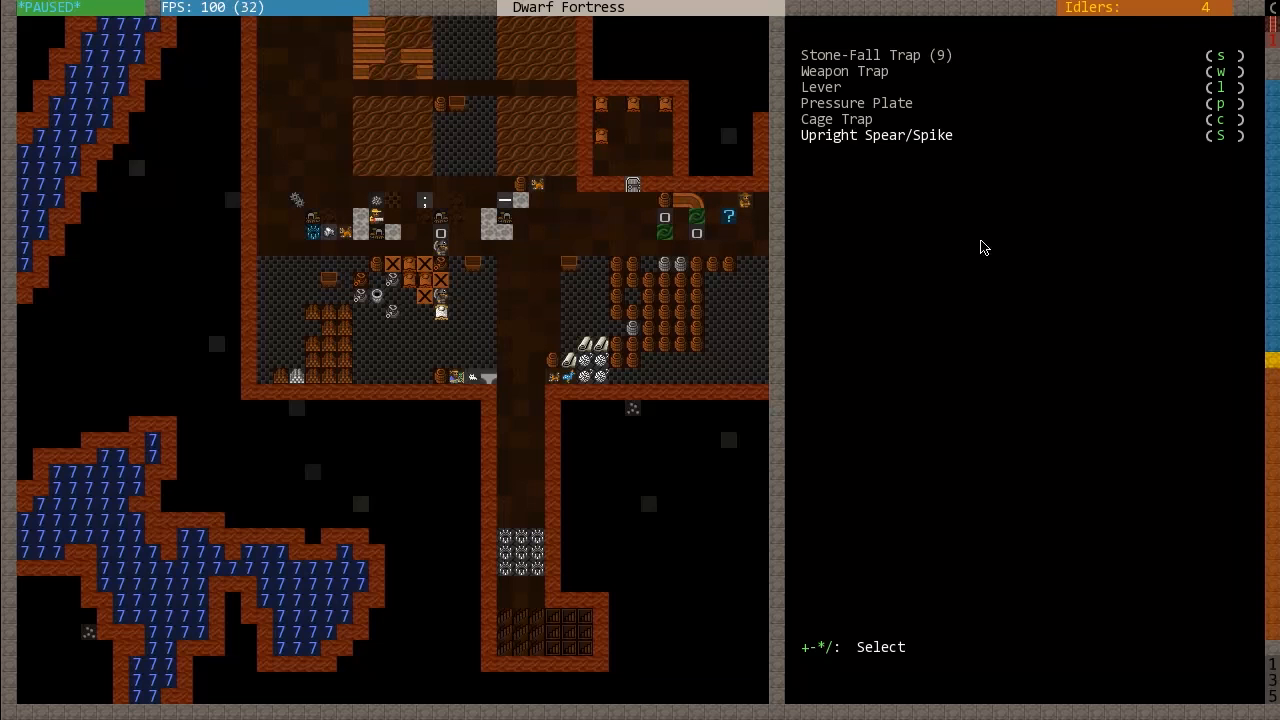
mouse_move(912, 117)
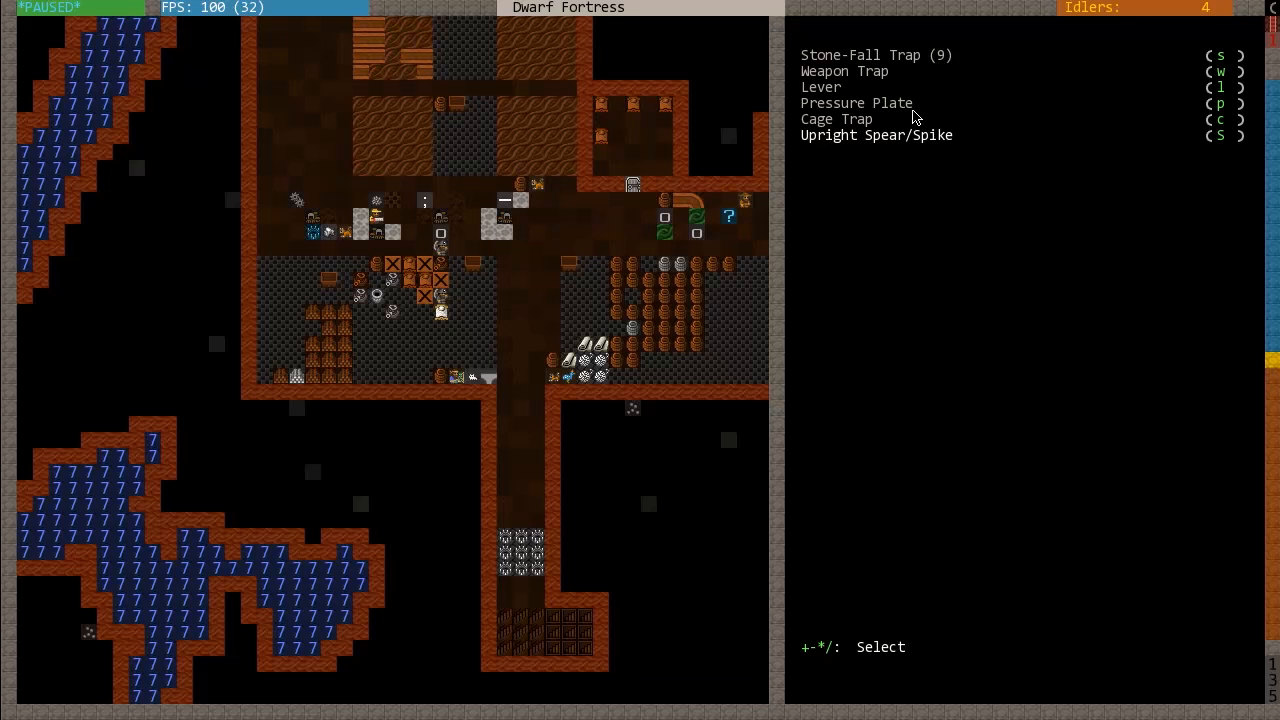
mouse_move(967, 155)
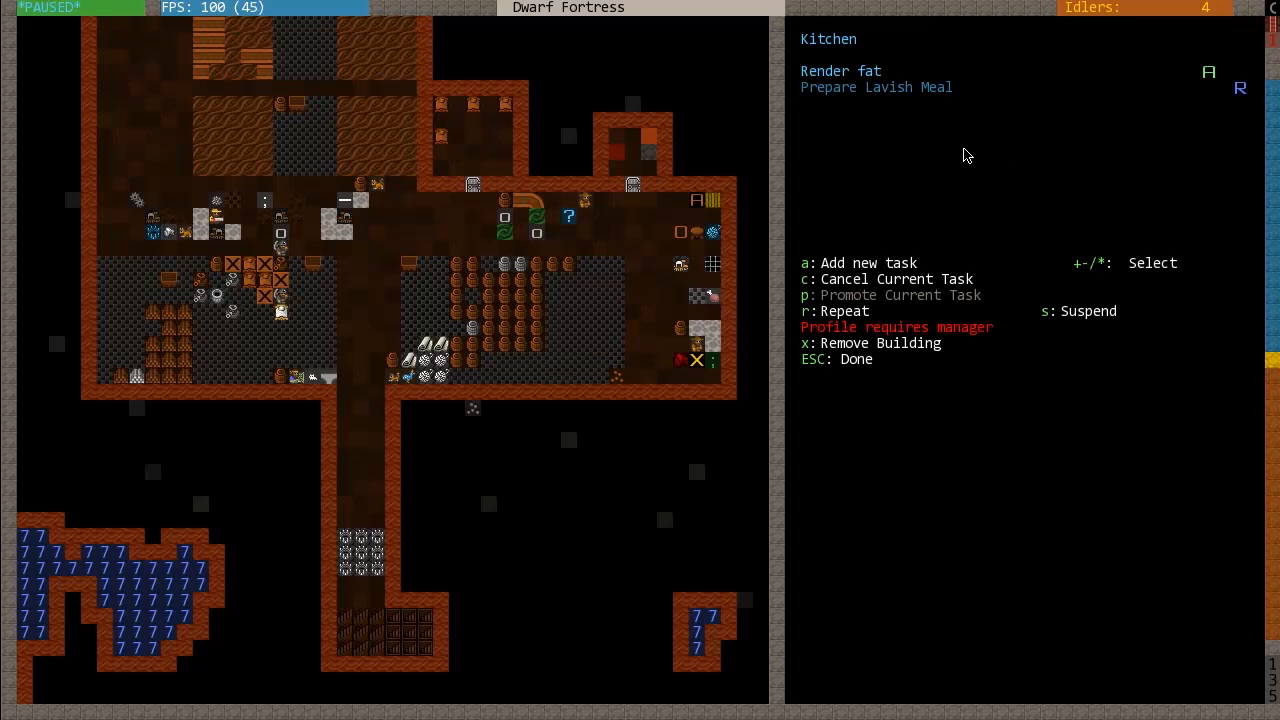
- Leave the Kitchen workshop menu, returning to the Dwarf Therapist labor grid
key(Escape)
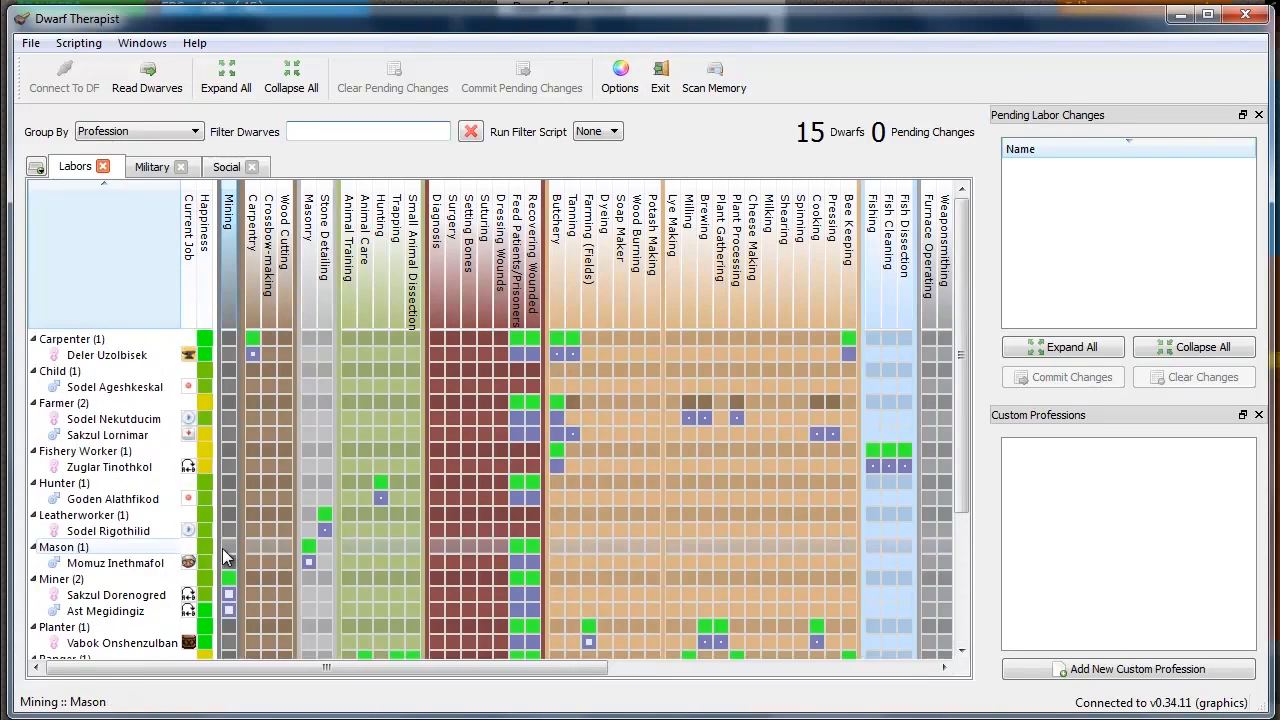
mouse_move(203, 497)
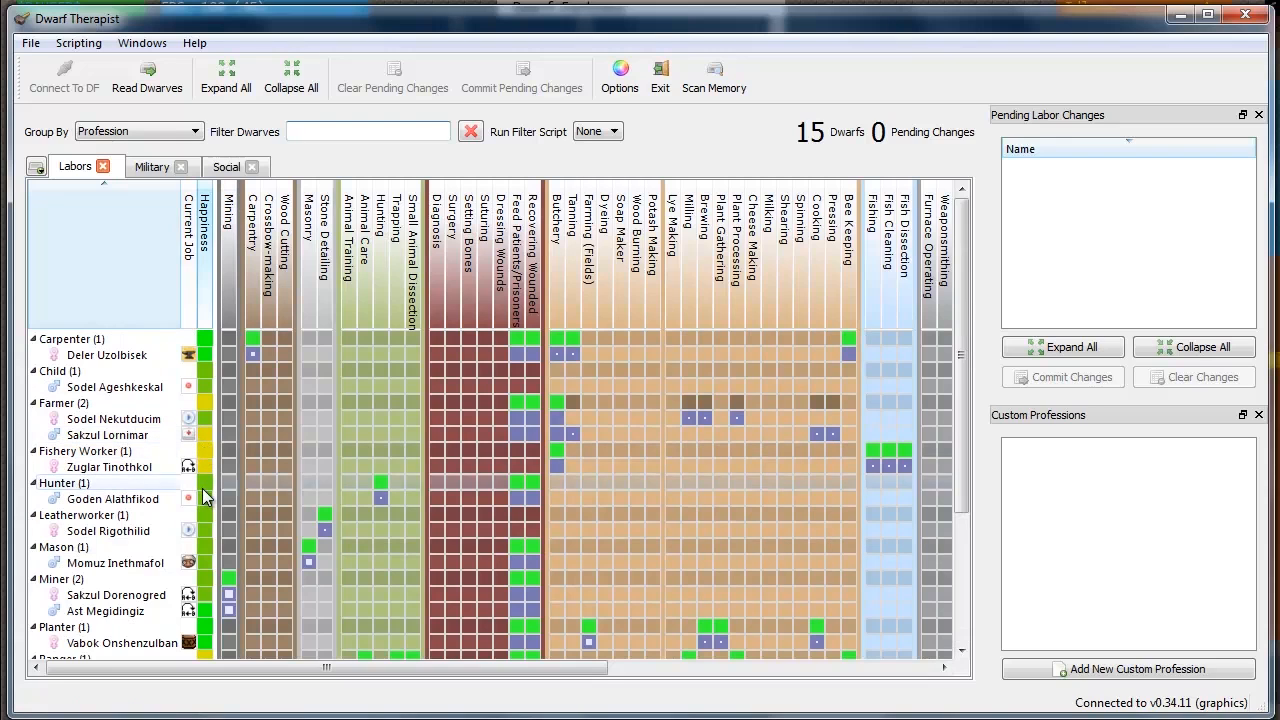
mouse_move(190, 595)
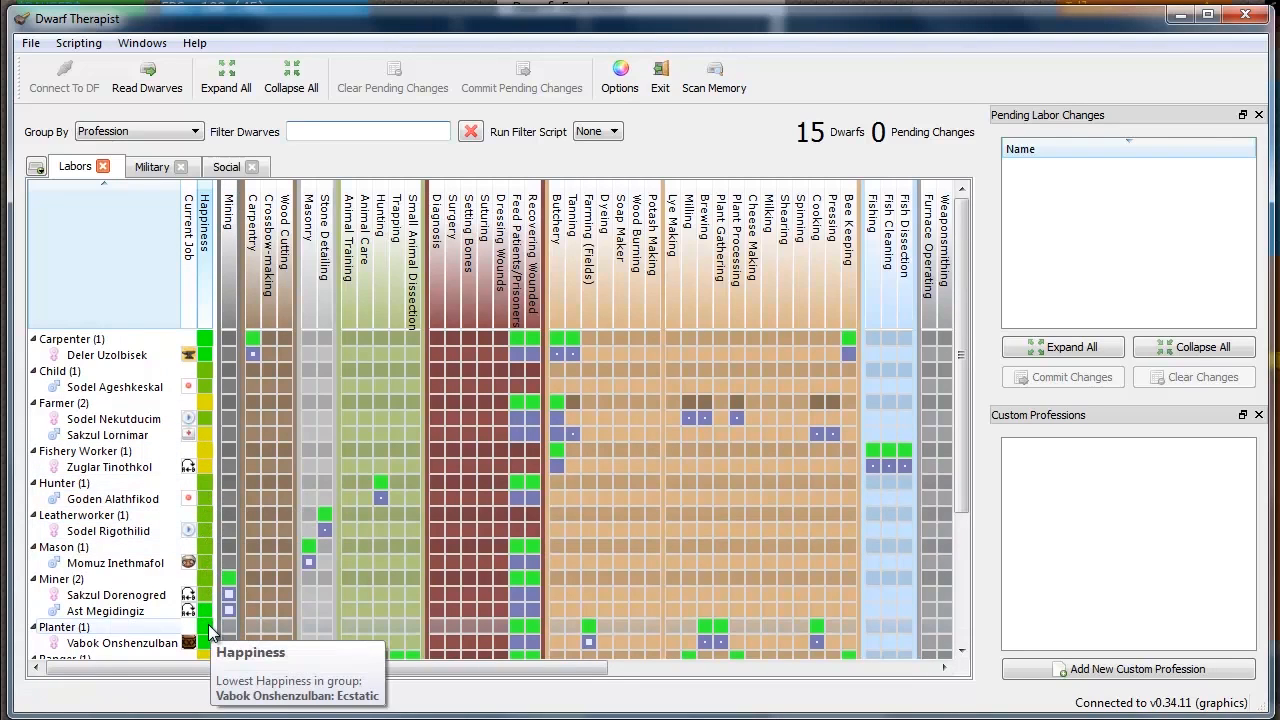
mouse_move(282, 498)
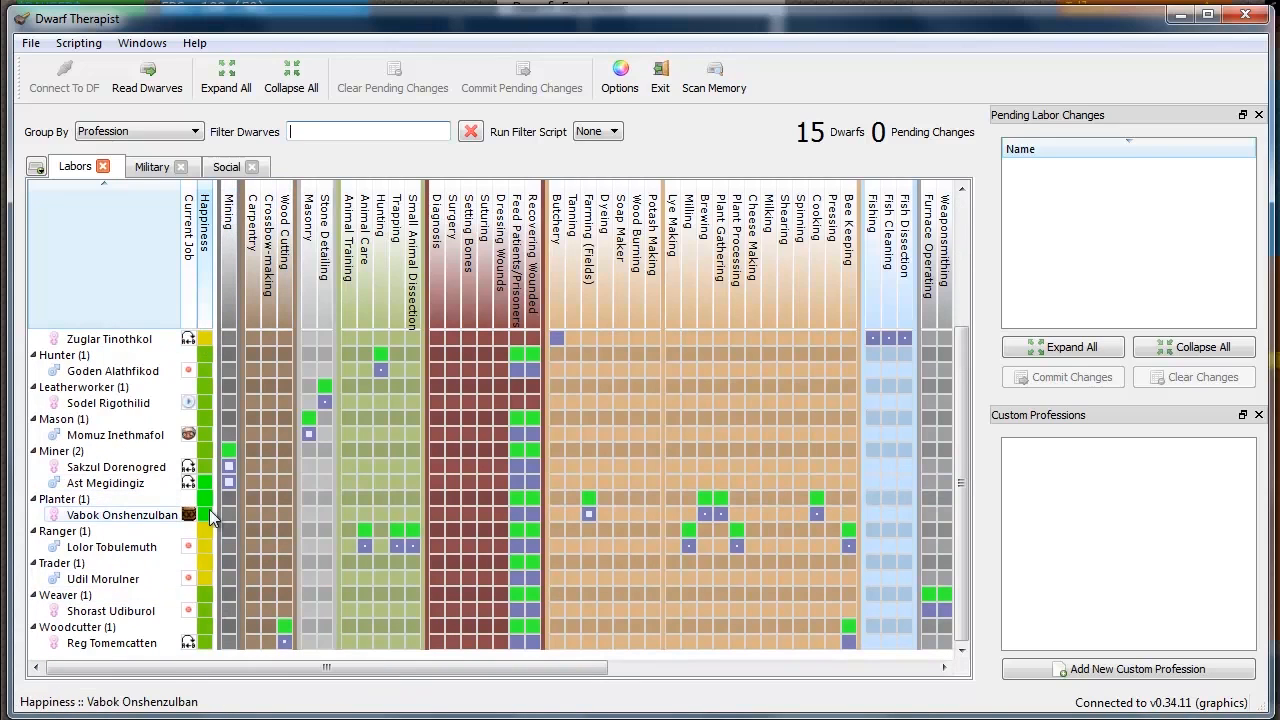
mouse_move(589, 395)
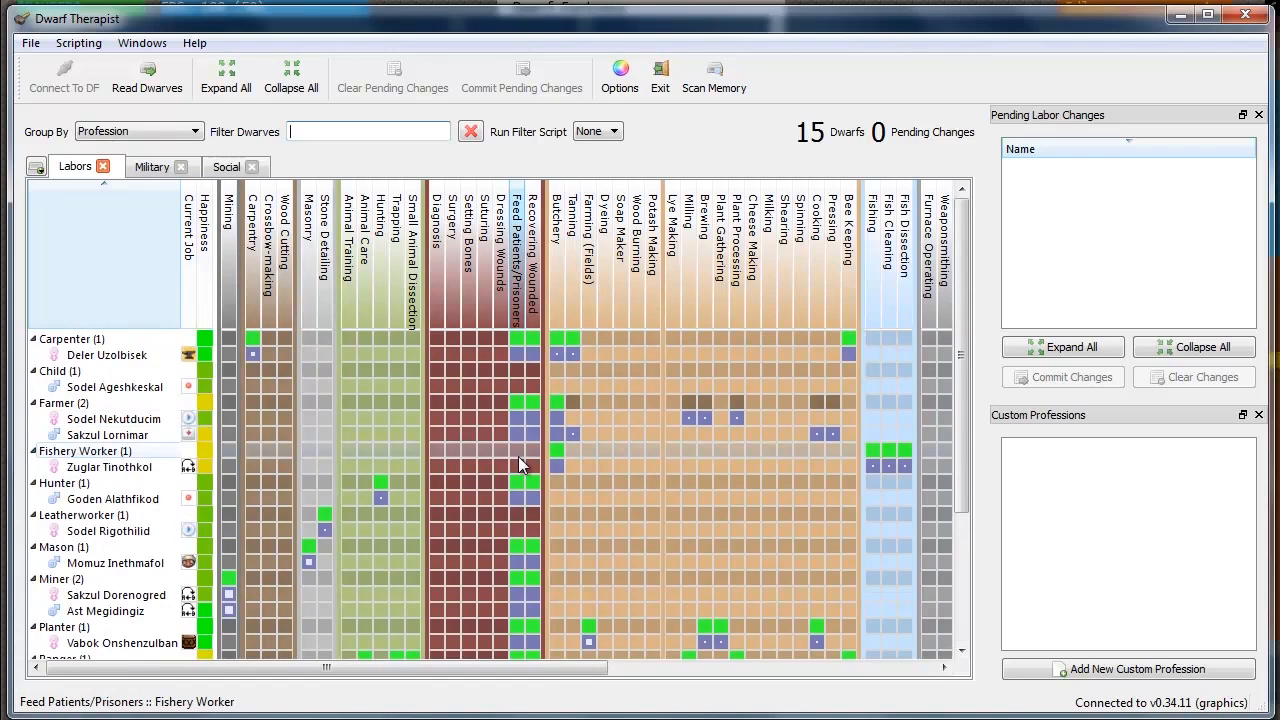
mouse_move(528, 434)
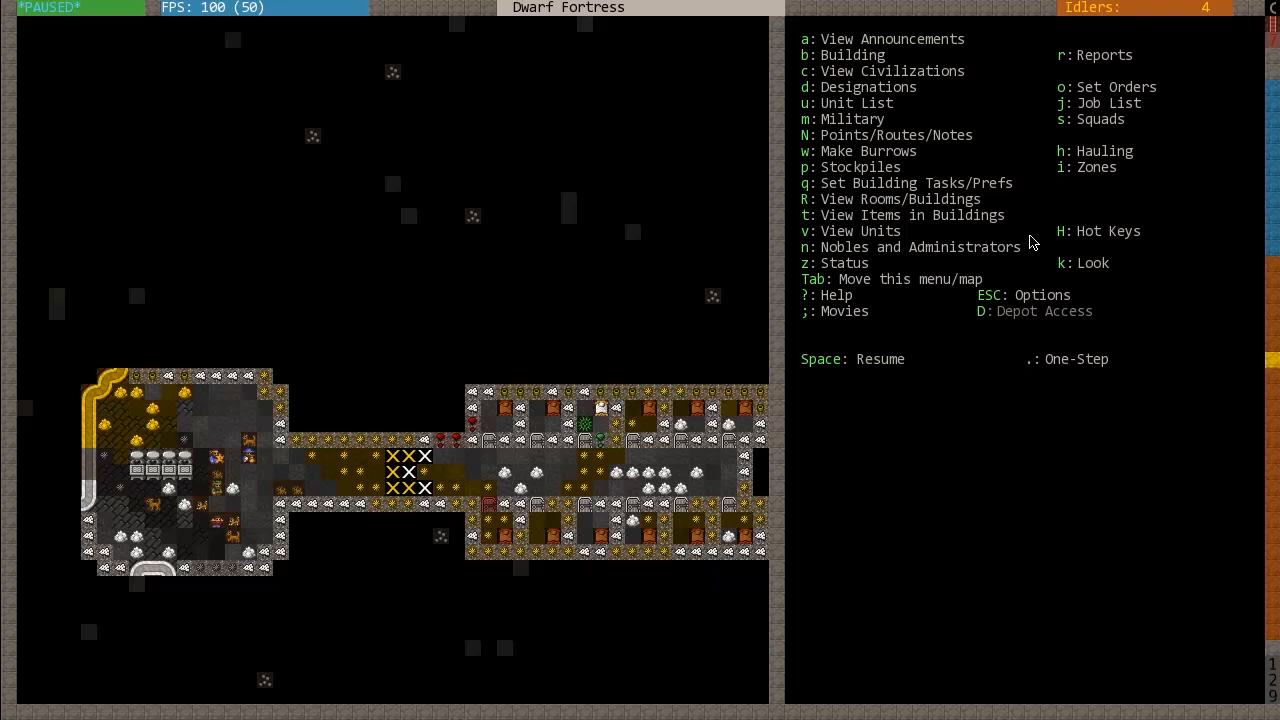
mouse_move(1210, 637)
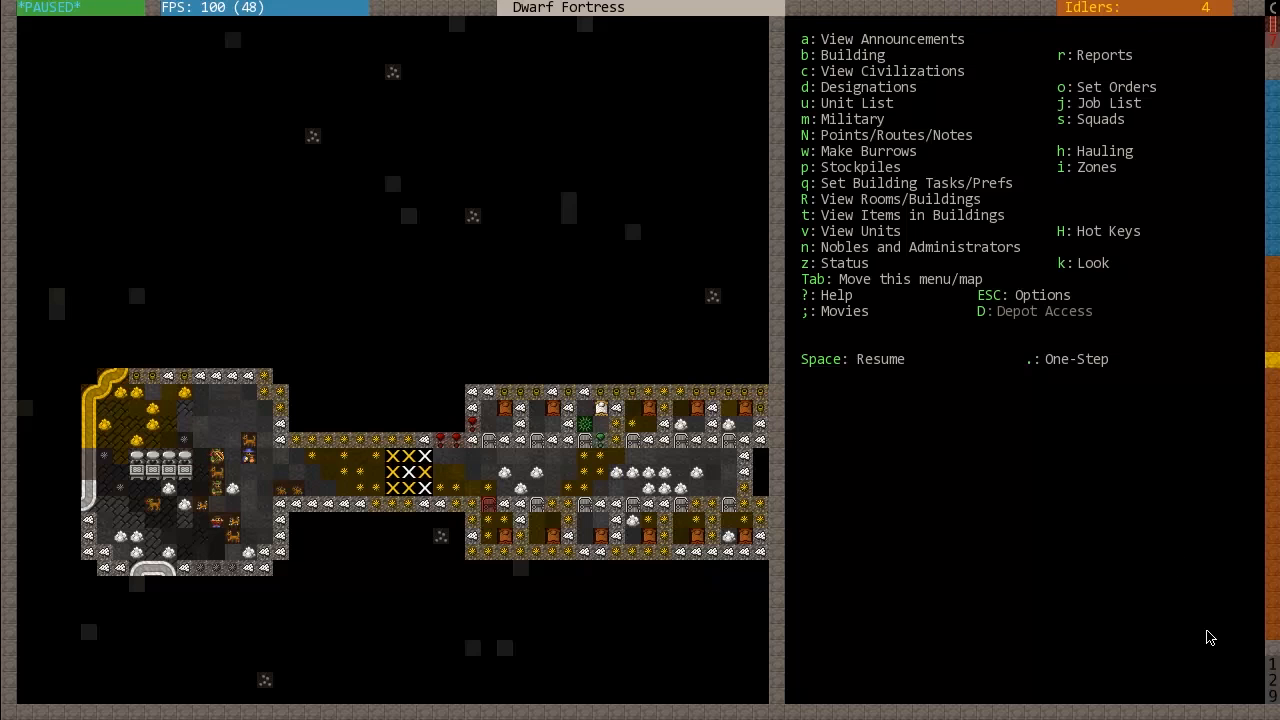